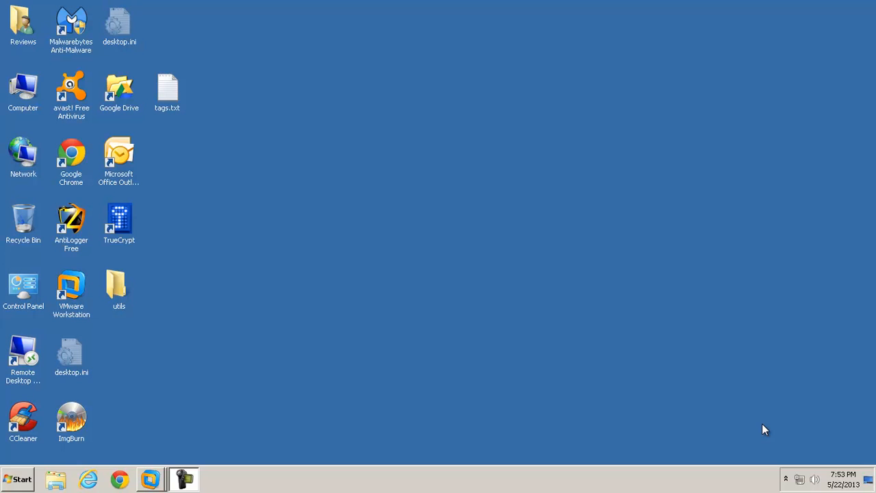
mouse_move(732, 440)
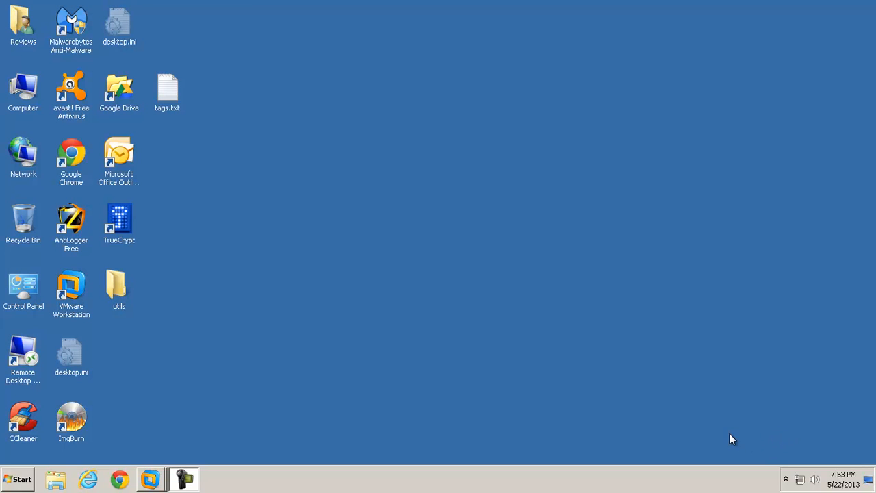
mouse_move(306, 422)
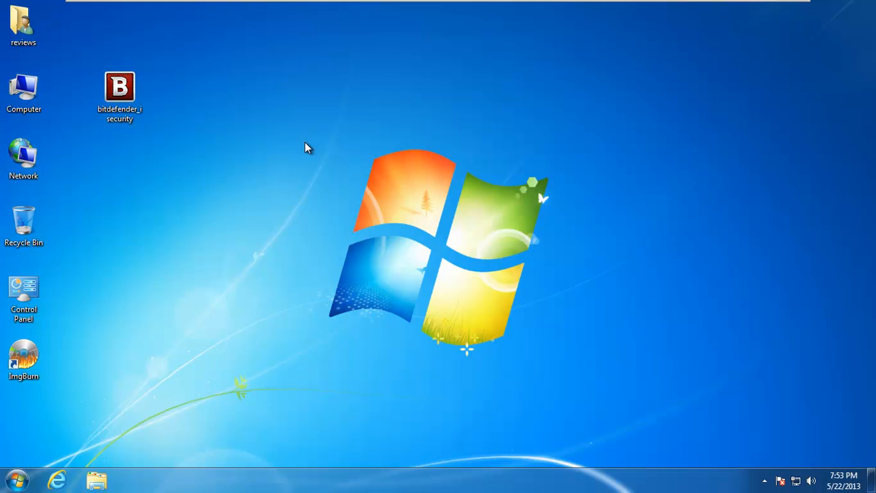
left_click(119, 89)
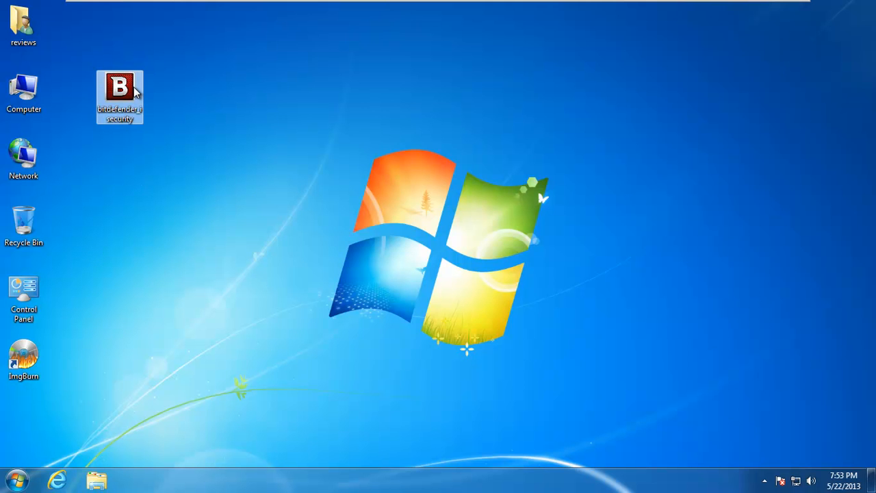
right_click(120, 96)
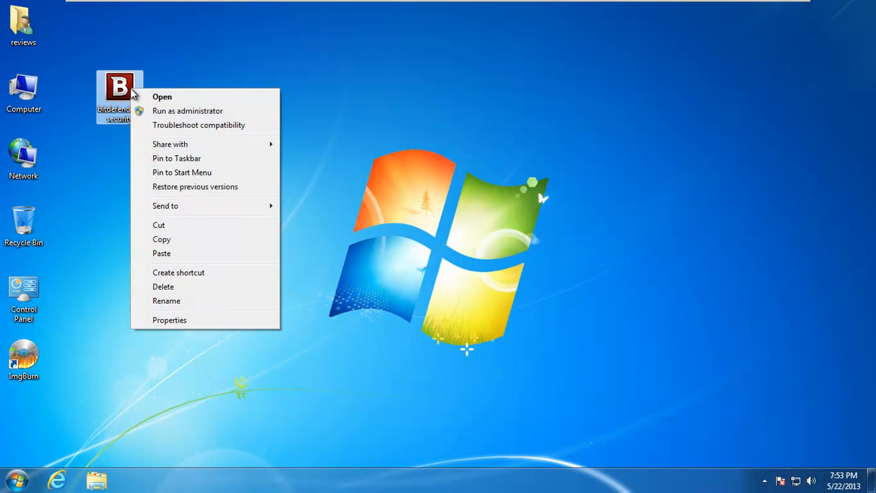
left_click(286, 304)
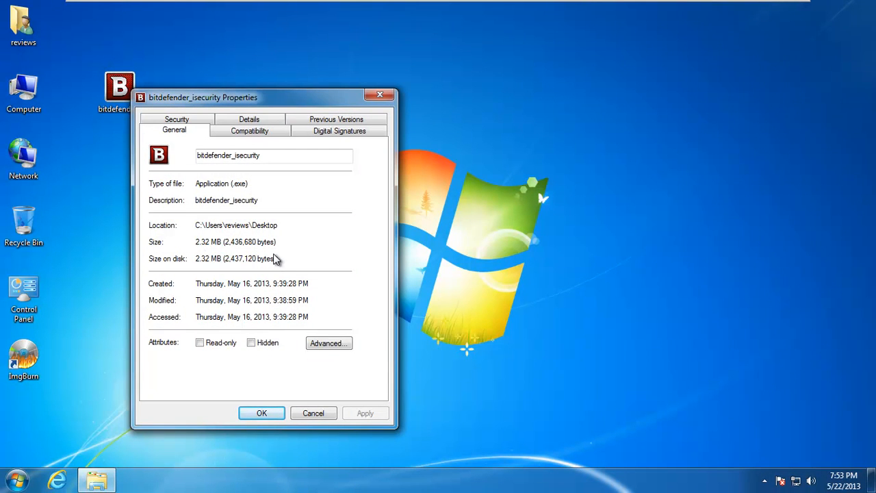
left_click(261, 412)
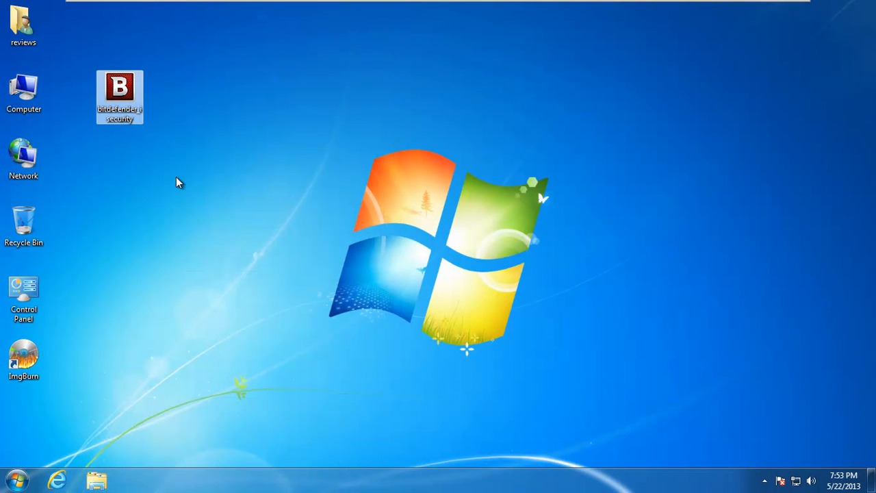
mouse_move(123, 92)
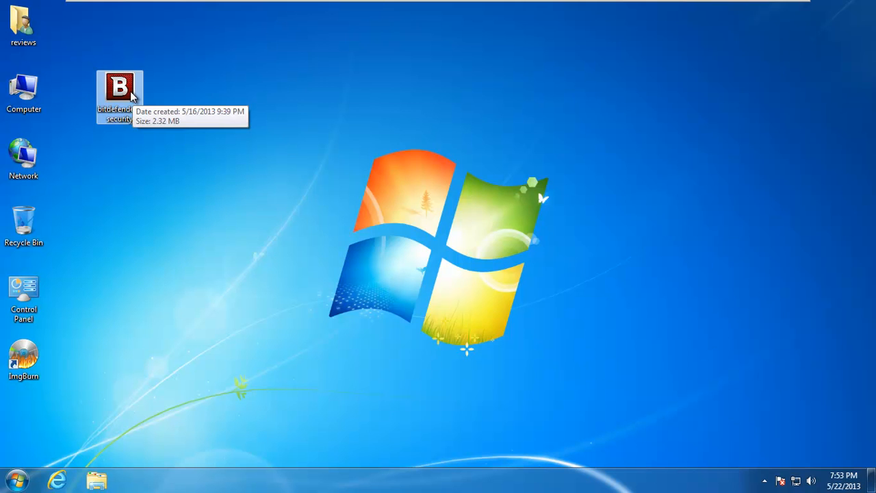
left_click(765, 481)
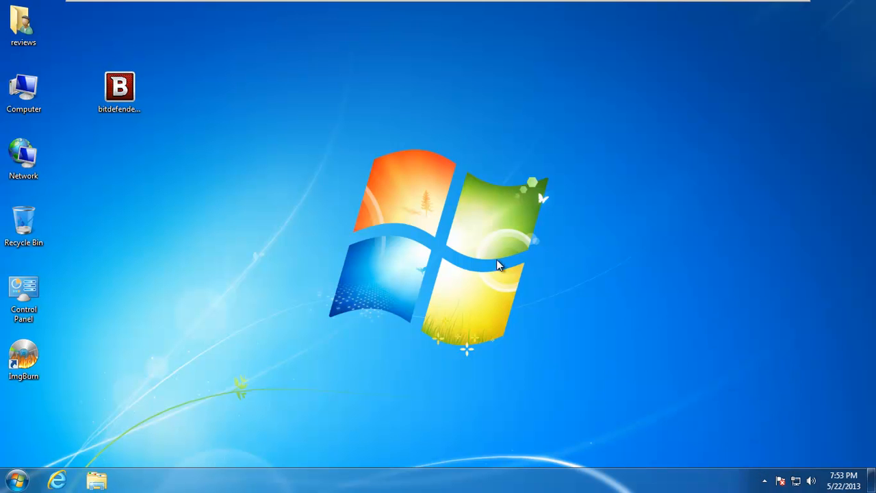
mouse_move(74, 179)
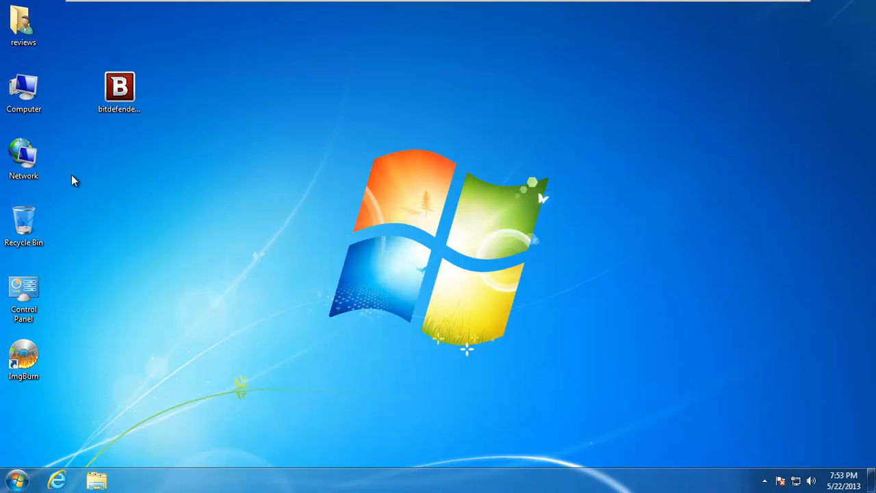
left_click(13, 479)
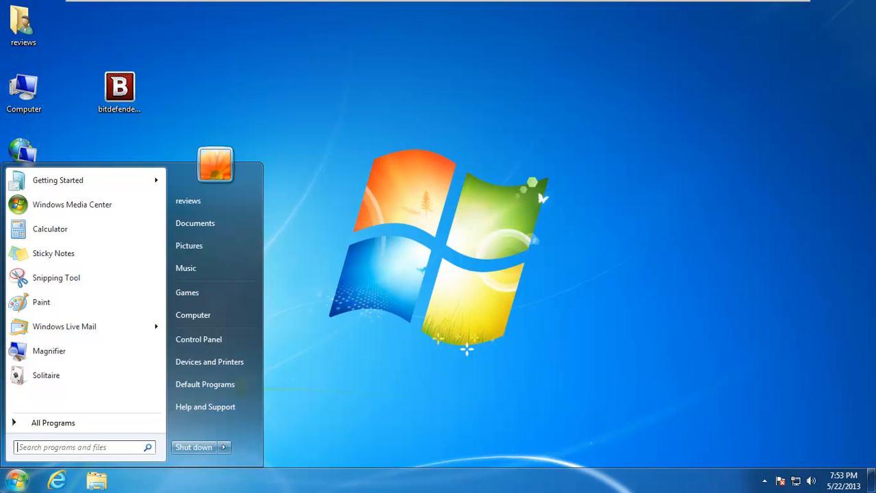
left_click(428, 271)
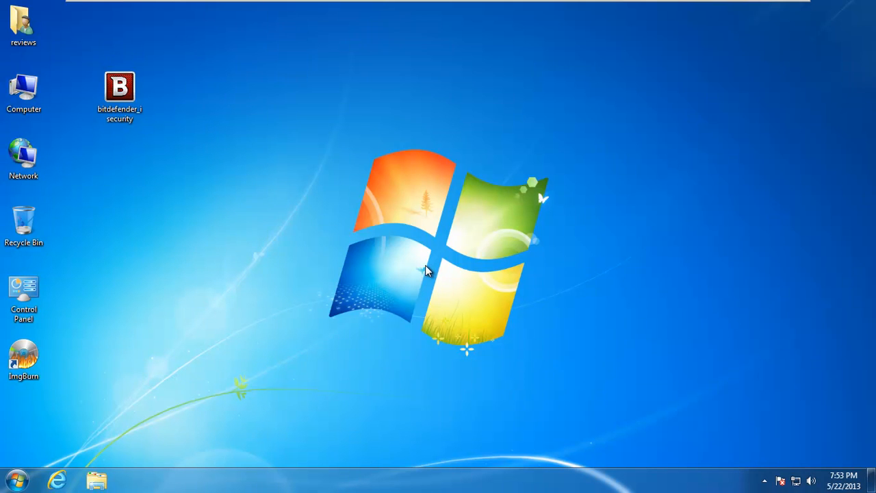
right_click(120, 85)
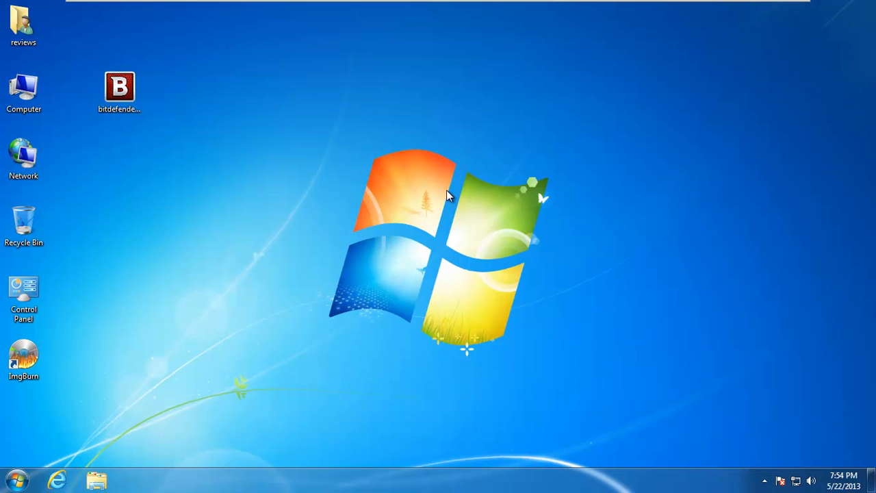
Launch the bitdefender_isecurity installer so the downloader fetches setup and shows the welcome screen.
double_click(119, 87)
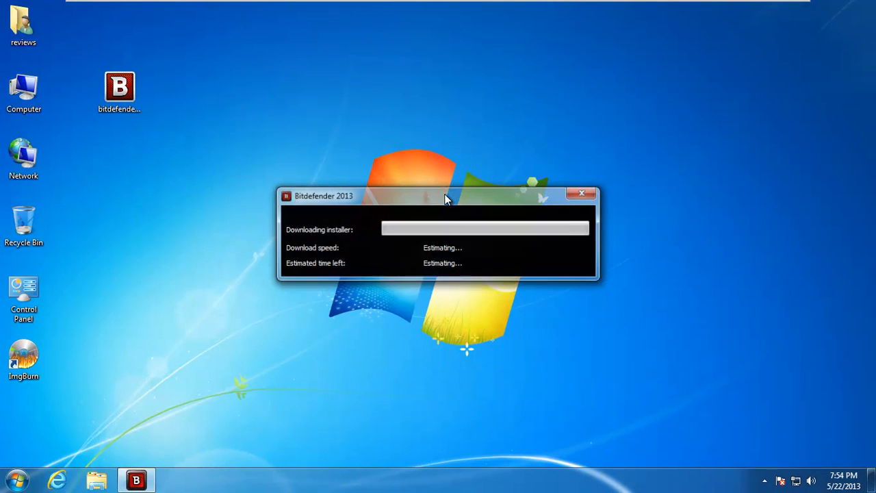
mouse_move(428, 152)
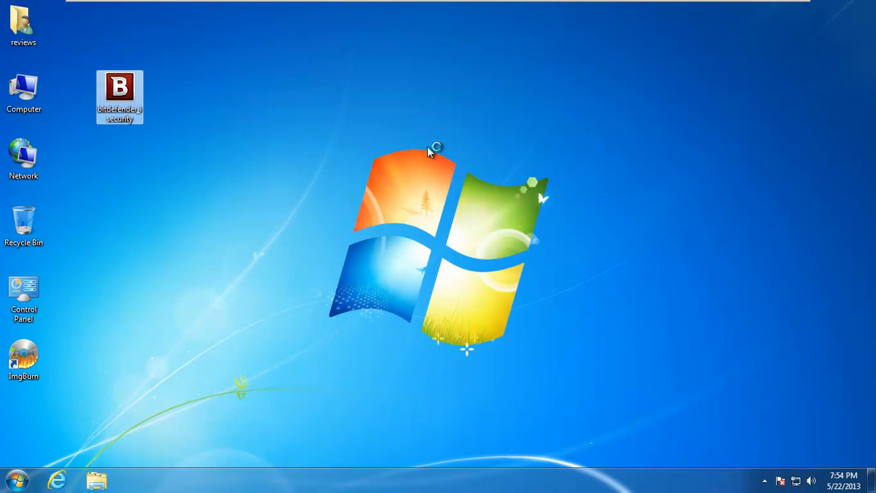
double_click(120, 96)
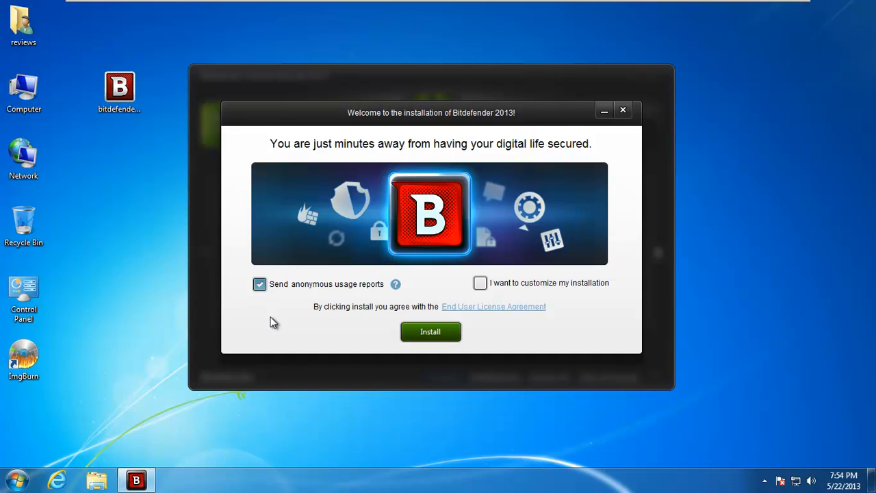
mouse_move(272, 327)
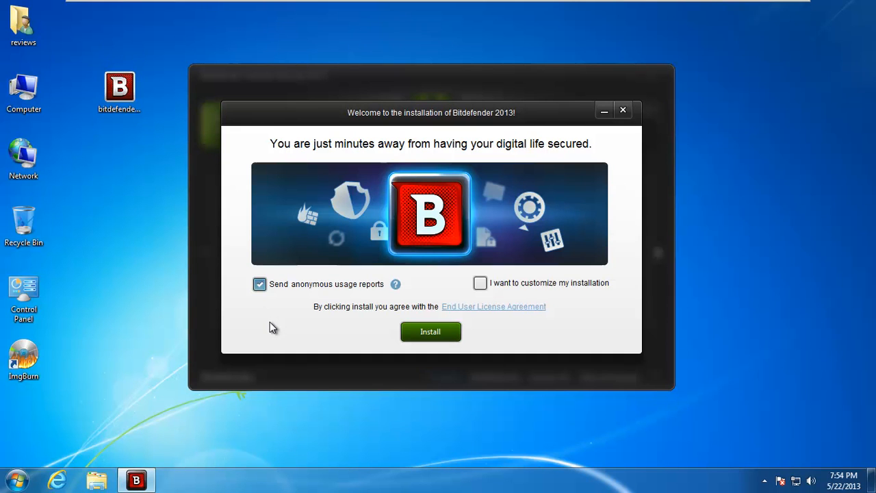
mouse_move(361, 324)
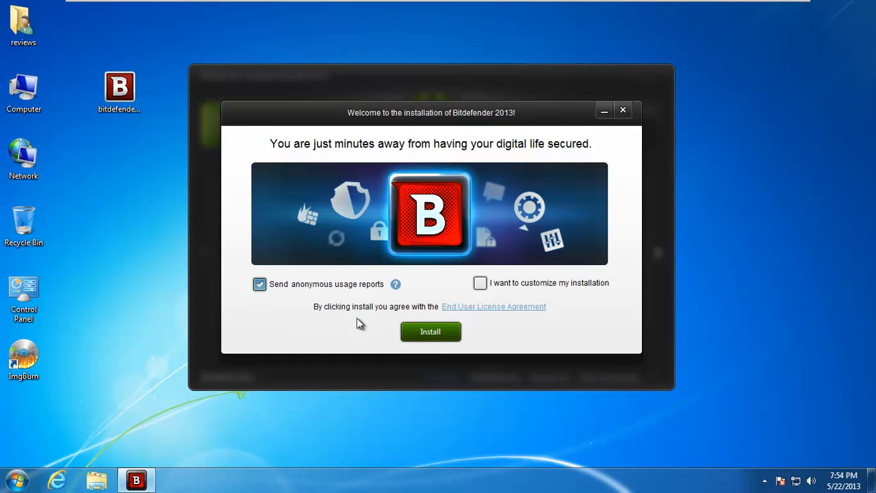
mouse_move(351, 294)
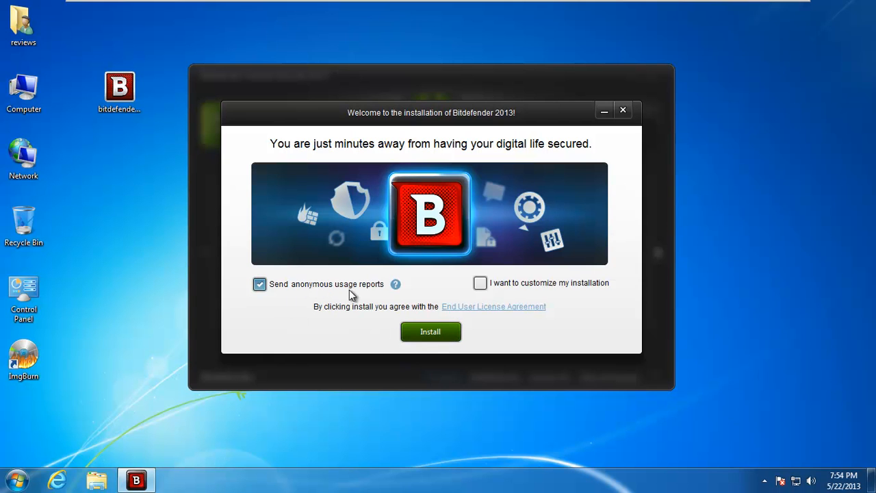
Start installing Bitdefender Internet Security 2013 from the welcome screen.
left_click(431, 331)
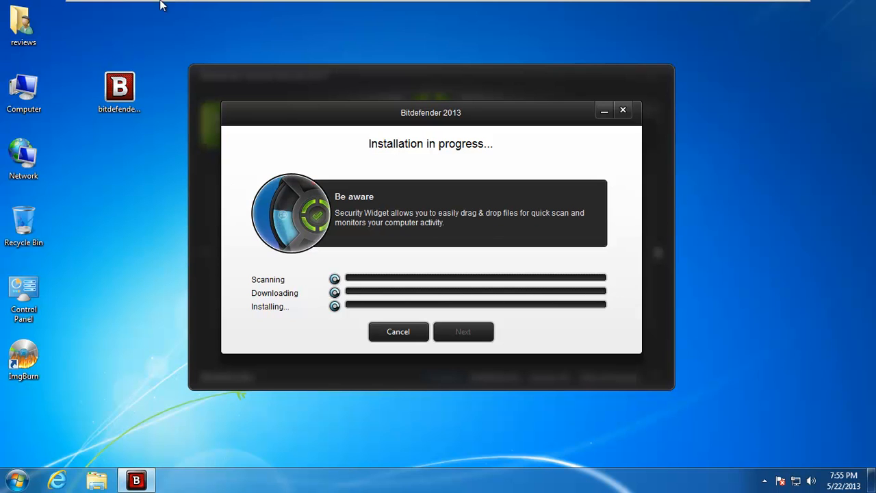
mouse_move(173, 44)
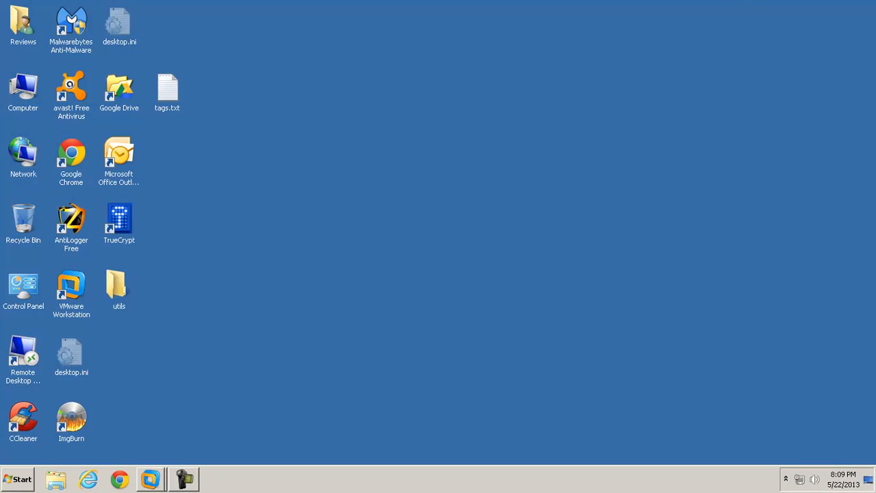
Return to the finished installer showing the Thank you for installing screen.
left_click(184, 478)
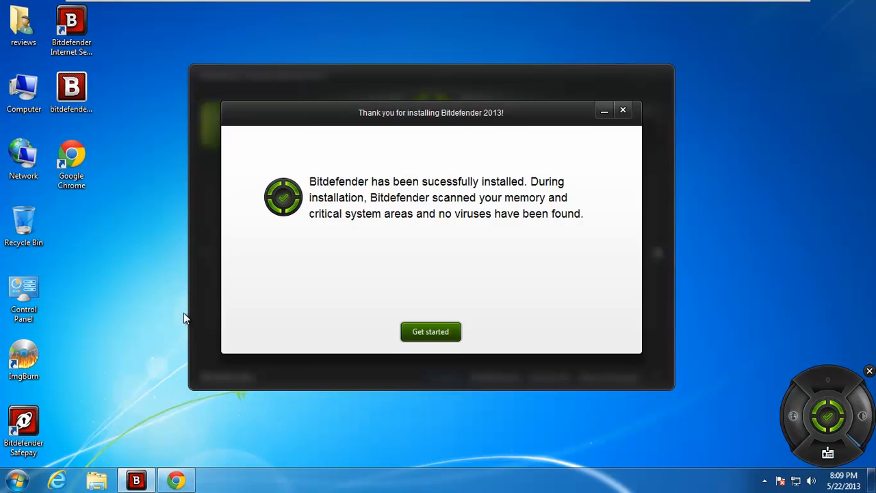
mouse_move(245, 146)
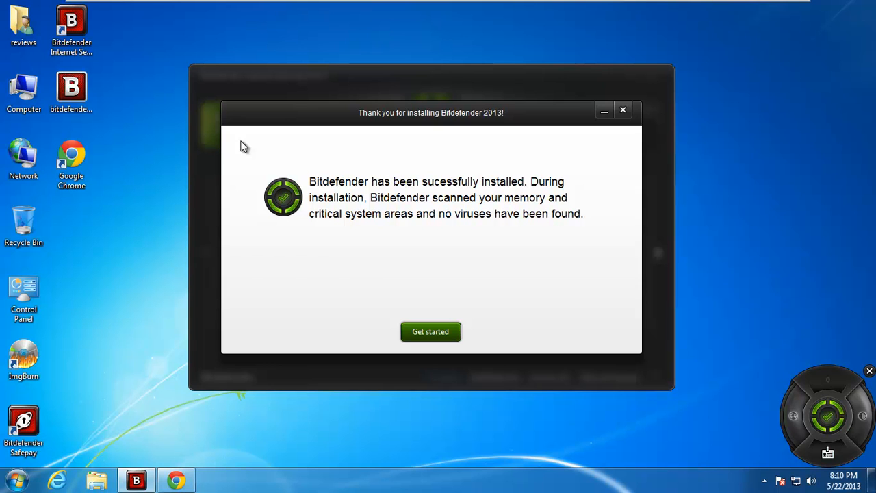
mouse_move(866, 310)
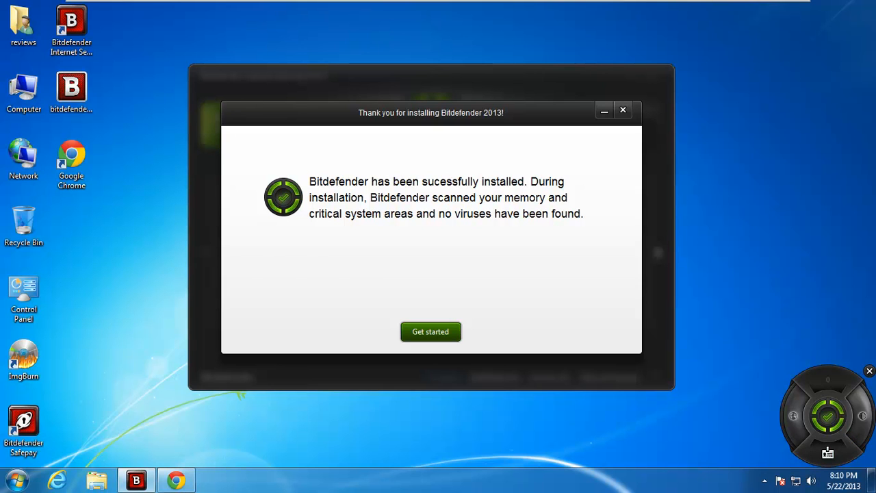
mouse_move(831, 332)
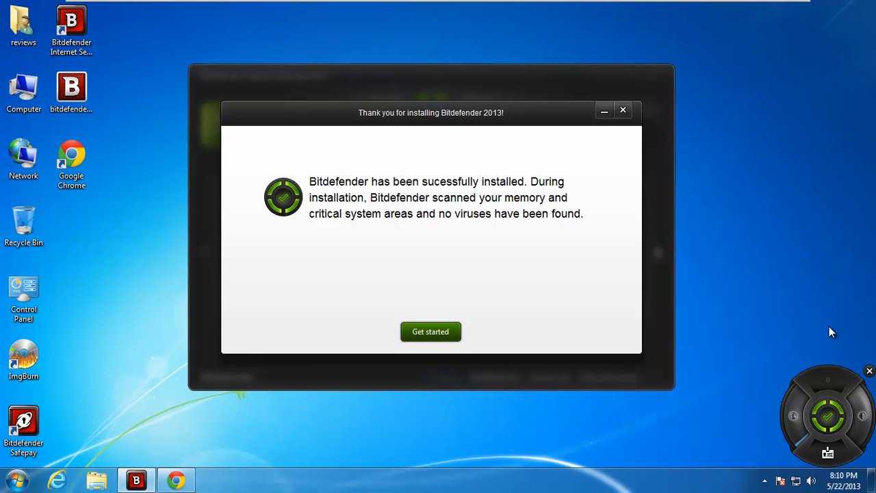
mouse_move(740, 341)
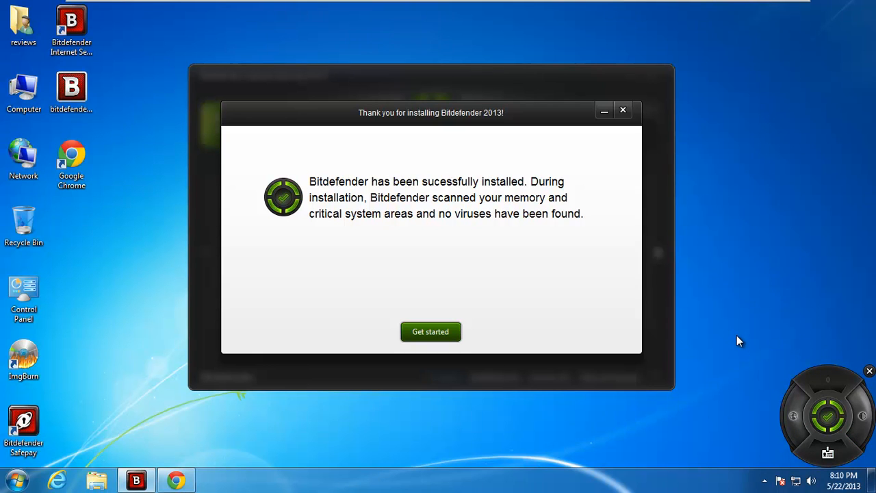
mouse_move(823, 355)
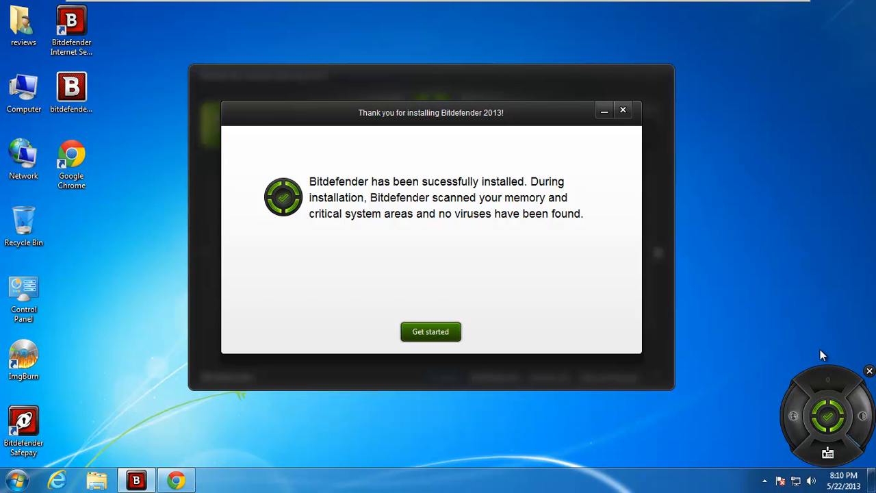
mouse_move(870, 367)
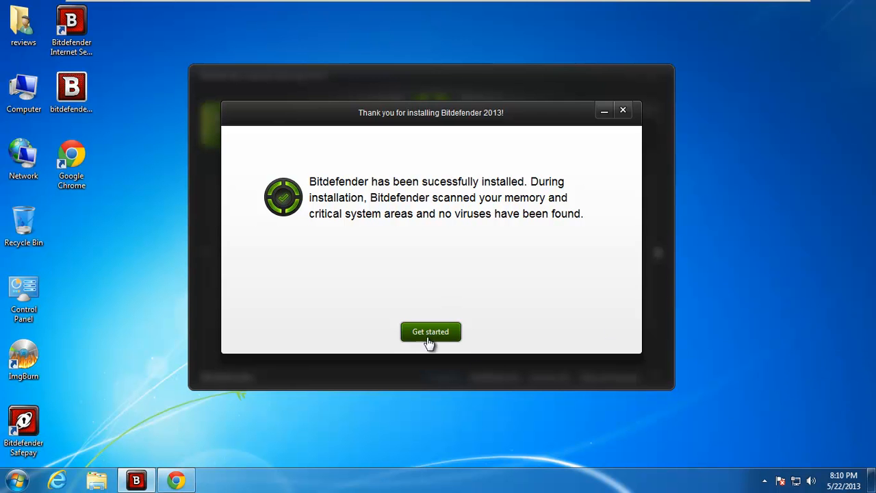
Begin product setup as an evaluation, turn Automatic Game mode off, and keep default connection filters.
left_click(431, 331)
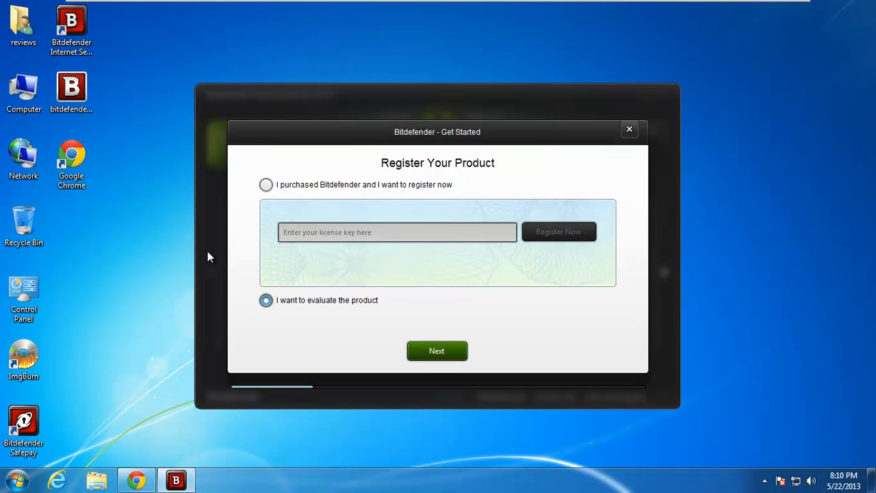
left_click(436, 351)
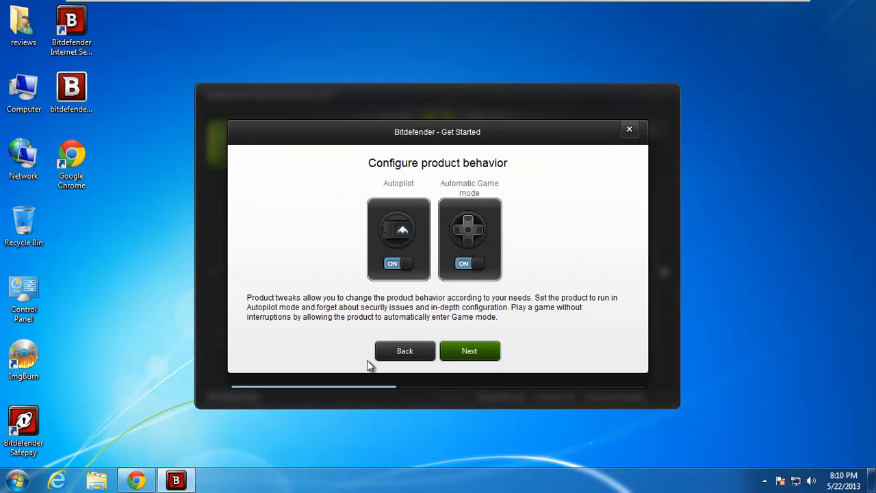
mouse_move(423, 240)
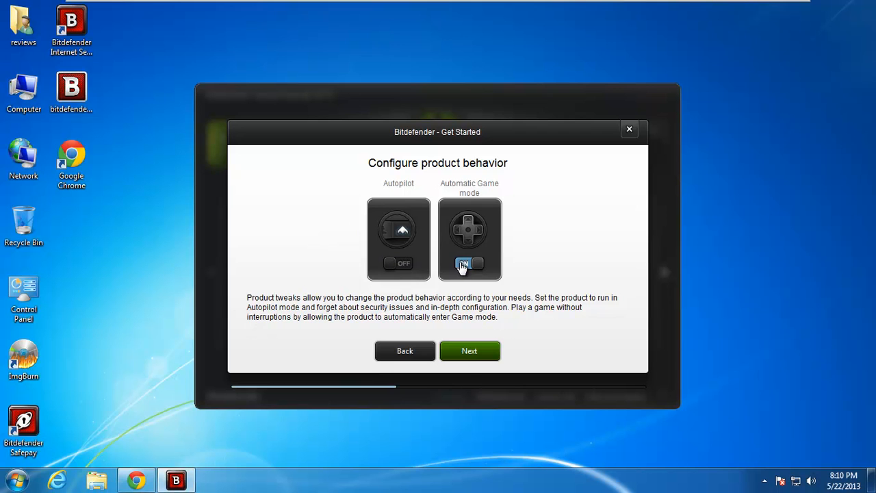
left_click(470, 264)
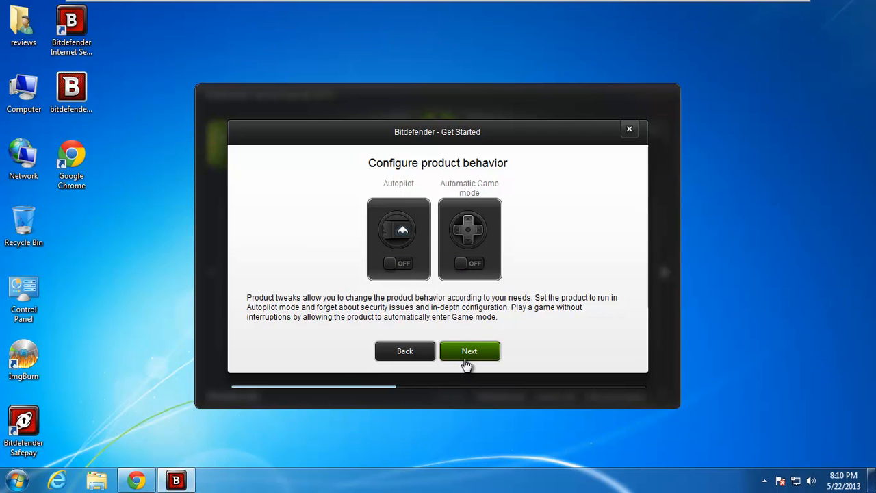
left_click(470, 351)
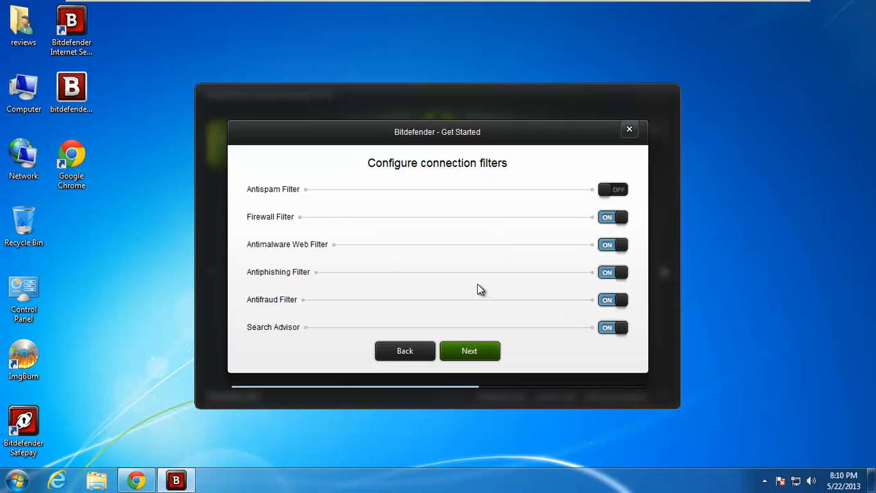
mouse_move(477, 285)
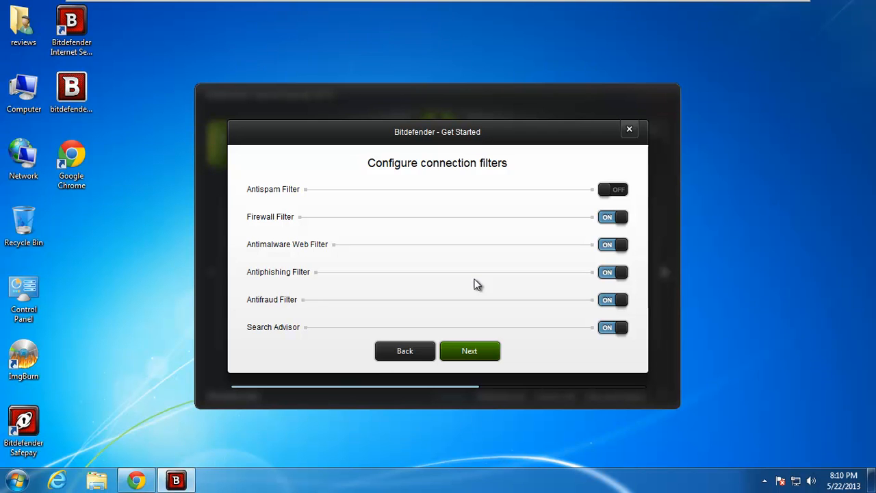
mouse_move(366, 259)
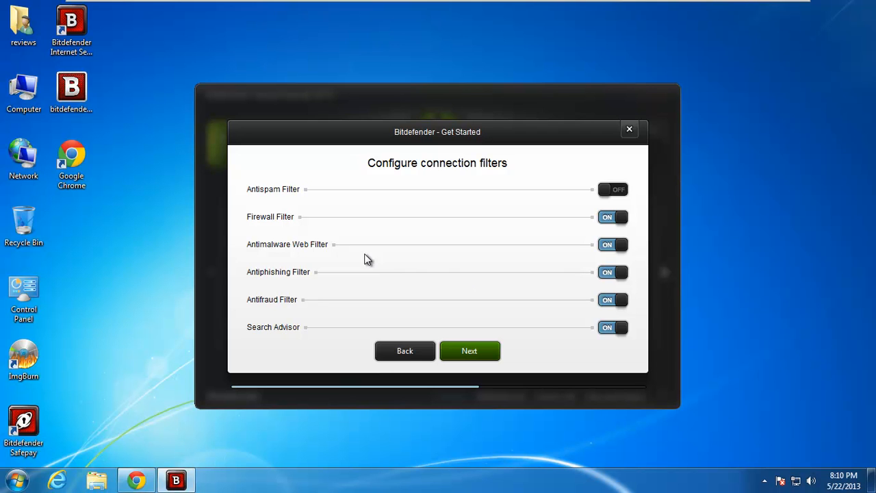
mouse_move(266, 206)
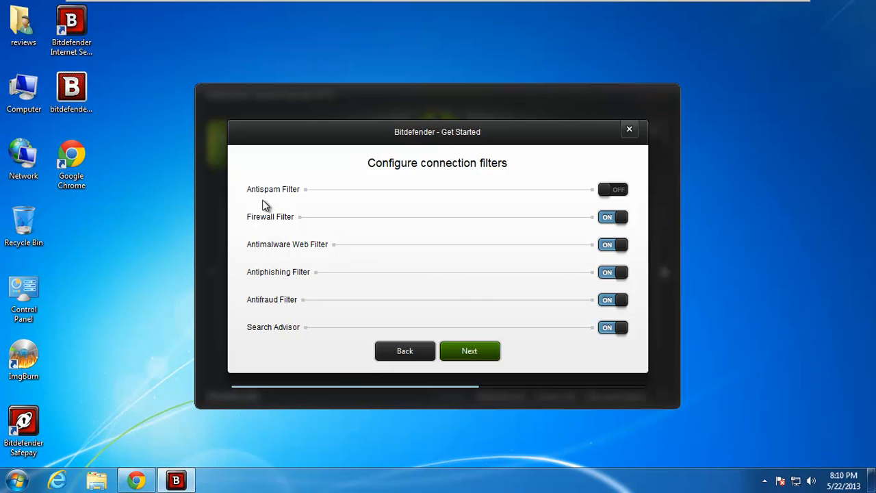
mouse_move(266, 227)
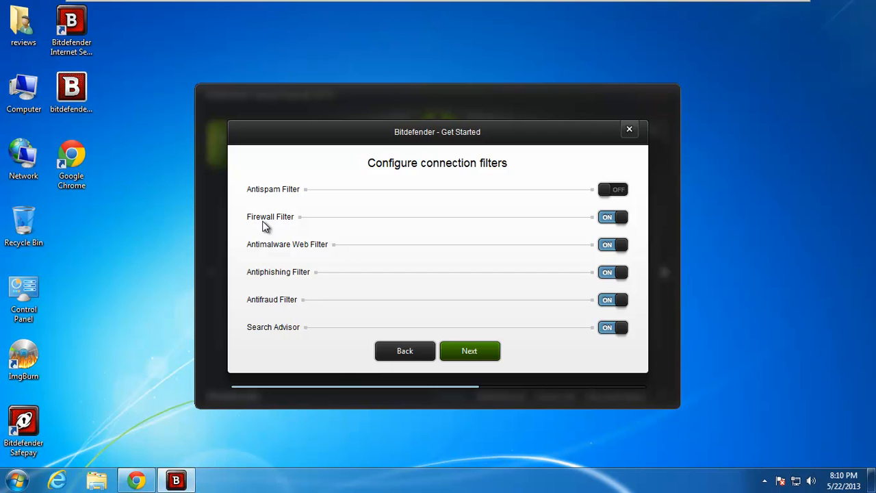
mouse_move(271, 286)
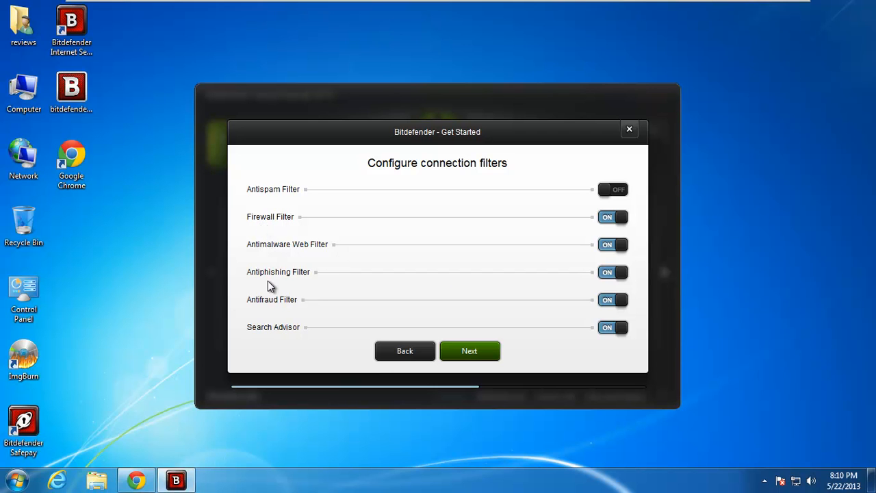
mouse_move(278, 303)
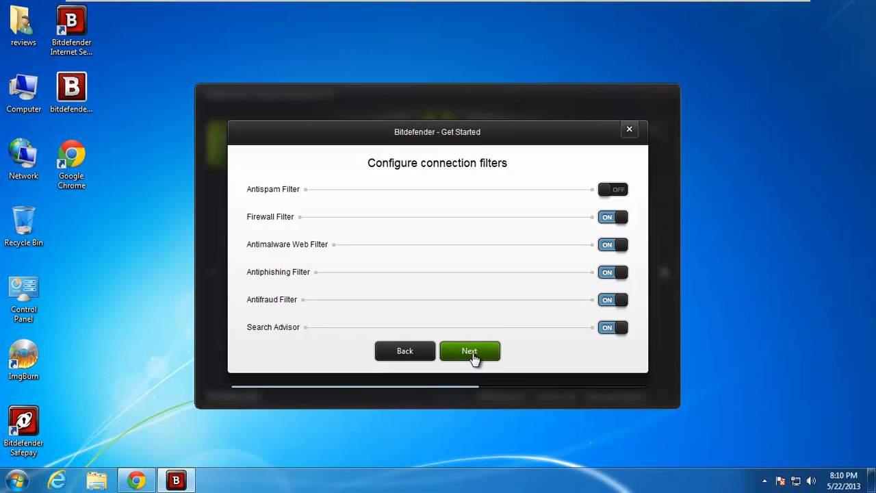
left_click(470, 350)
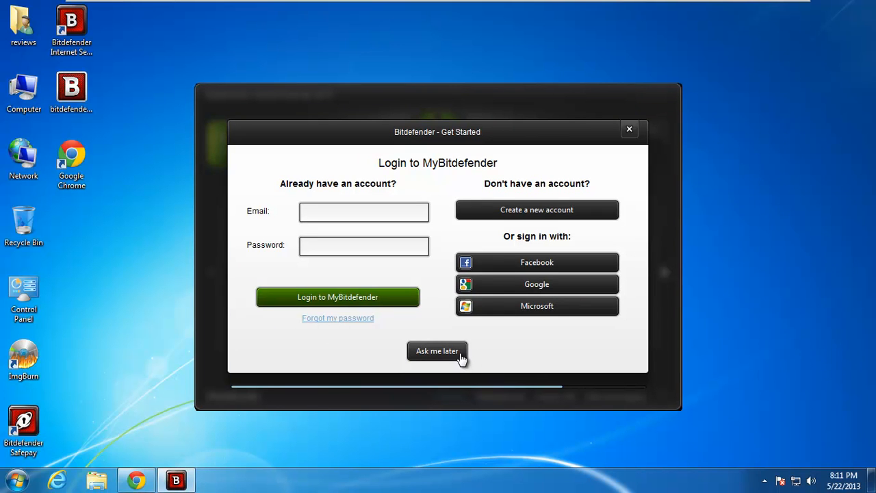
Postpone MyBitdefender login and run Update Now until today's update completes.
left_click(436, 351)
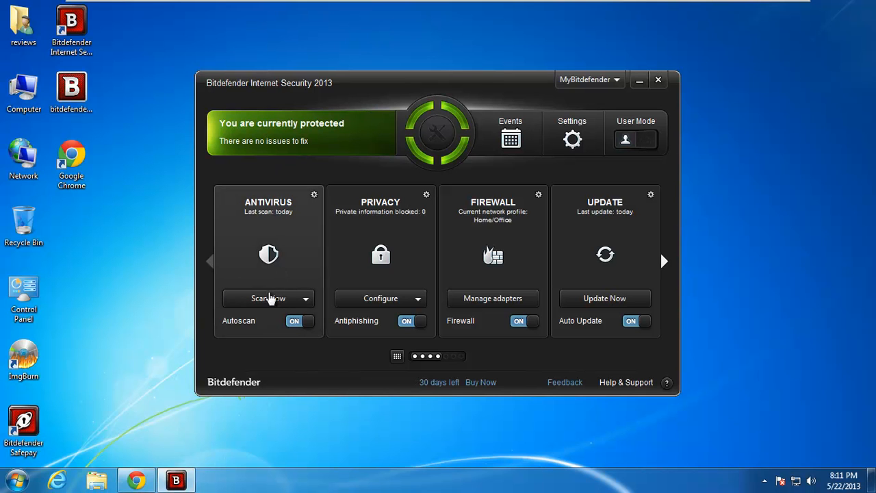
mouse_move(400, 277)
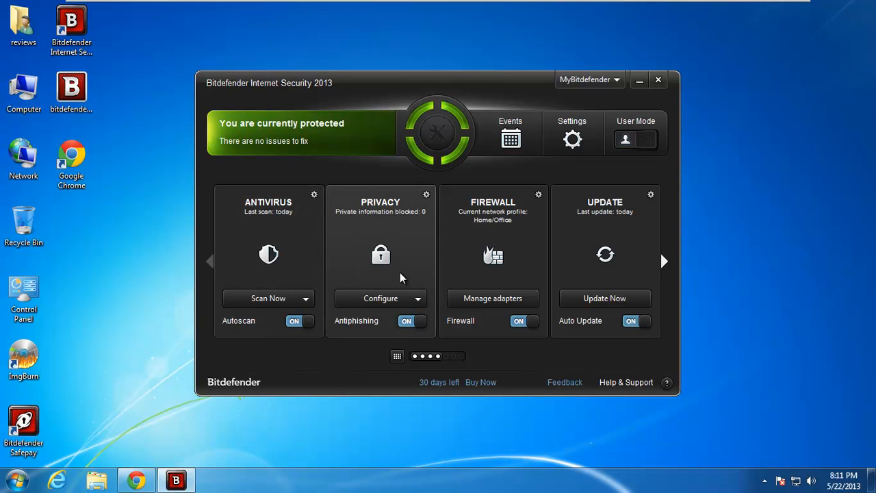
mouse_move(428, 261)
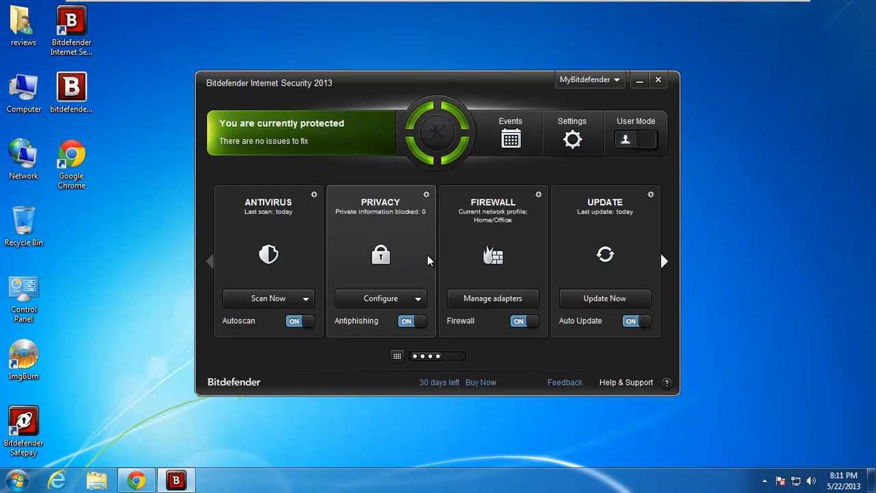
mouse_move(609, 239)
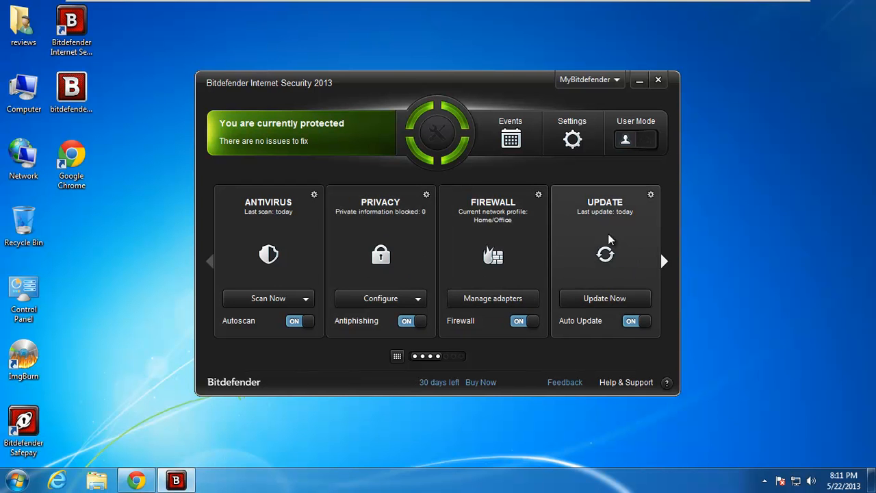
left_click(604, 297)
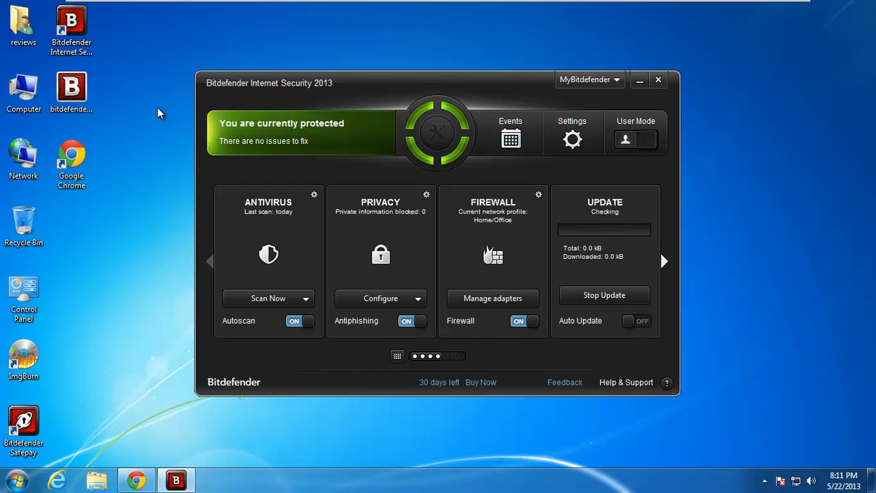
mouse_move(165, 114)
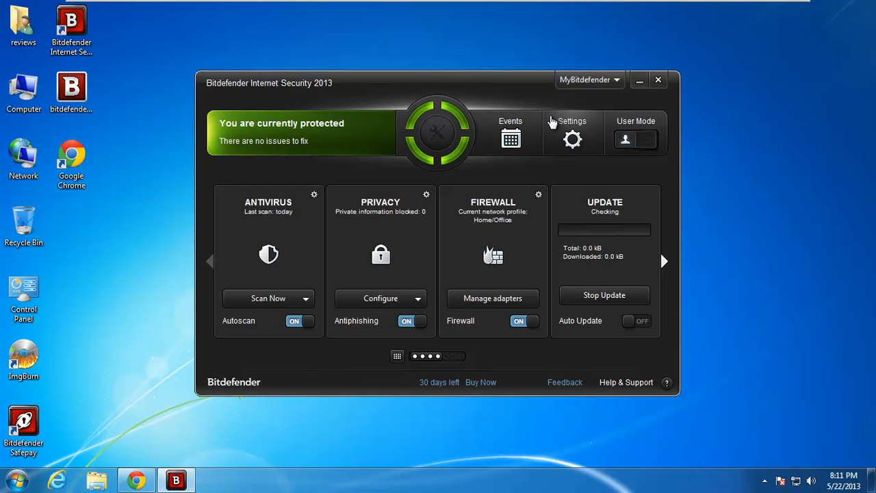
mouse_move(593, 174)
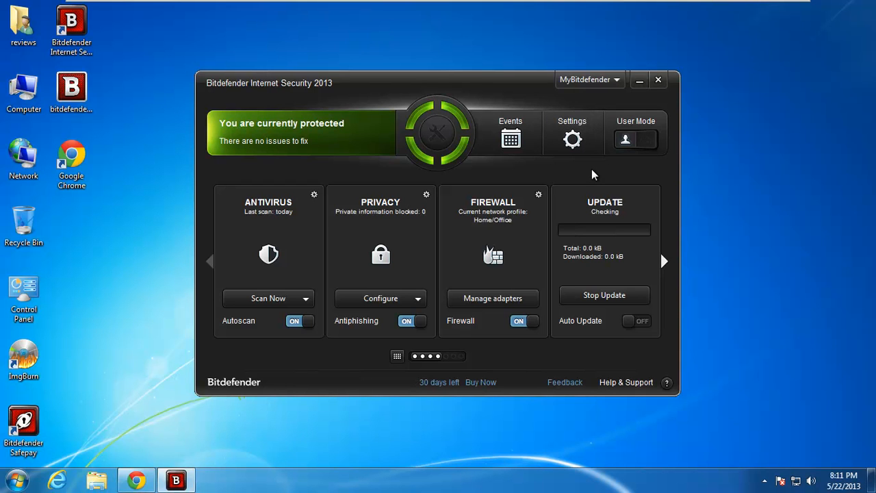
mouse_move(587, 168)
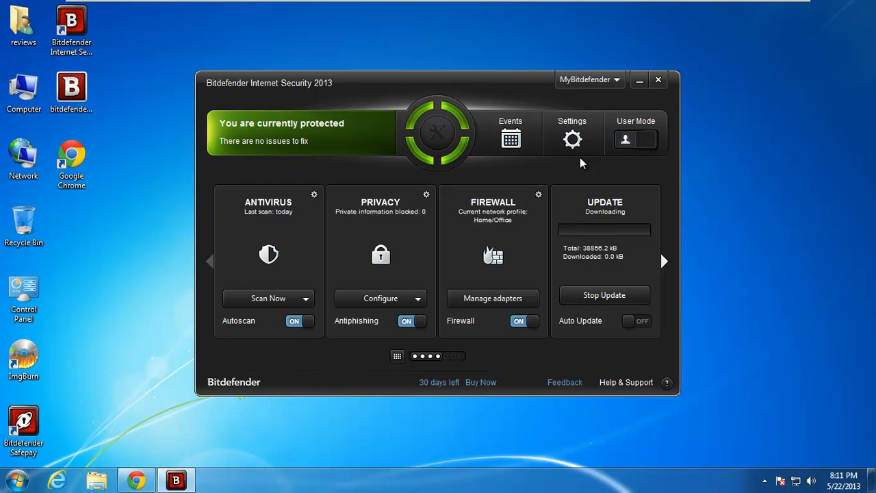
mouse_move(517, 159)
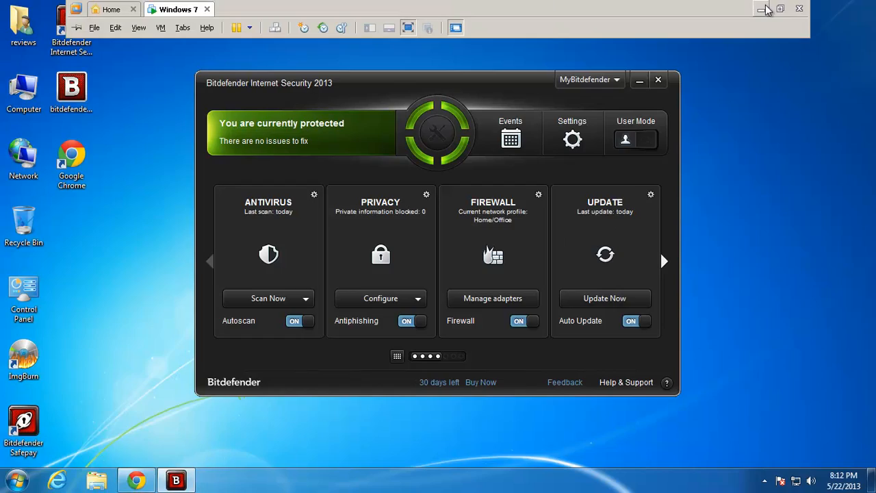
left_click(640, 80)
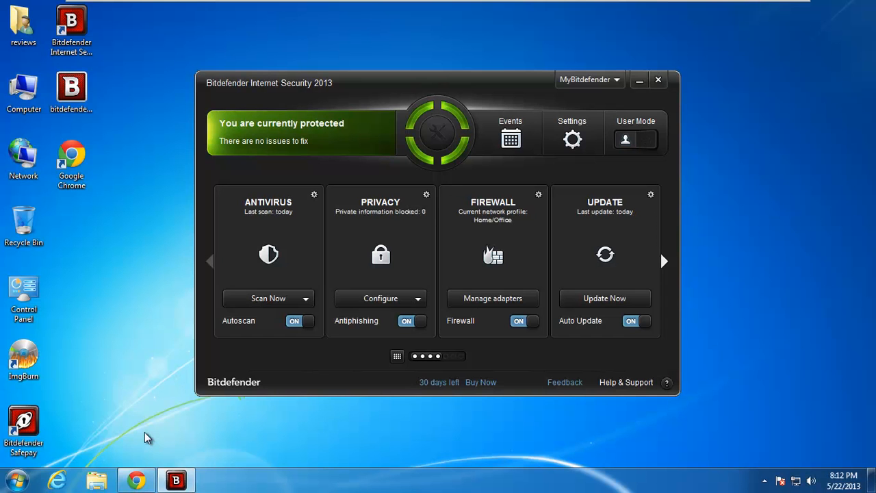
mouse_move(573, 137)
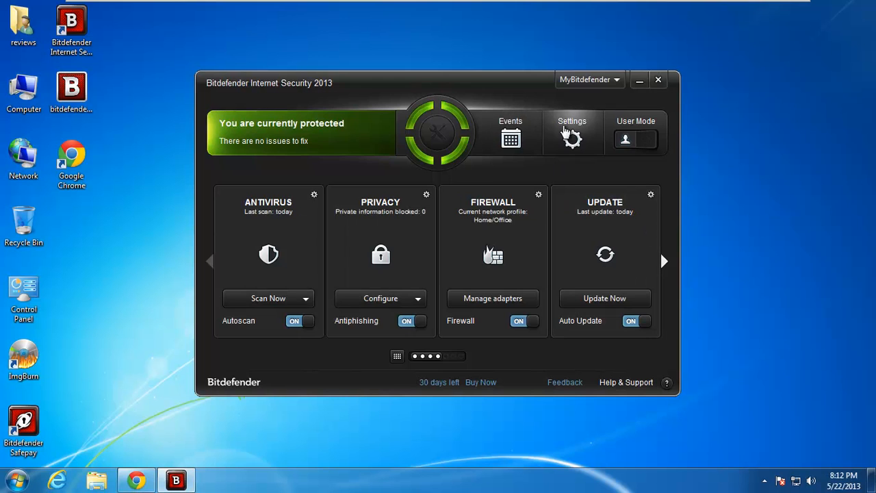
Review the General settings (laptop mode on), go Home, and reopen the Settings Overview.
left_click(572, 134)
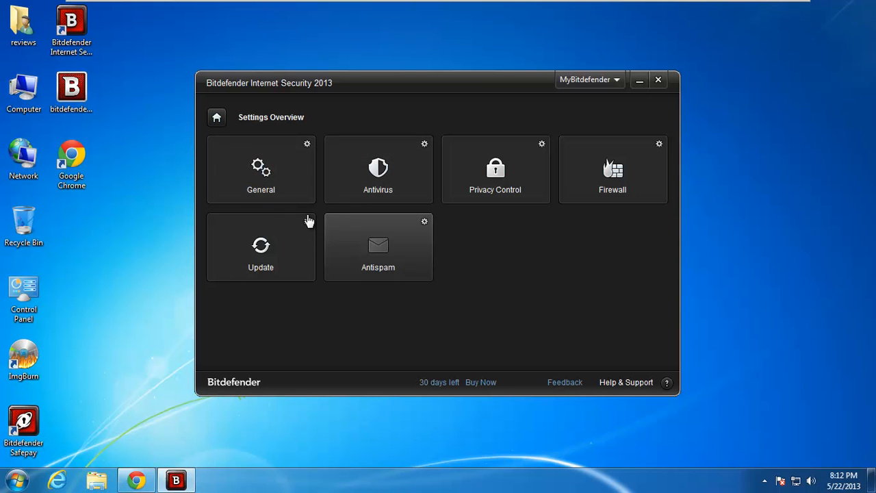
mouse_move(333, 271)
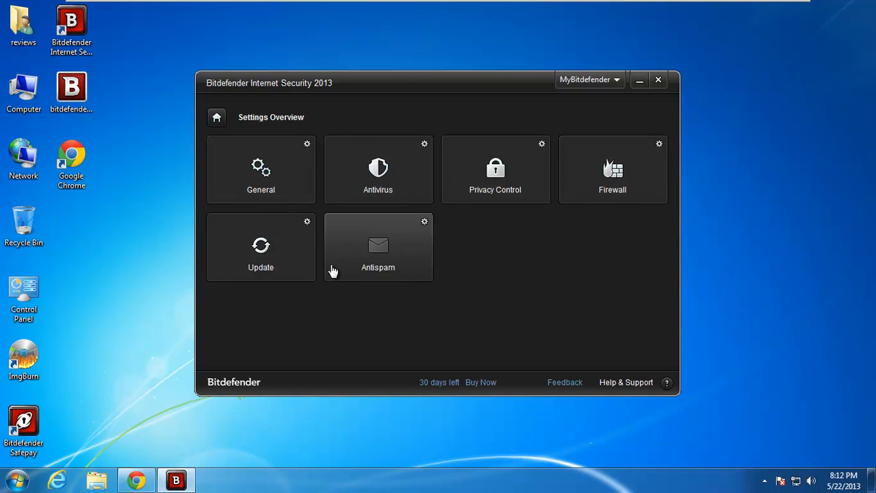
left_click(260, 169)
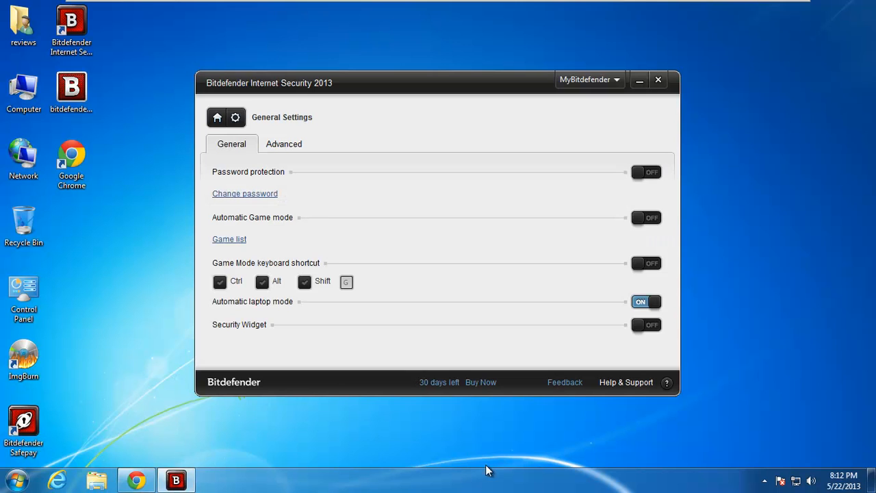
mouse_move(532, 327)
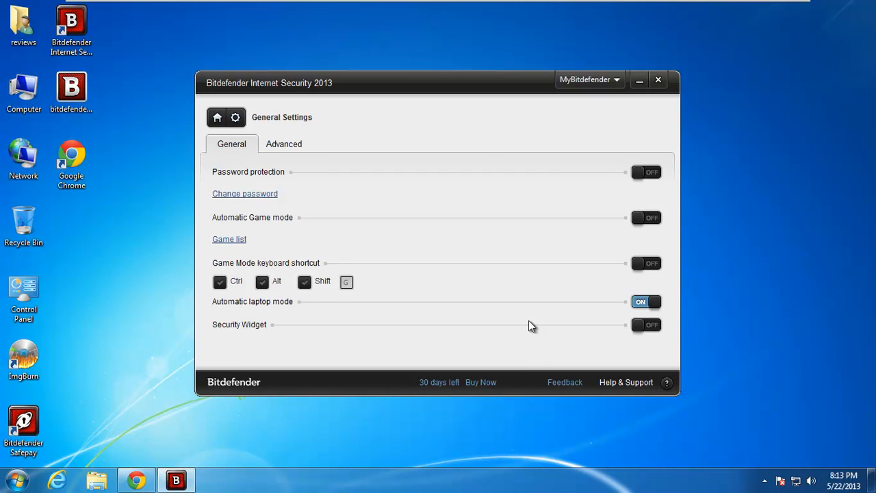
mouse_move(476, 167)
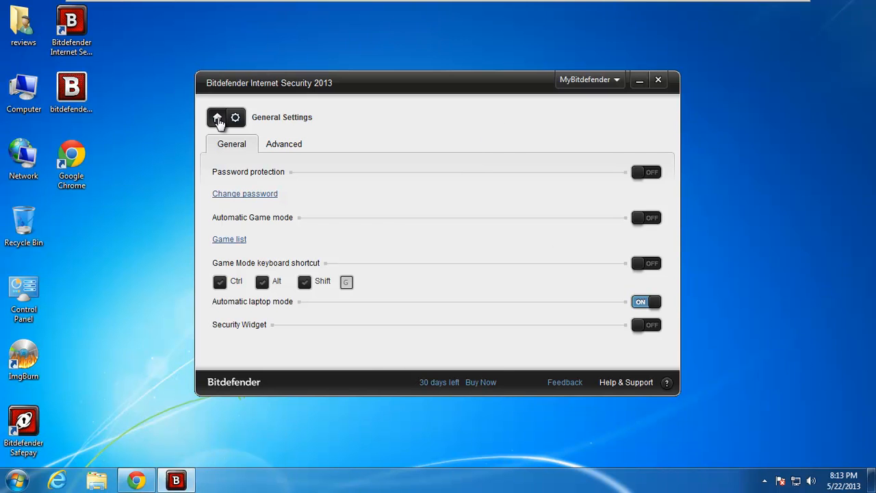
left_click(217, 117)
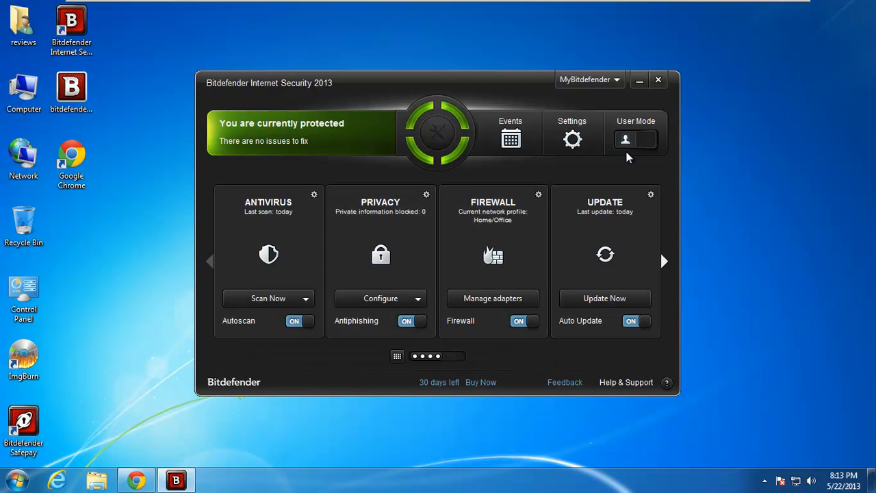
left_click(572, 134)
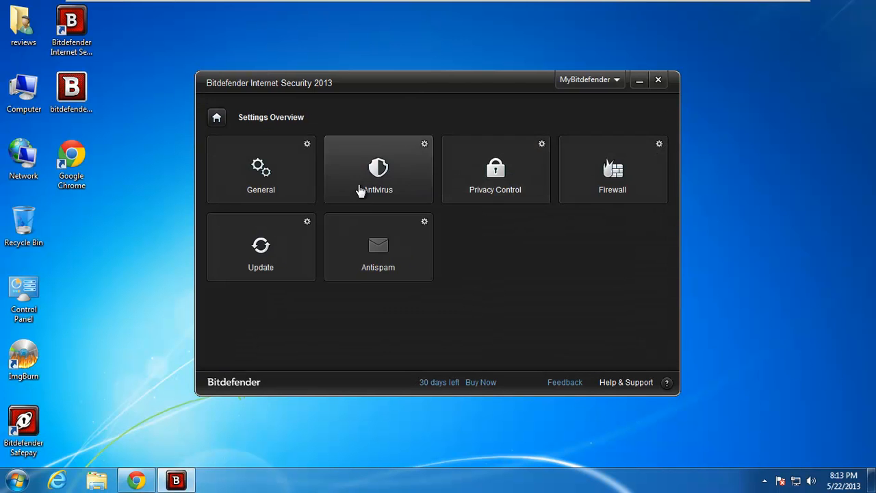
Browse the custom on-access scanning Archives, Traffic Scan and Miscellaneous options, then close without changes.
left_click(378, 169)
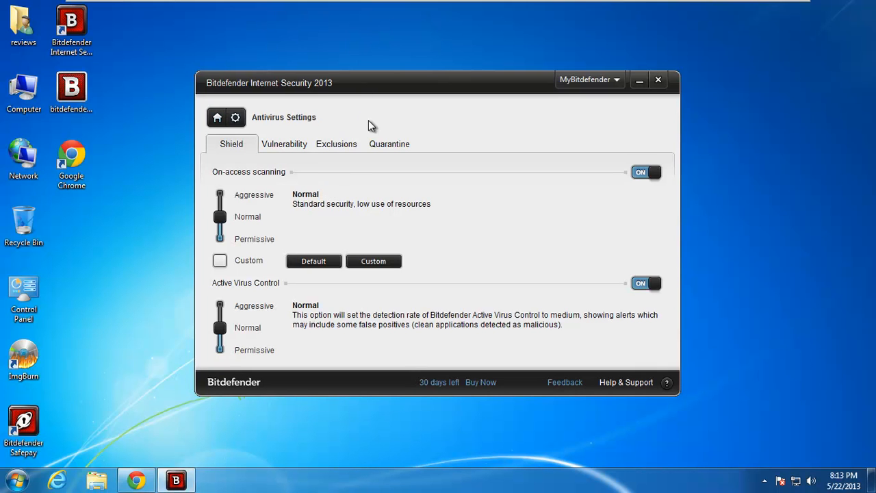
mouse_move(343, 181)
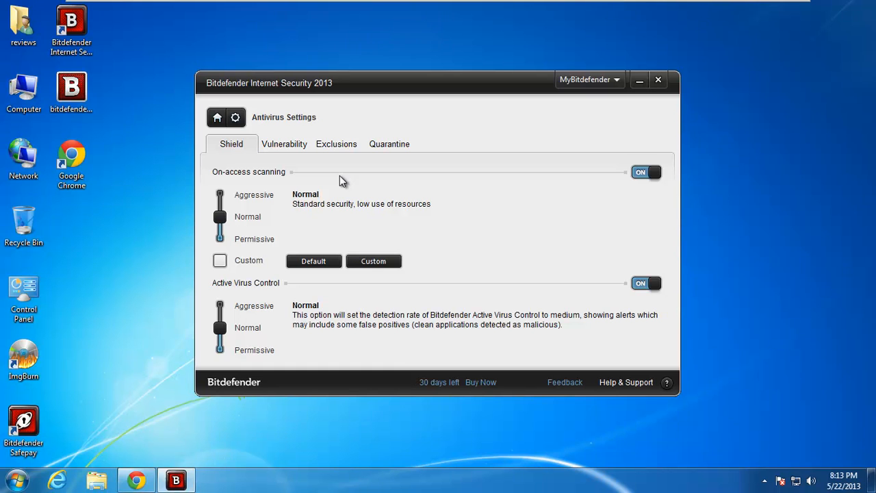
mouse_move(349, 146)
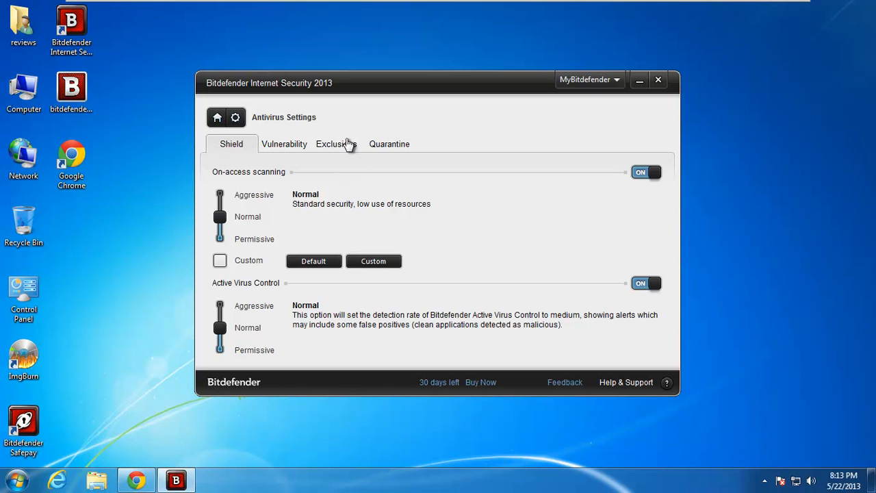
left_click(373, 261)
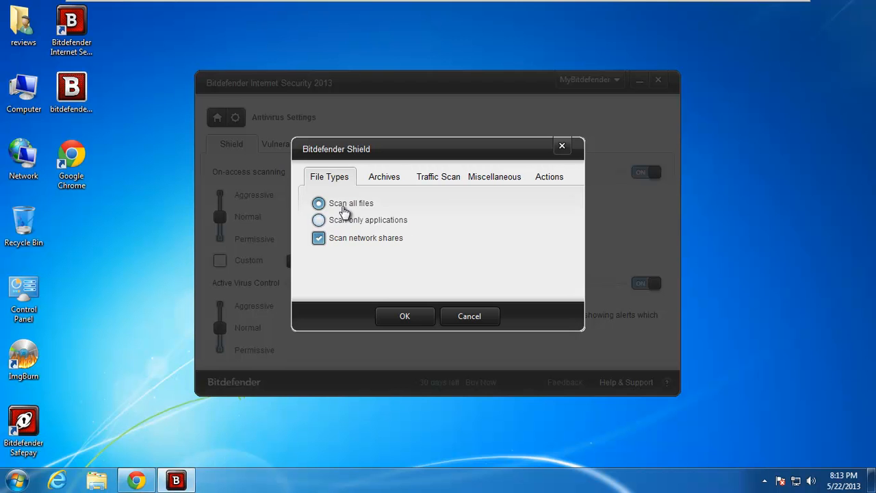
mouse_move(388, 187)
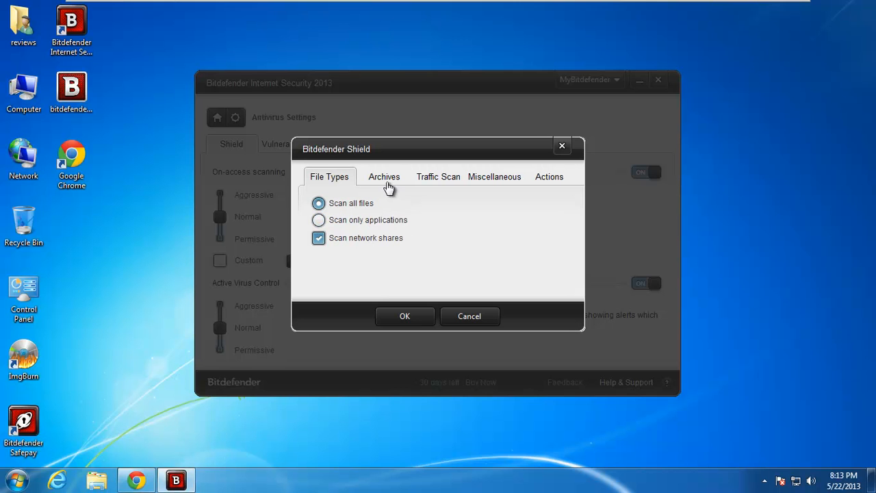
left_click(384, 177)
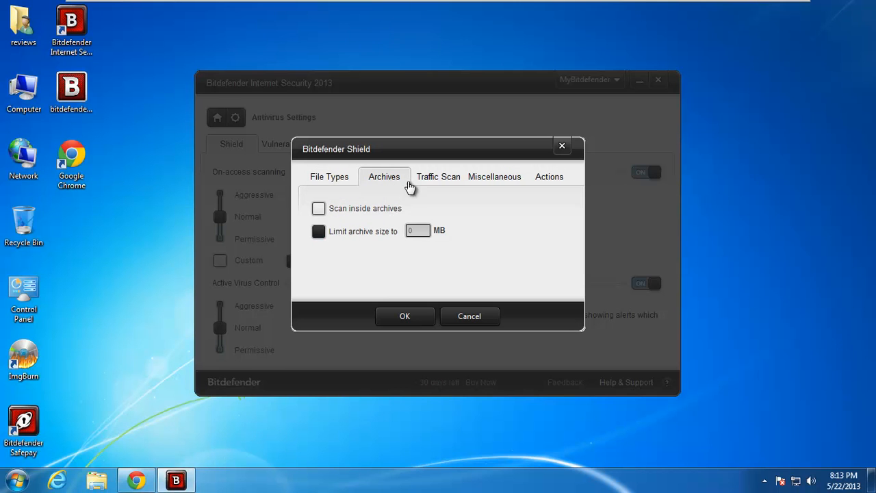
left_click(438, 177)
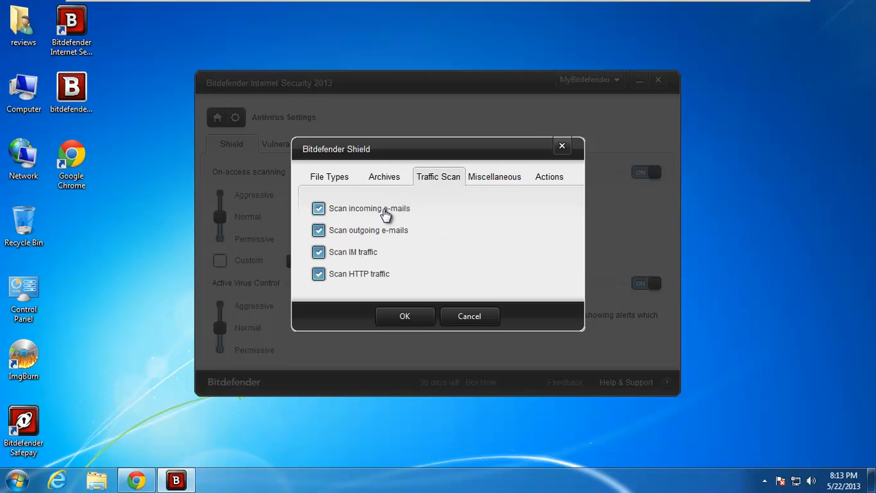
mouse_move(403, 268)
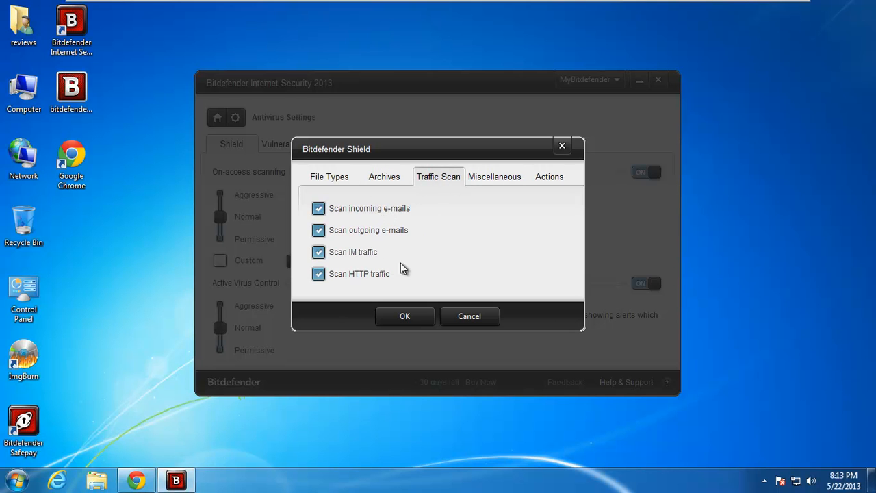
left_click(494, 177)
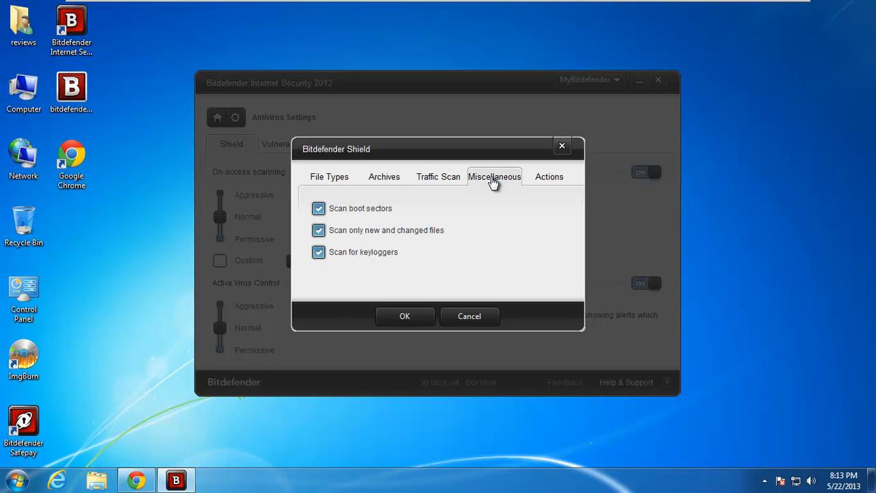
left_click(549, 177)
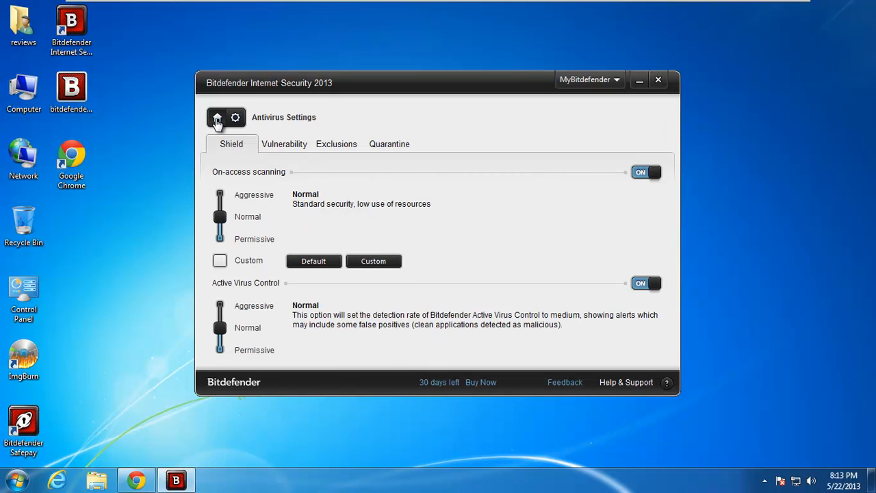
left_click(217, 117)
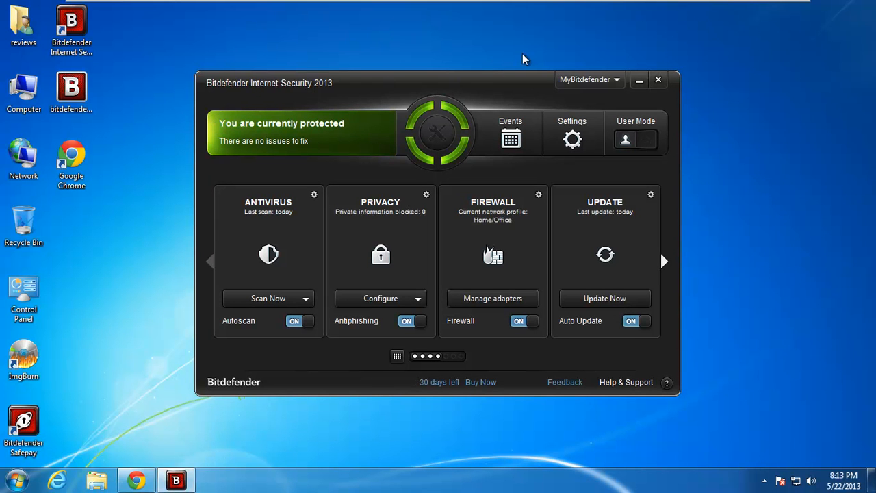
mouse_move(243, 401)
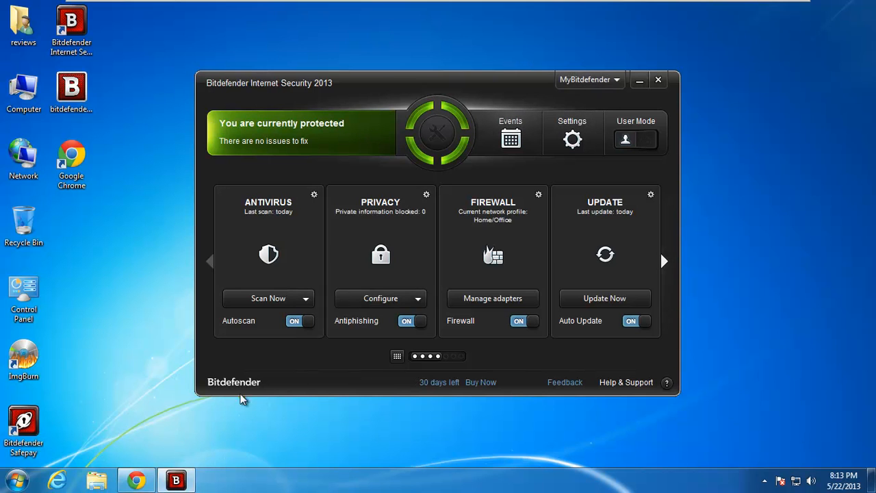
mouse_move(670, 89)
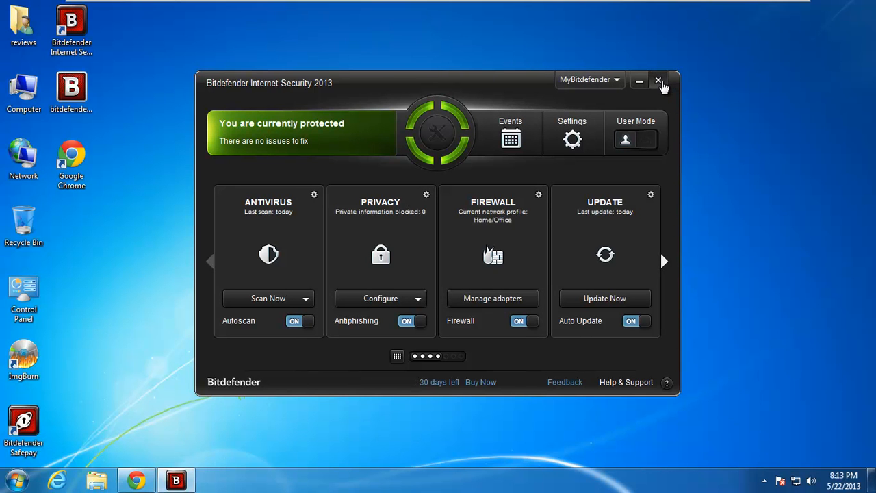
Close Bitdefender, maximize Chrome, and select youtibe.com in the Malware Domain List.
left_click(658, 80)
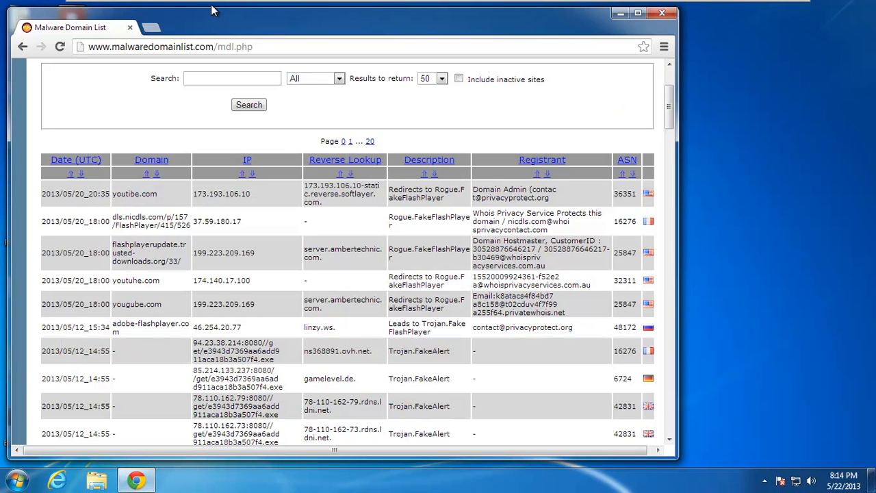
left_click(637, 13)
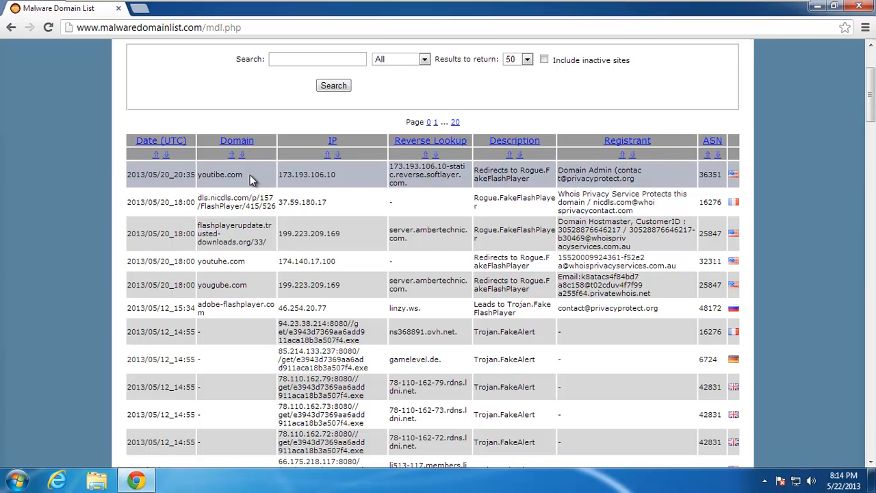
mouse_move(245, 172)
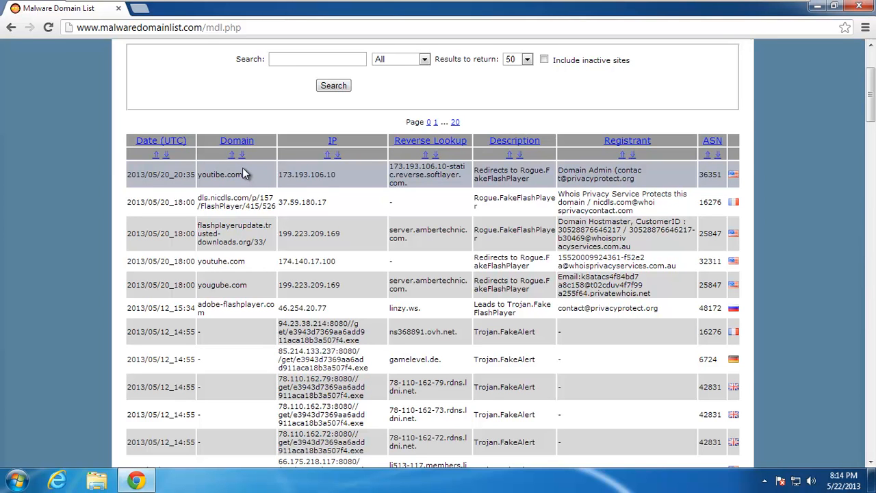
mouse_move(241, 177)
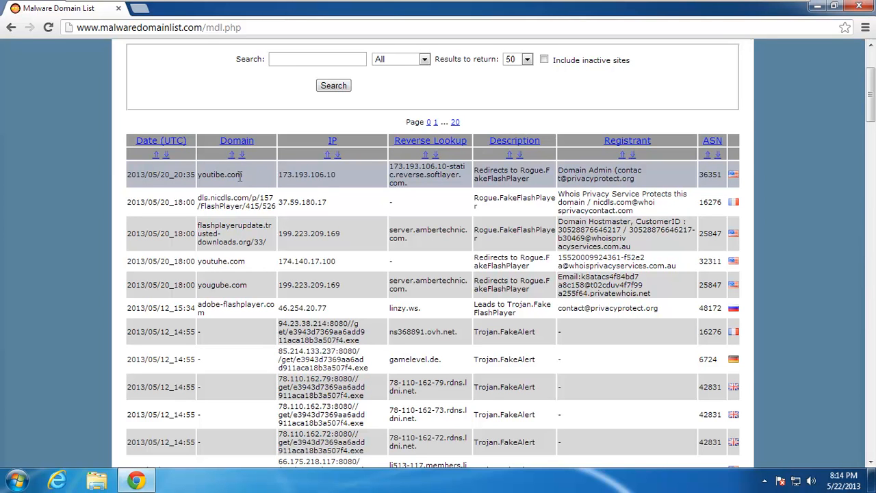
double_click(220, 174)
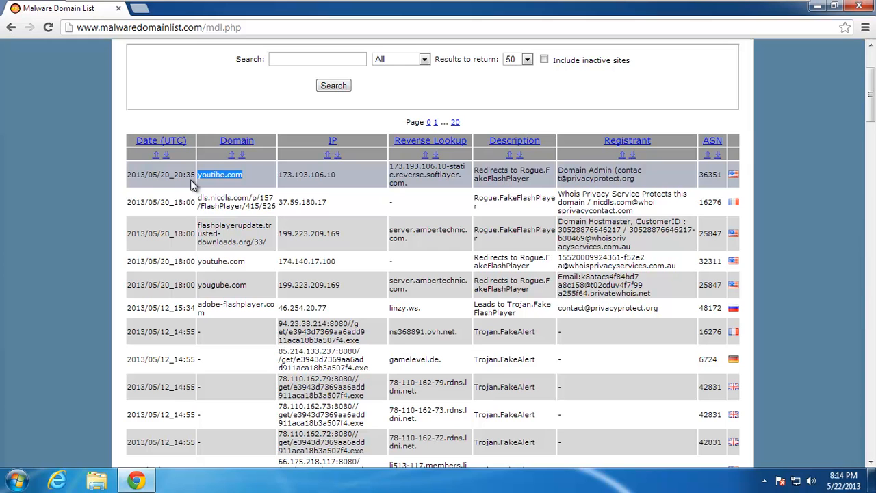
mouse_move(246, 176)
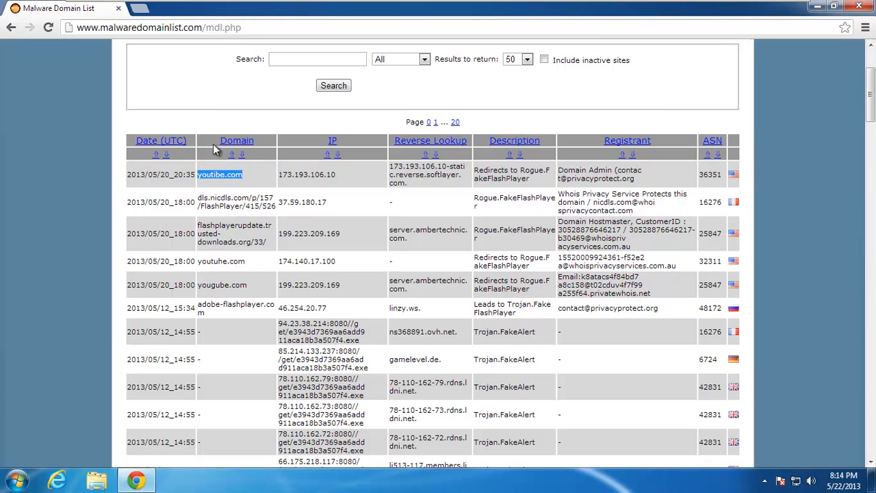
Visit youtibe.com in a new tab, dismiss the outdated-browser alert, and download and open setup.exe.
left_click(262, 8)
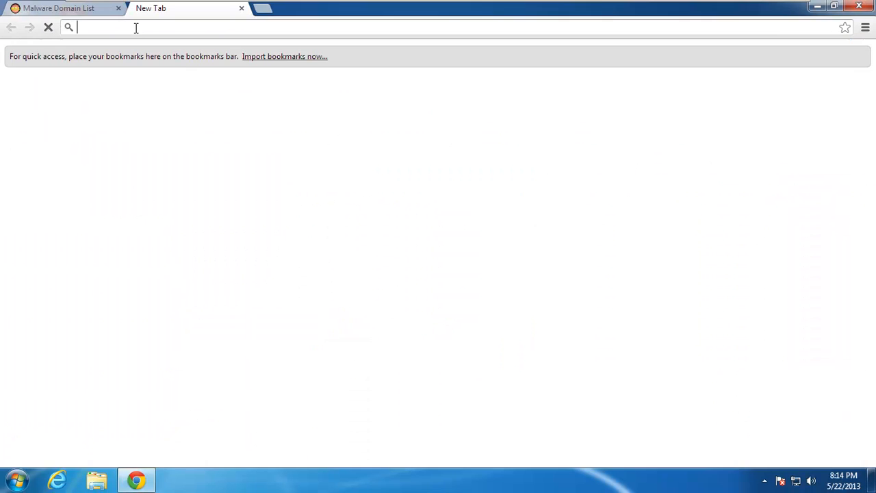
type("youtibe.com")
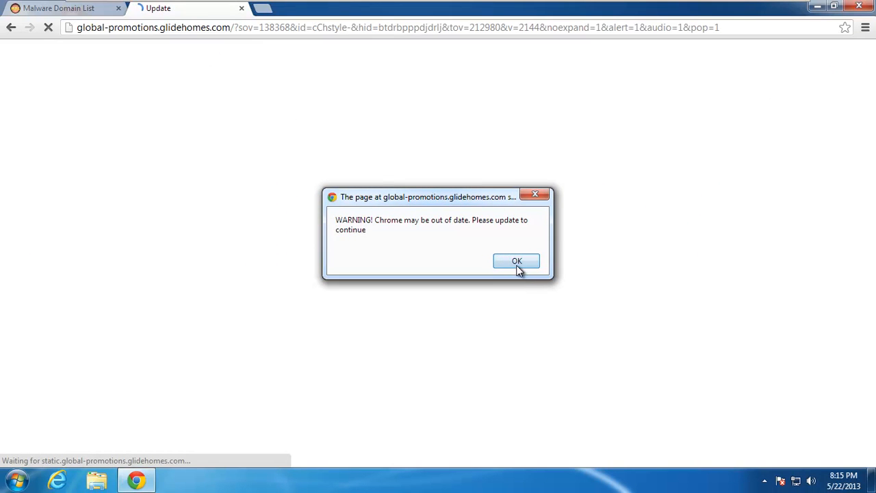
left_click(516, 262)
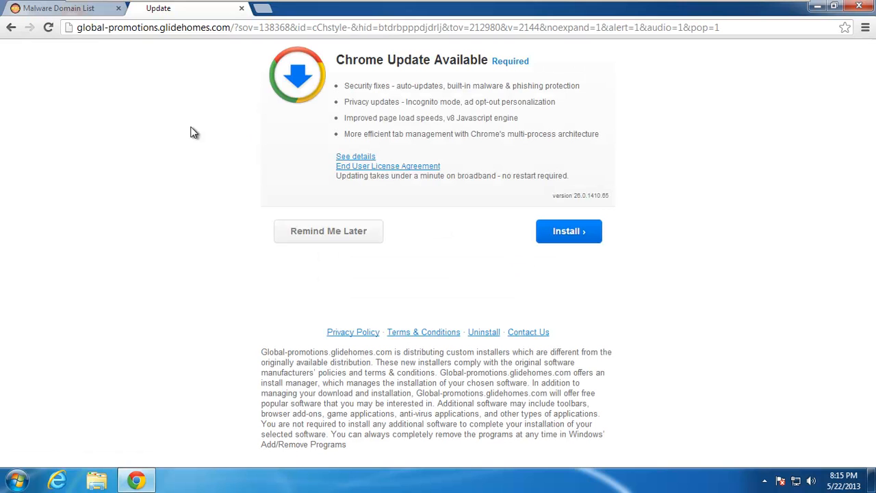
mouse_move(198, 142)
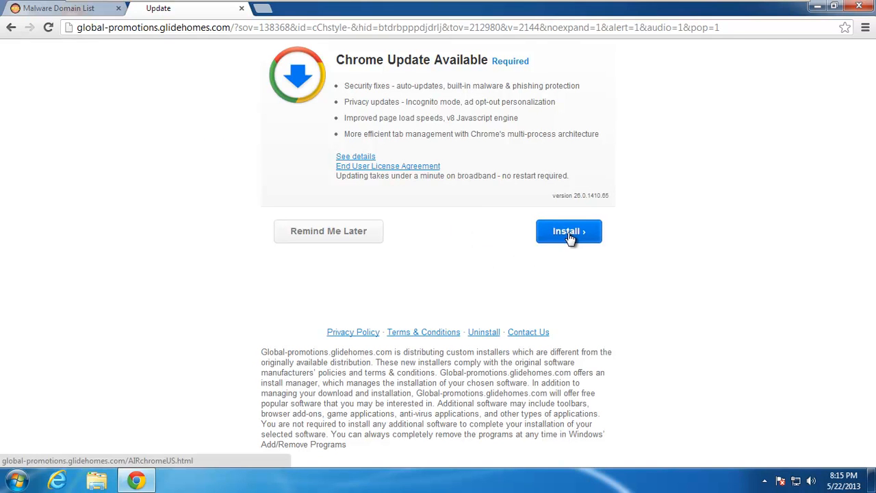
left_click(568, 230)
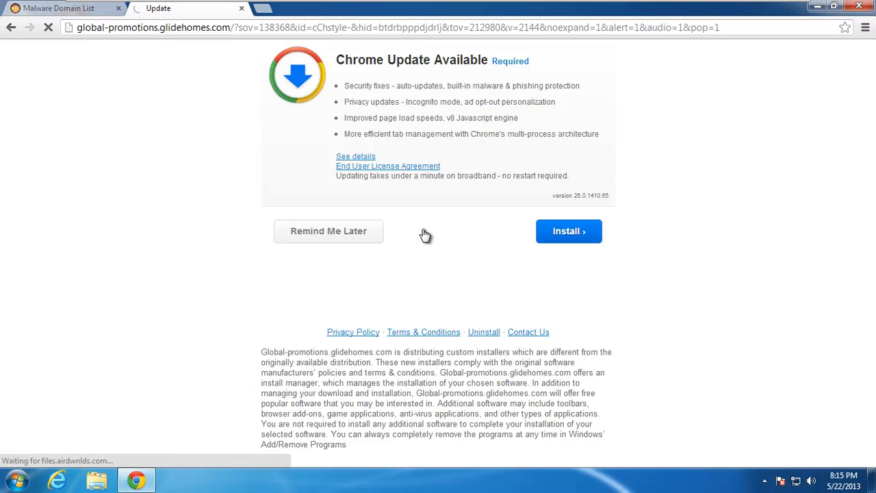
left_click(569, 231)
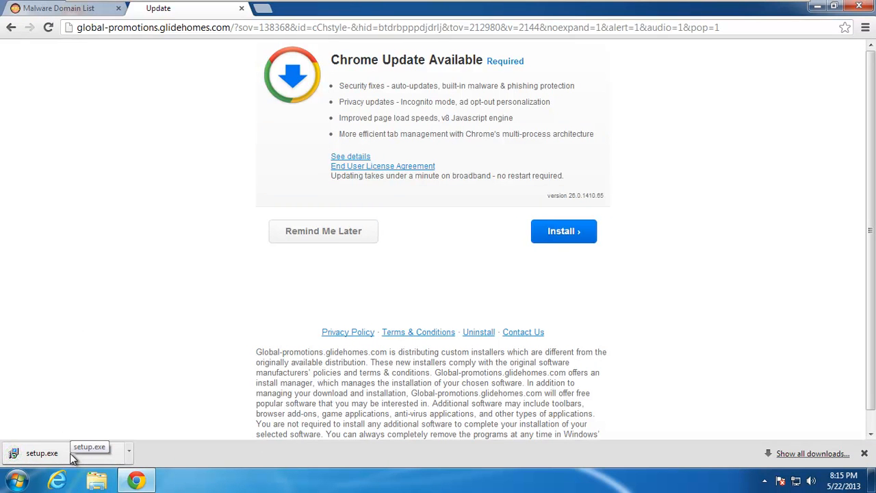
left_click(43, 453)
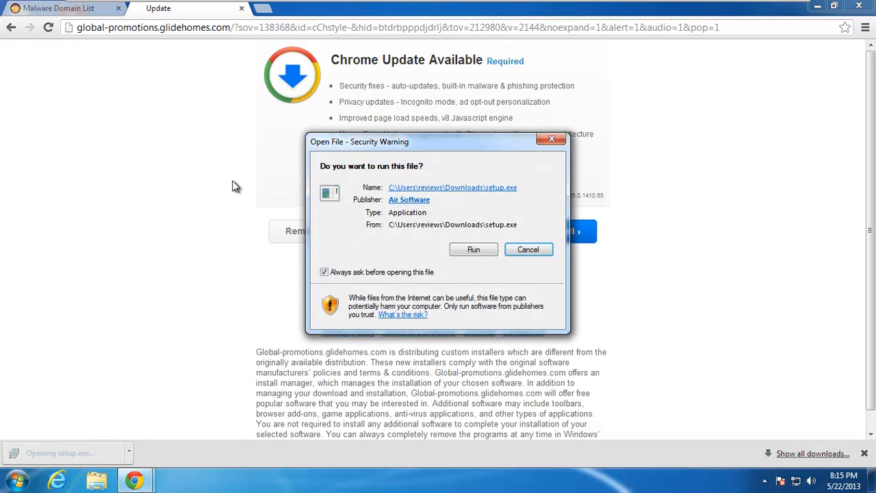
Run setup.exe, start the fake Chrome setup wizard, and close the Thanks for Downloading tab.
left_click(528, 249)
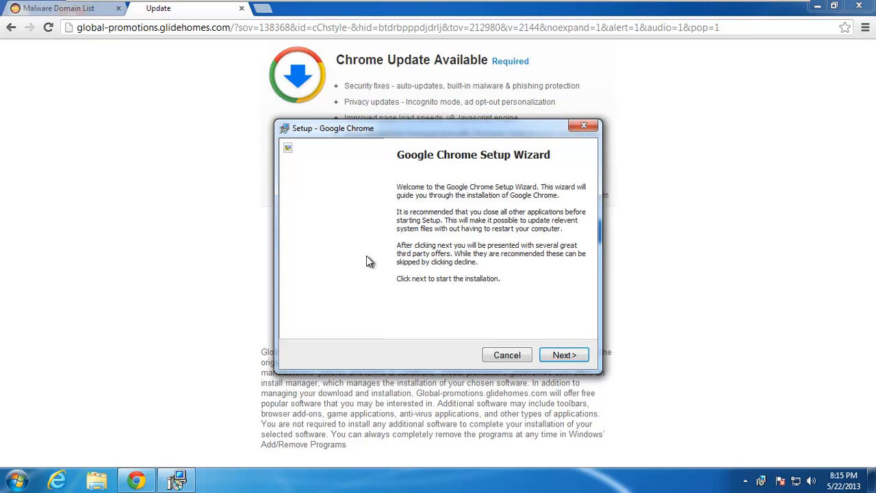
mouse_move(564, 354)
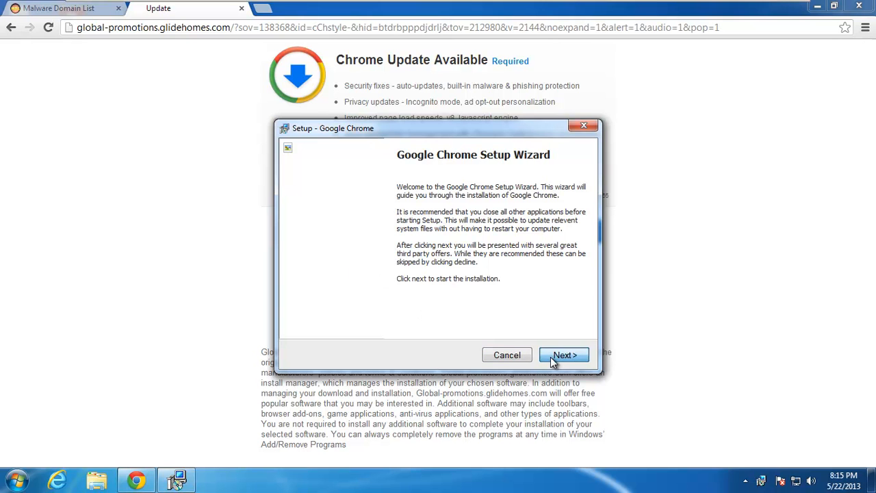
left_click(564, 355)
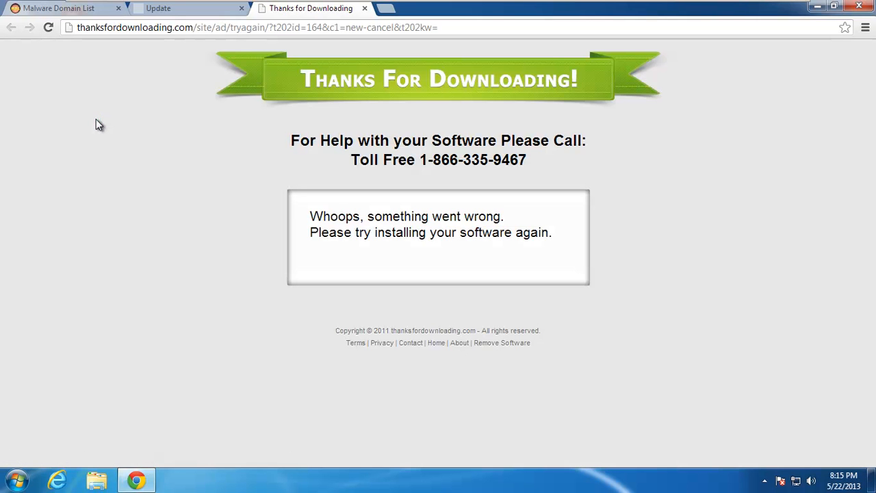
mouse_move(254, 88)
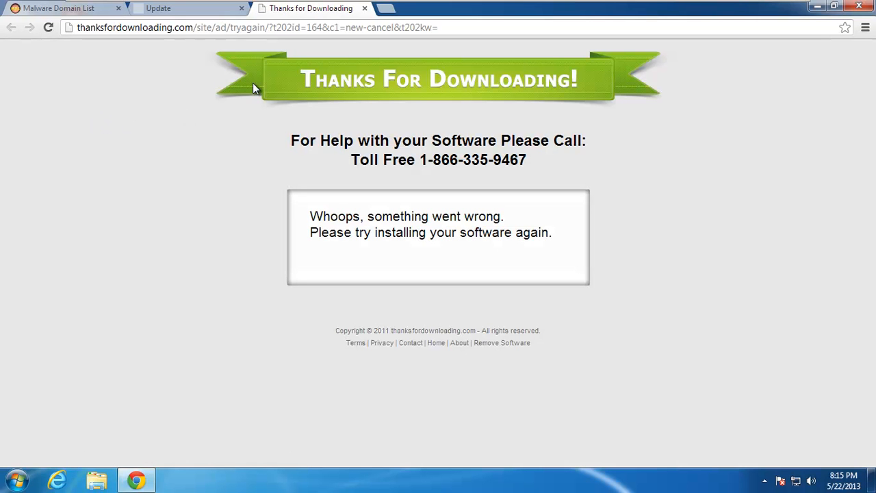
mouse_move(120, 40)
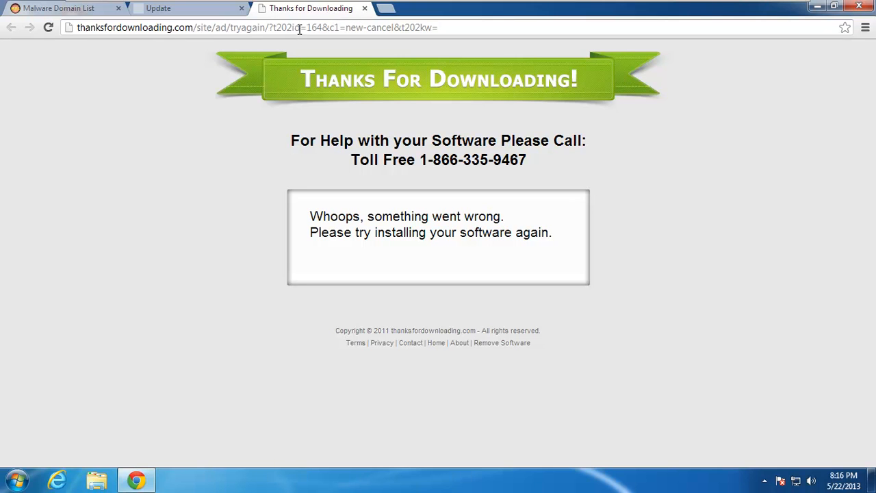
double_click(300, 27)
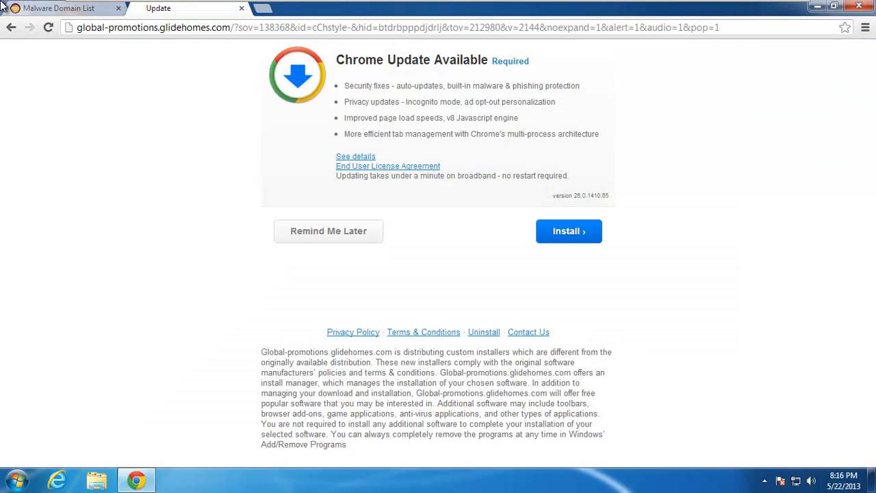
left_click(58, 8)
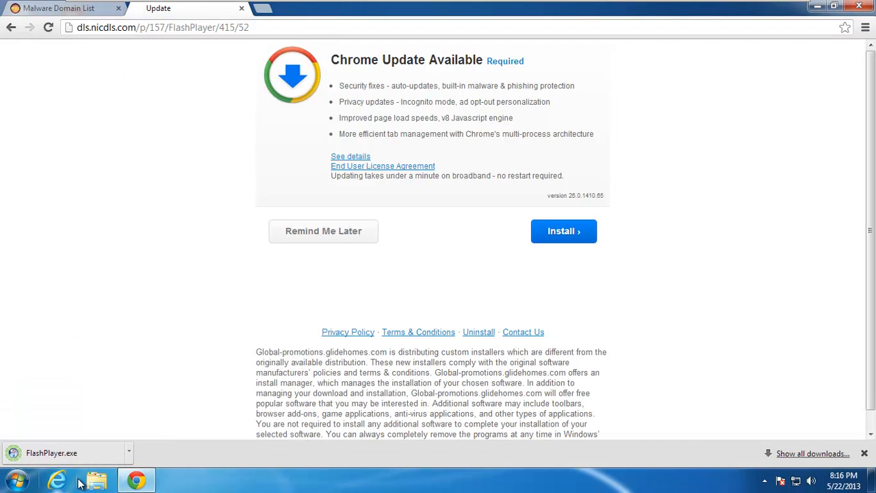
Launch the downloaded FlashPlayer.exe and exit its WhiteSmoke-offering setup wizard without installing.
left_click(52, 453)
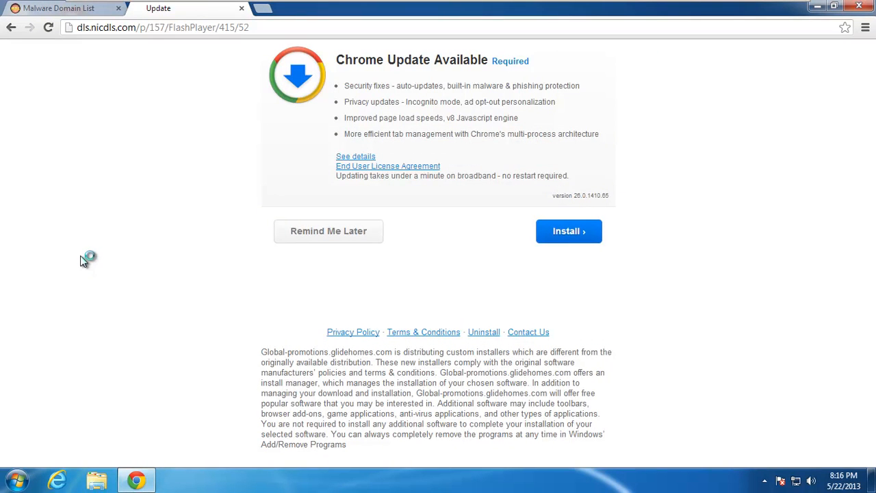
left_click(568, 231)
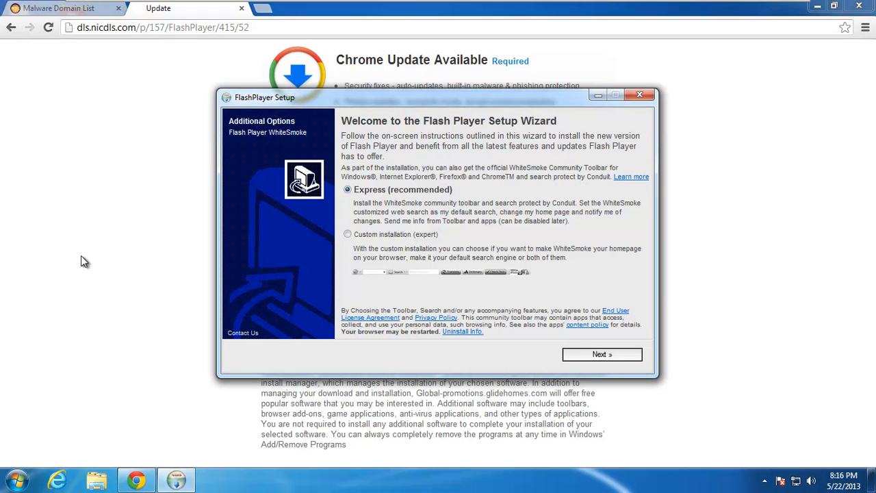
mouse_move(293, 275)
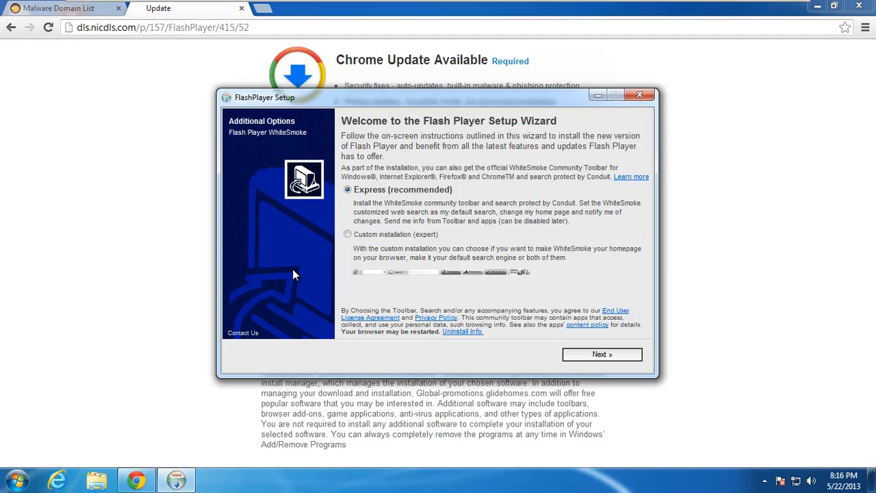
mouse_move(359, 247)
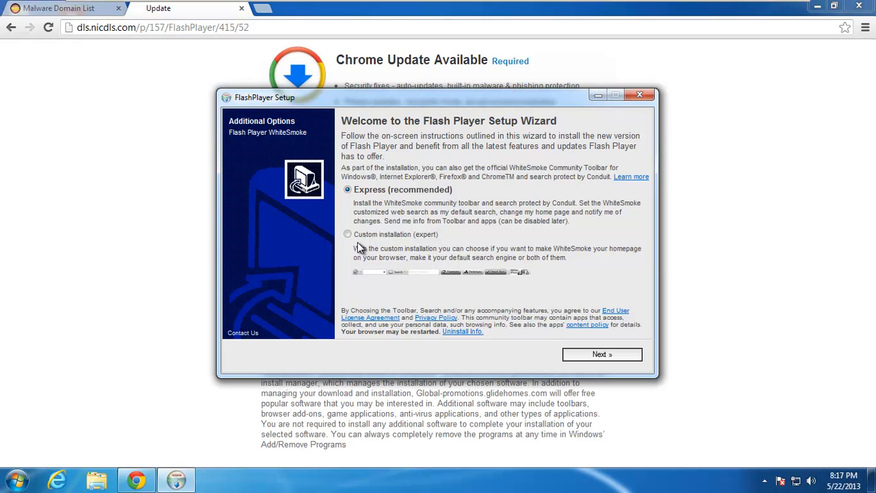
mouse_move(592, 371)
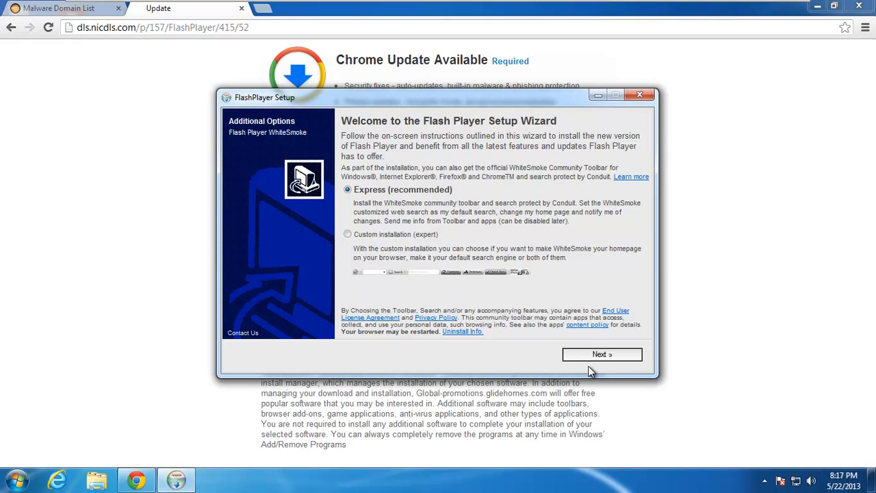
mouse_move(640, 94)
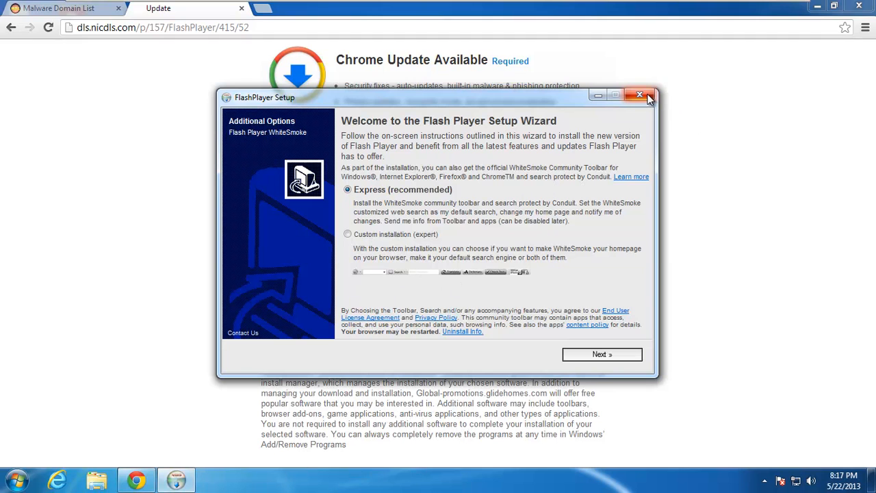
left_click(640, 94)
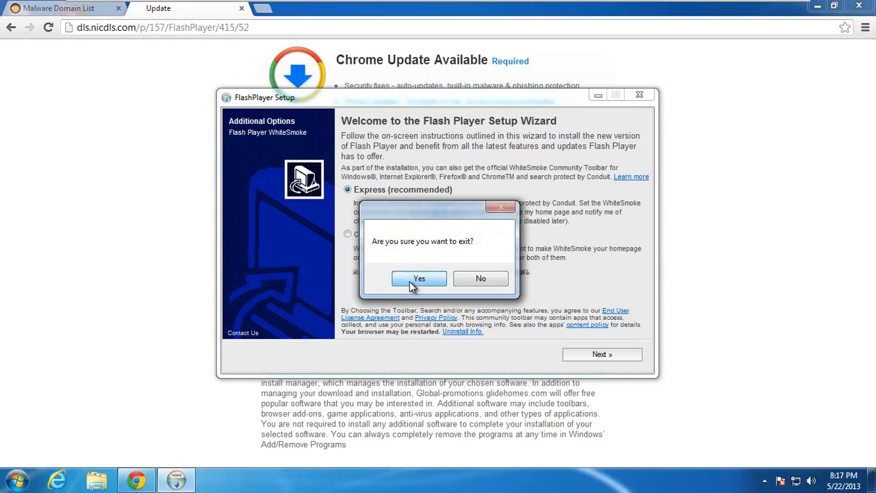
left_click(419, 278)
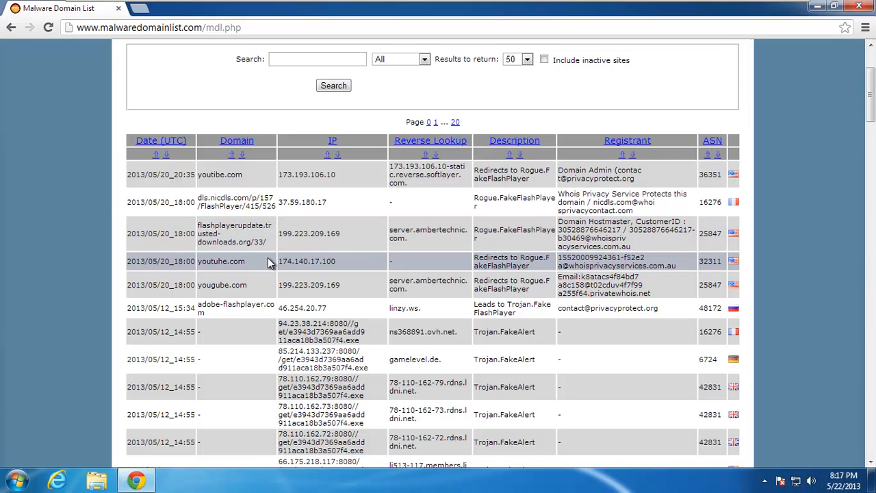
Open the 94.23.38.214 and 5.135.115.203 malware .exe URLs in new tabs.
scroll("down", 3)
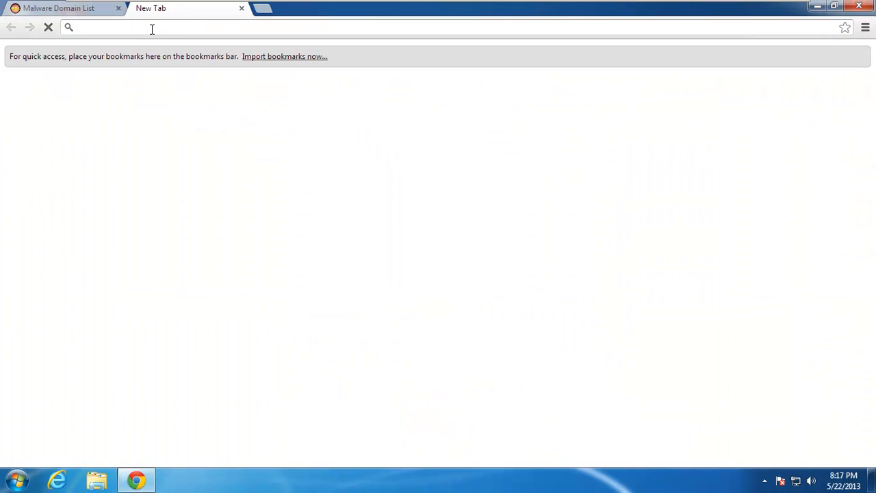
type("94.23.38.214:8080//get/e3943d7369aa6add911aca18b3a507f4.exe")
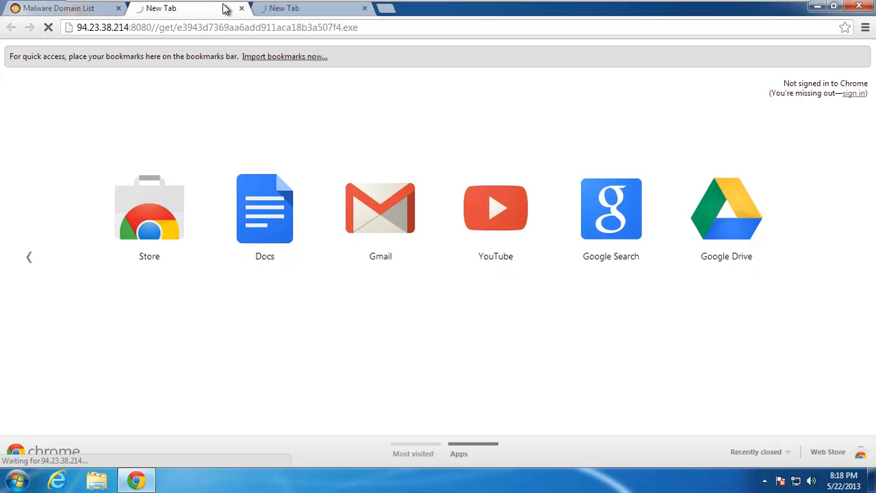
left_click(61, 7)
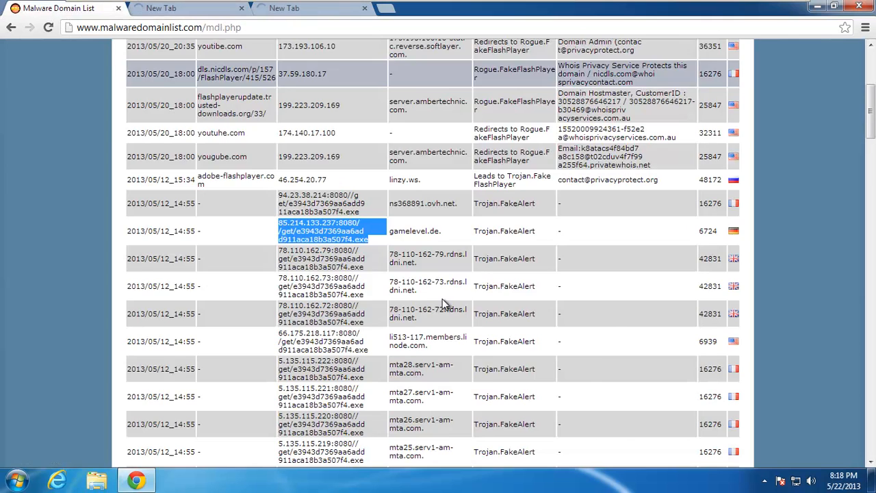
scroll("down", 3)
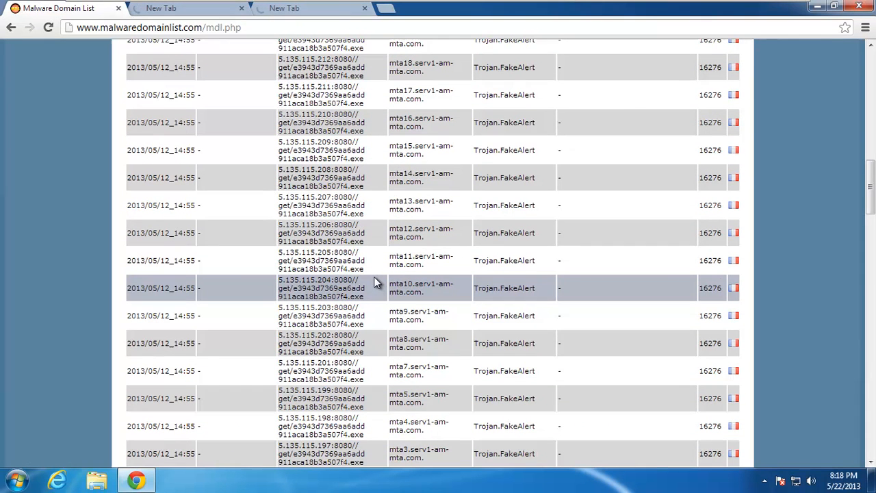
double_click(322, 315)
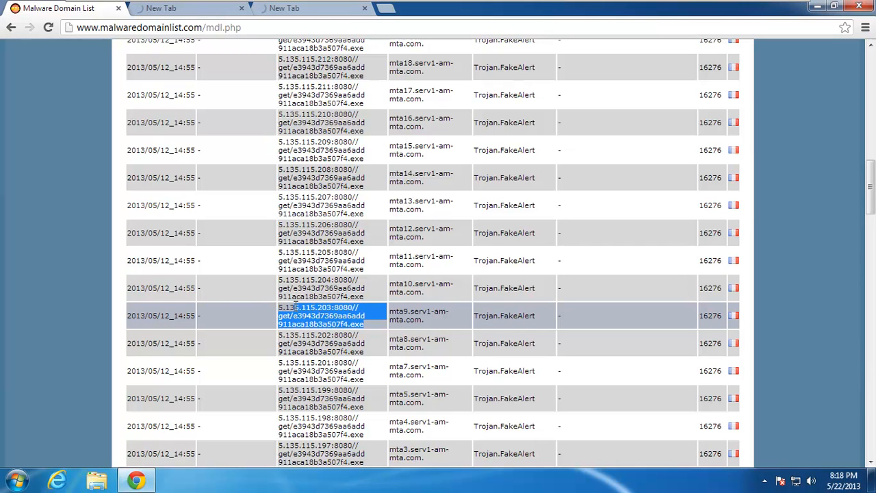
left_click(319, 306)
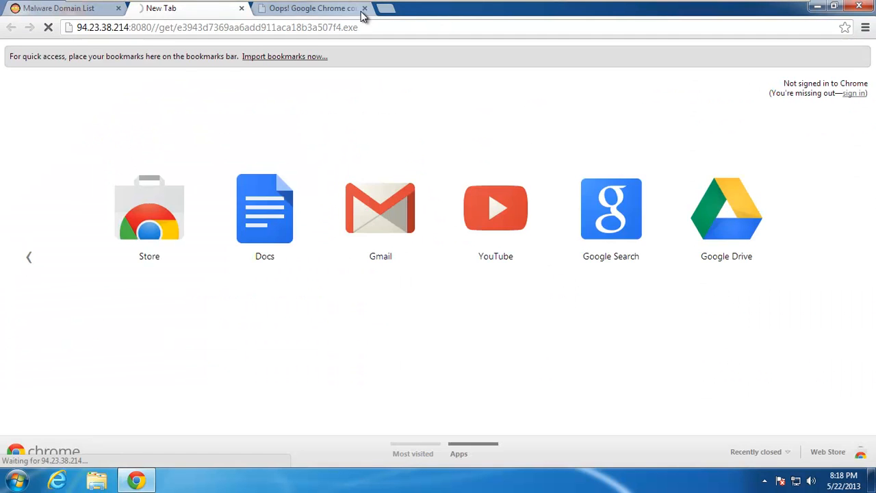
type("5.135.115.203:8080//get/e3943d7369aa6add911aca18b3a507f4.exe")
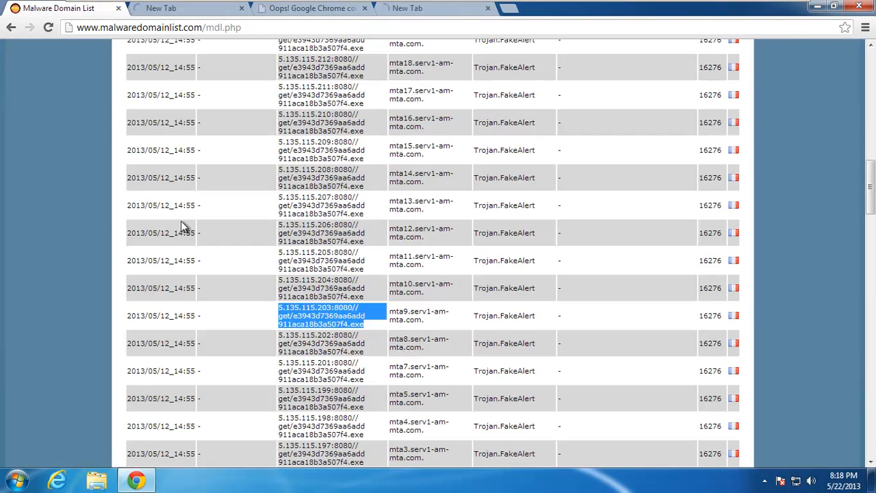
Copy the 208.88.5.229 malware address from the list into the empty new tab.
scroll("down", 3)
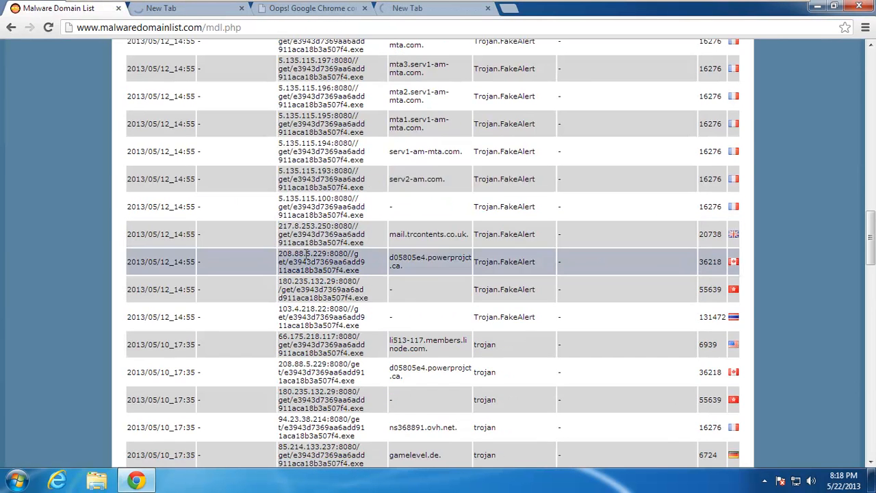
scroll("down", 3)
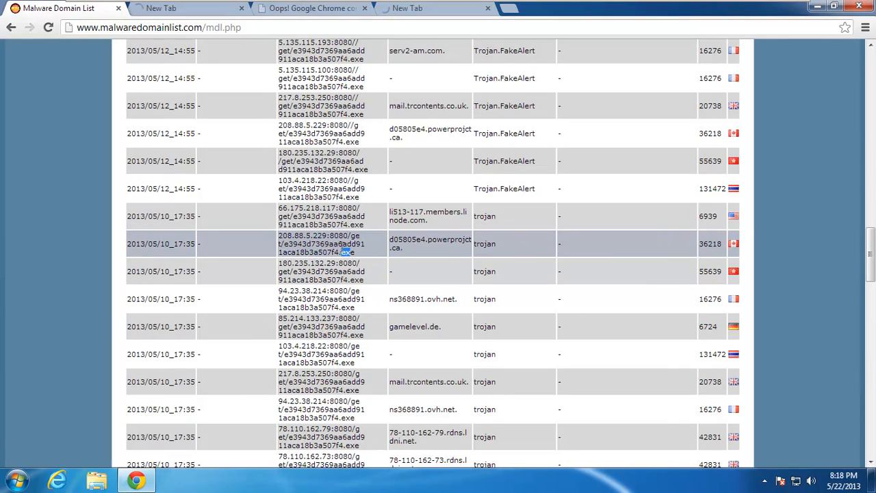
left_click_drag(315, 244, 356, 252)
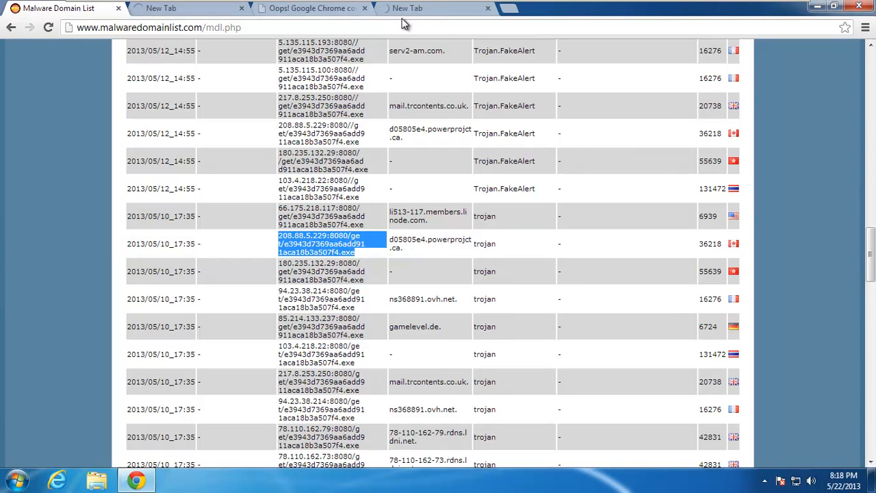
left_click(321, 243)
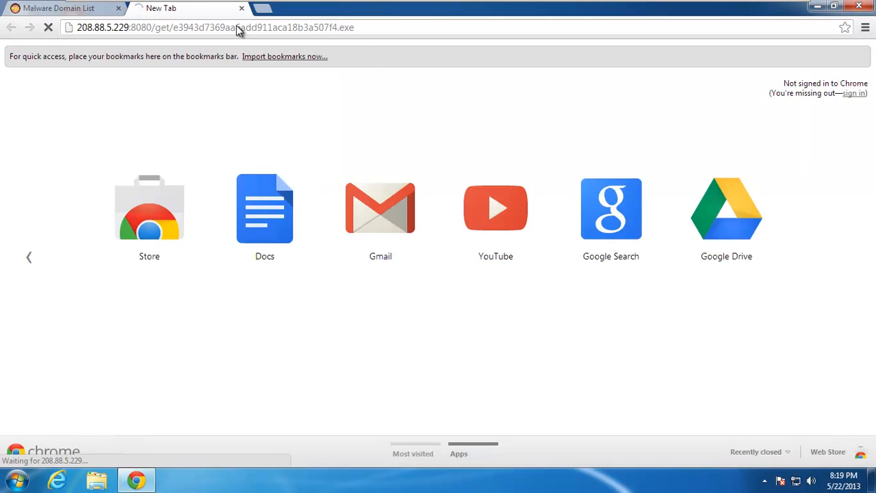
Search Google for the malc0de database in a new tab.
left_click(385, 8)
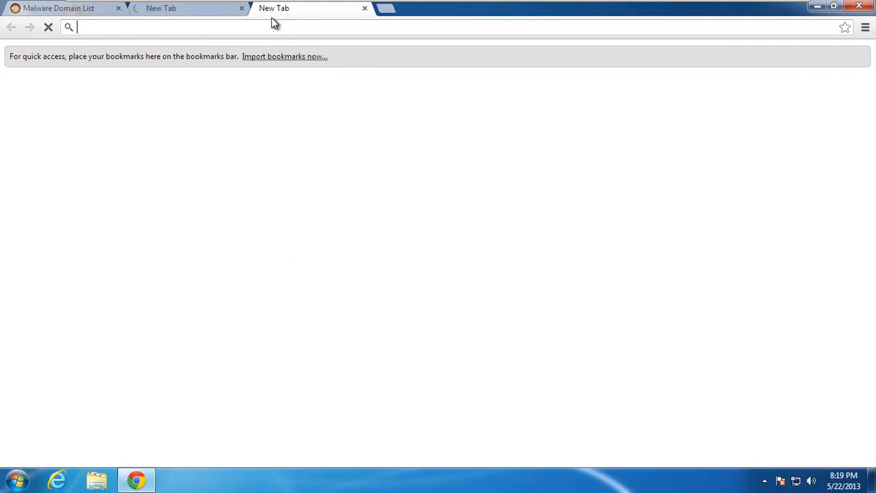
type("google.co")
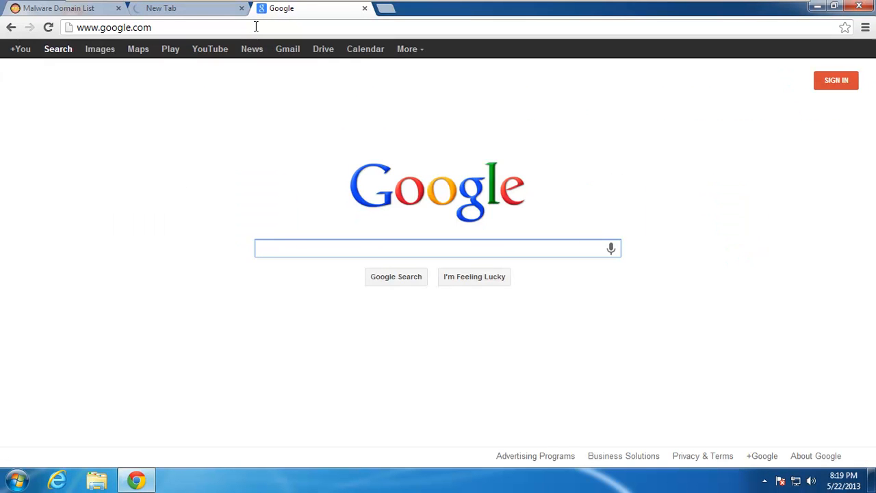
type("malco")
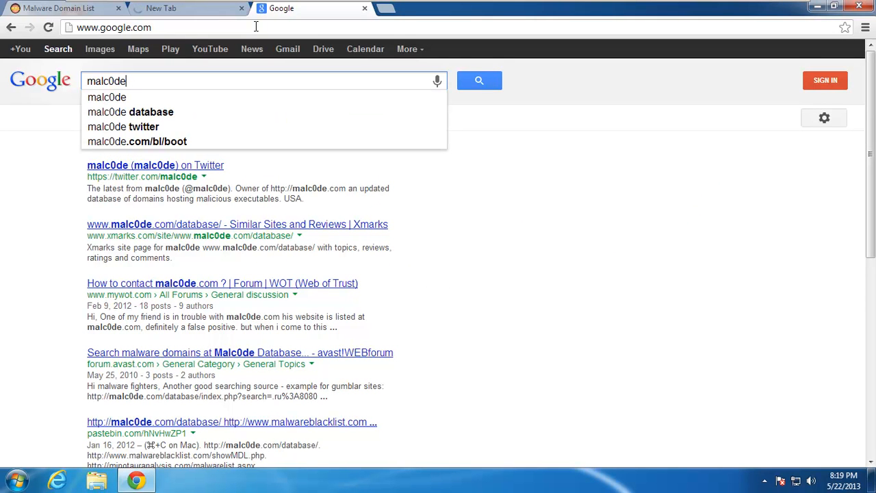
left_click(130, 111)
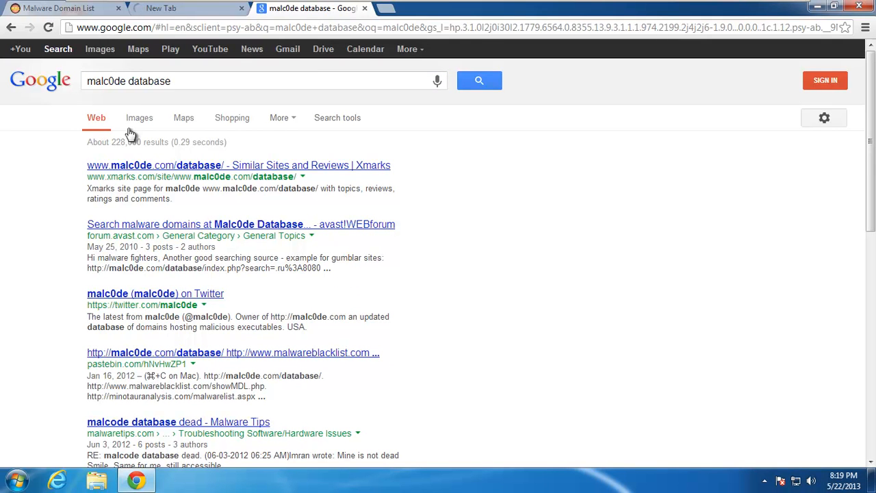
Go to malc0de.com/dashboard and show its Tools list.
left_click(193, 81)
type("m")
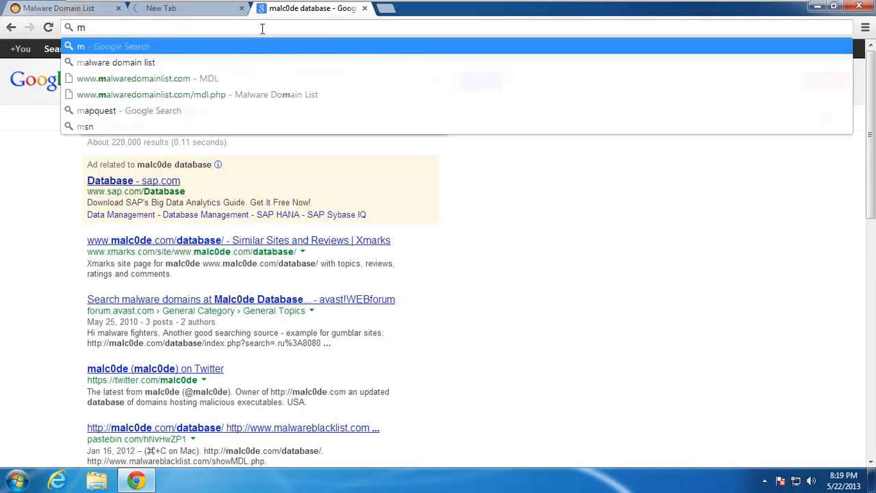
type("alc0de.com/dashboard/")
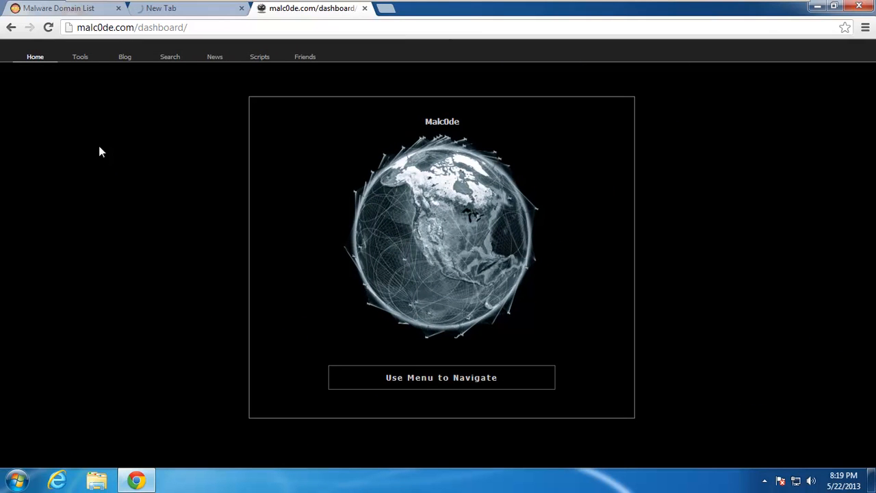
mouse_move(132, 104)
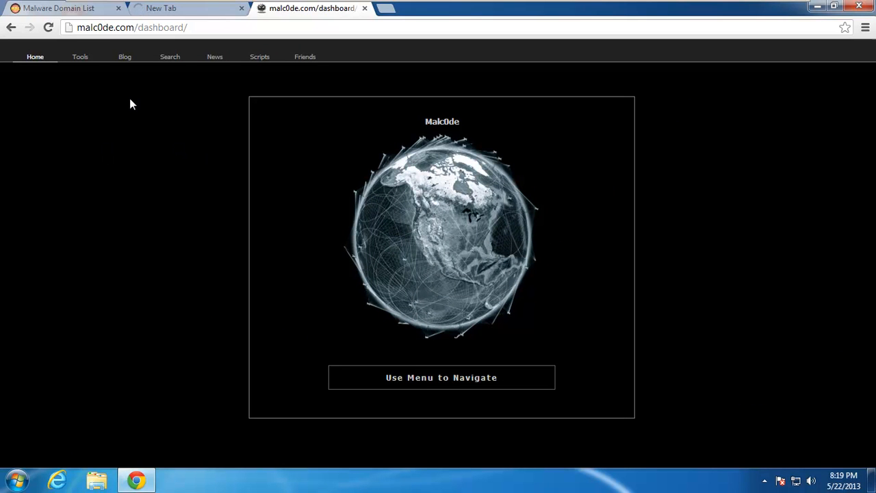
mouse_move(394, 119)
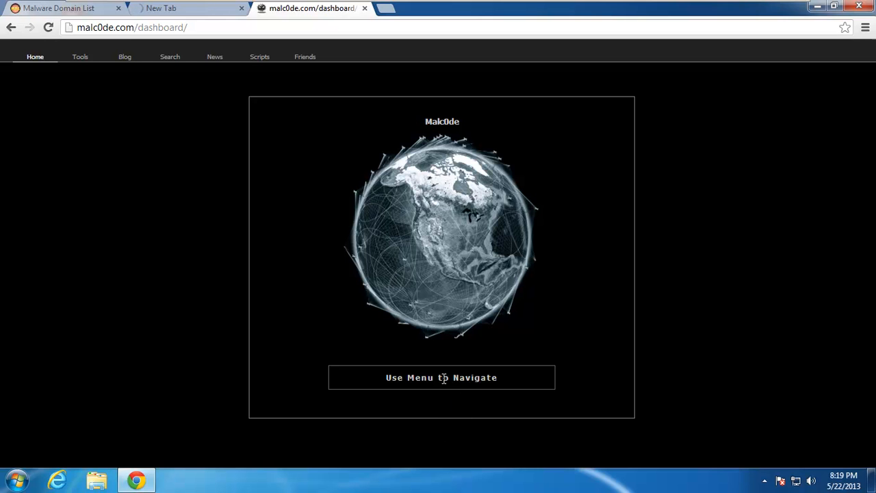
left_click(80, 56)
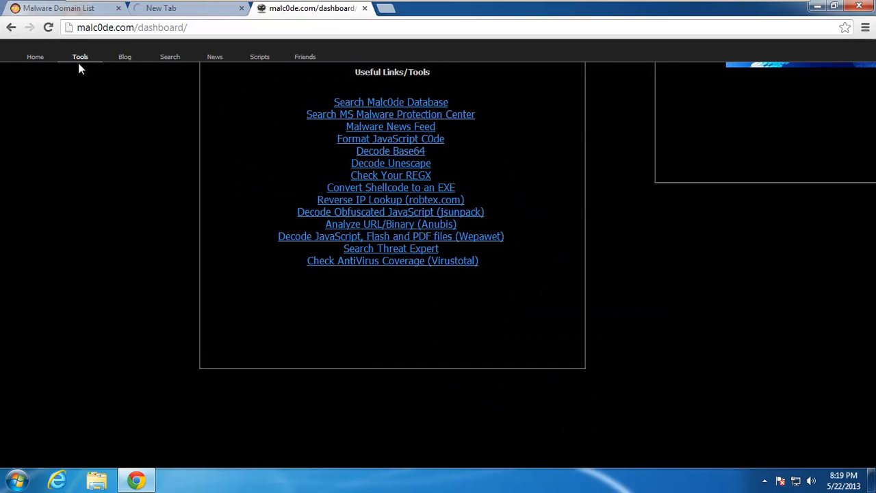
Open the Malc0de database list, request the dsyncClient.exe address, and open a blank tab.
left_click(390, 102)
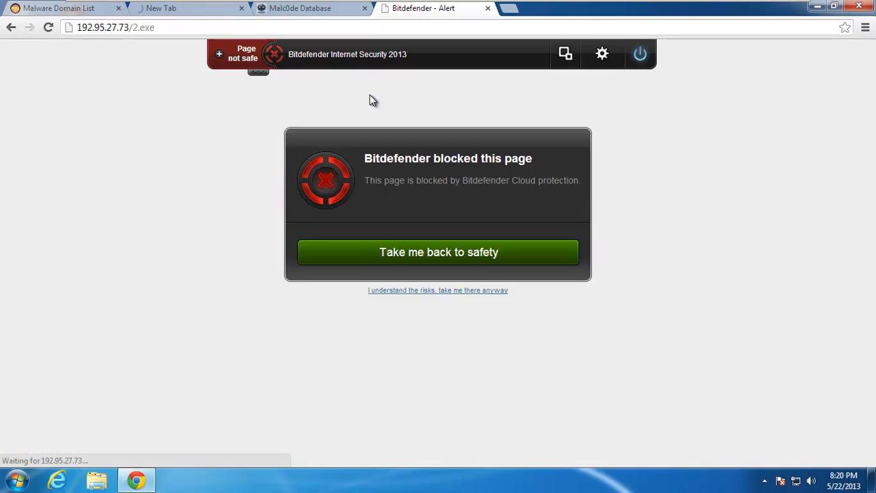
left_click(308, 9)
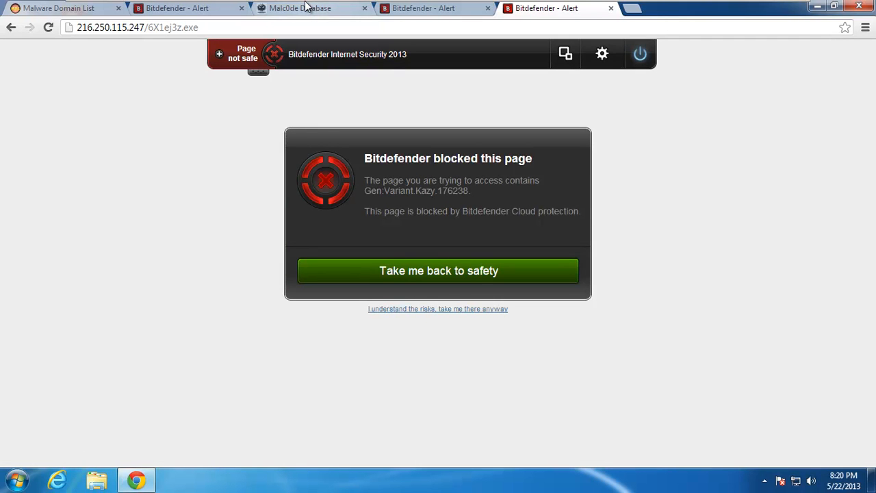
left_click(300, 9)
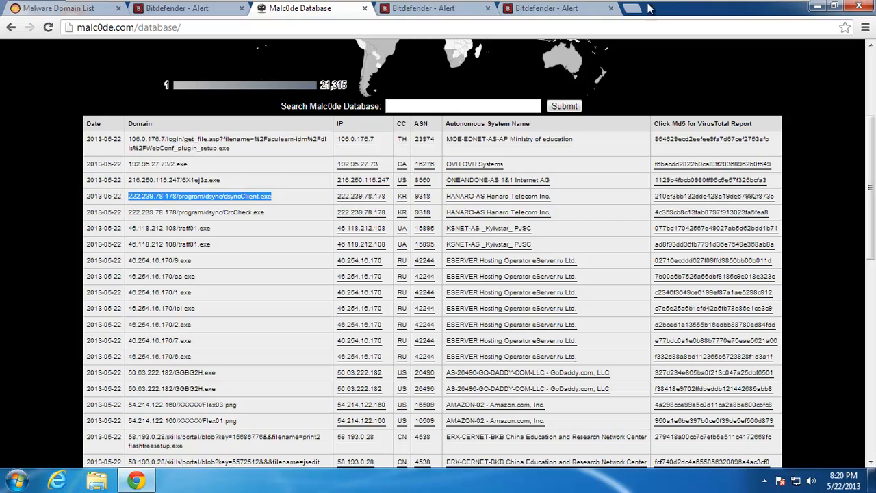
left_click(644, 8)
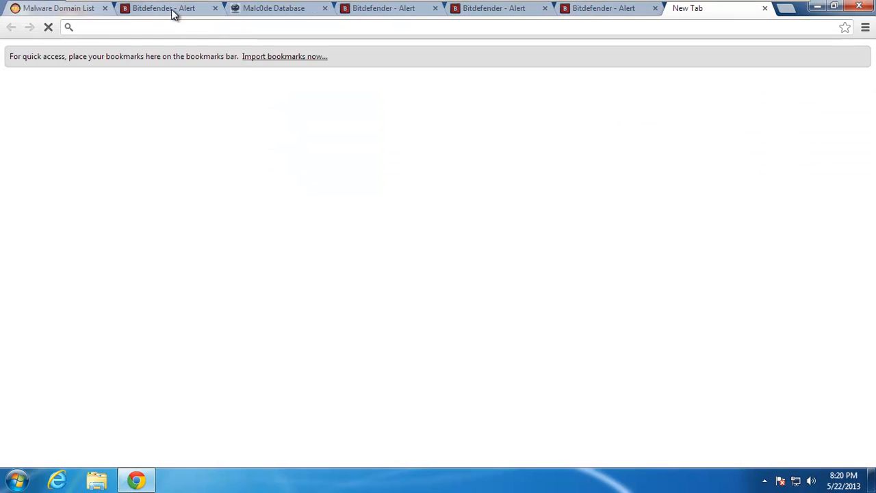
Request 46.118.212.108/traff01.exe in the empty new tab.
left_click(273, 8)
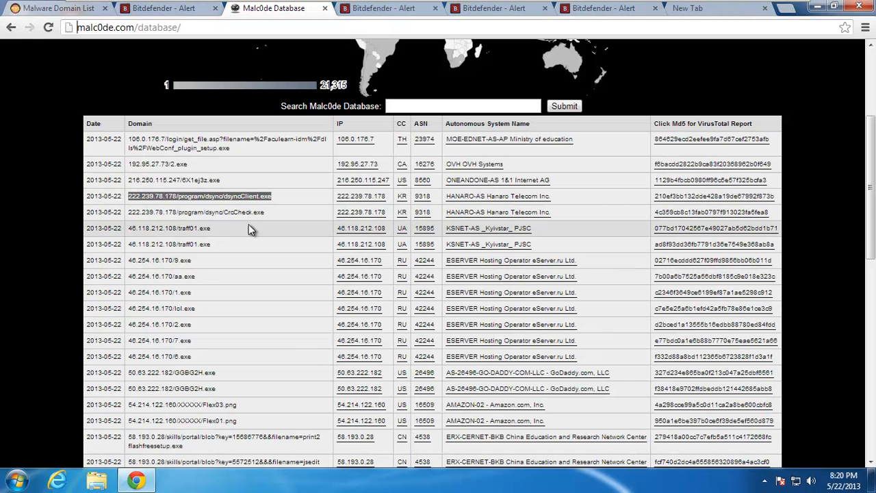
double_click(170, 228)
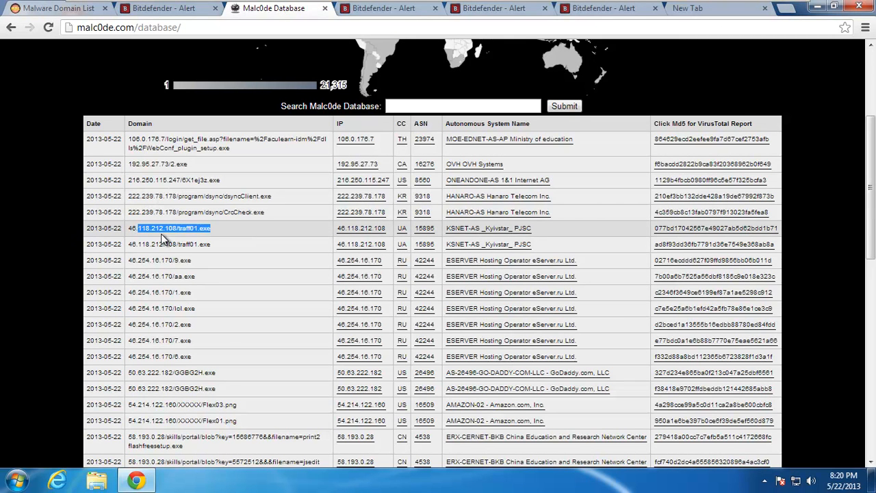
double_click(169, 228)
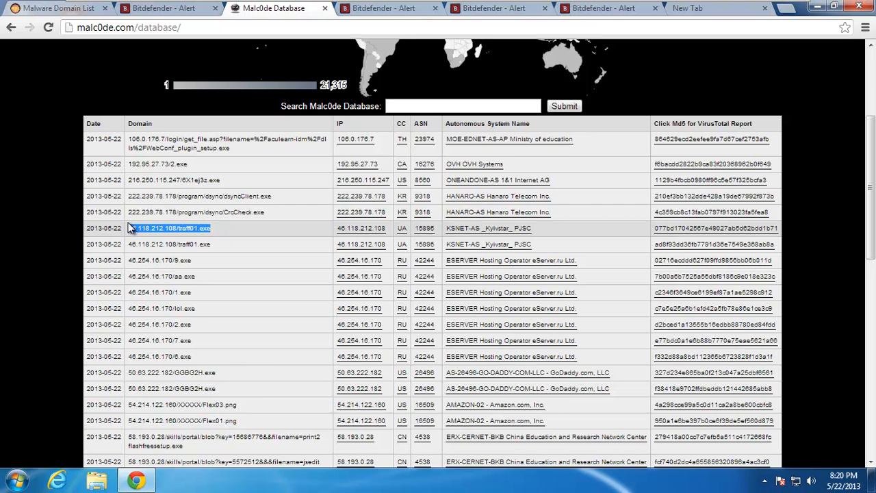
left_click(688, 8)
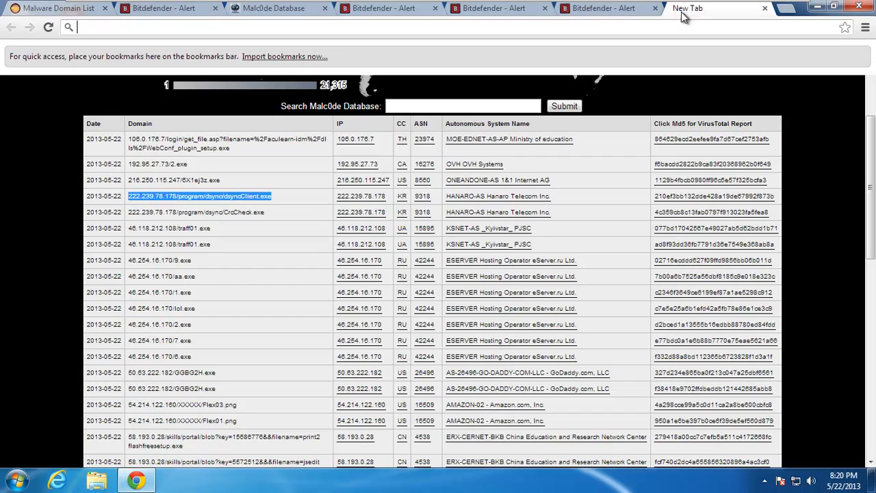
type("46.118.212.108/traff01.exe")
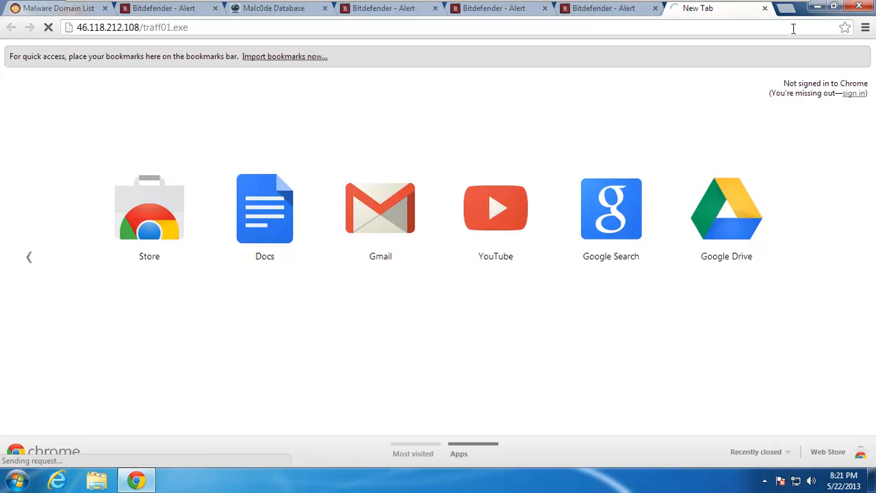
mouse_move(788, 10)
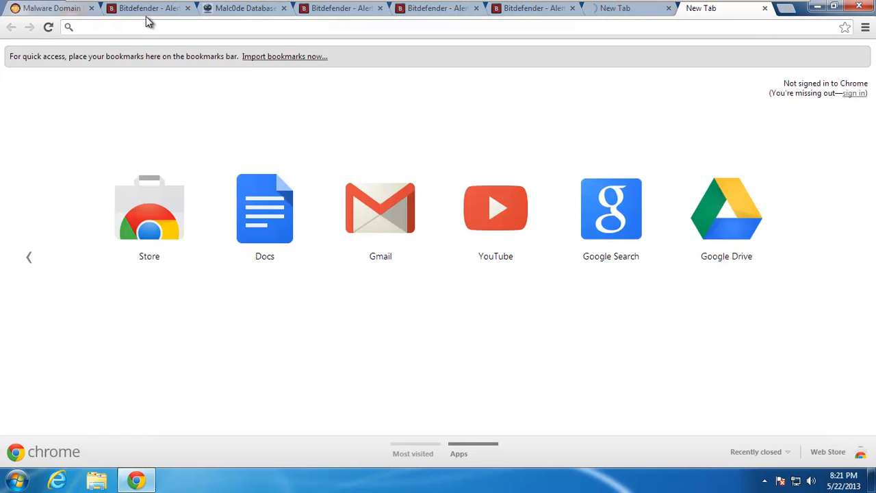
Retry traff01.exe, request 46.254.16.170/9.exe in a new tab, and return to Malc0de.
left_click(48, 7)
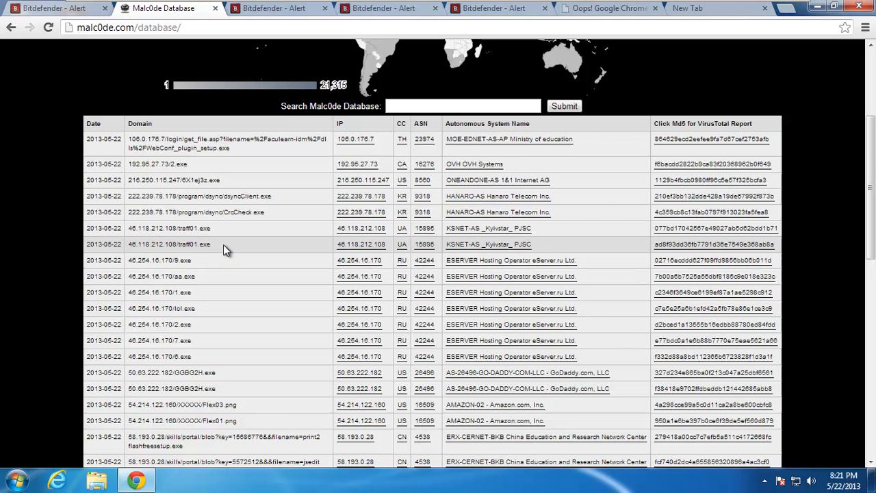
left_click_drag(151, 228, 226, 243)
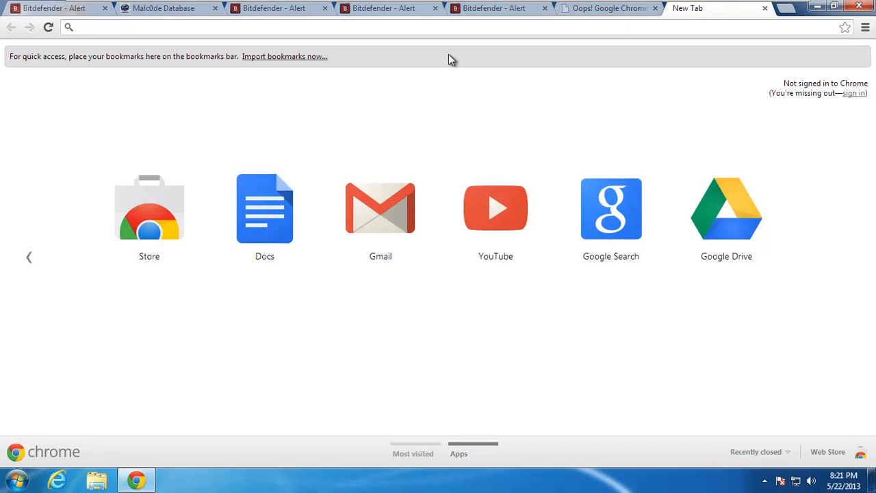
type("46.118.212.108/traff01.exe")
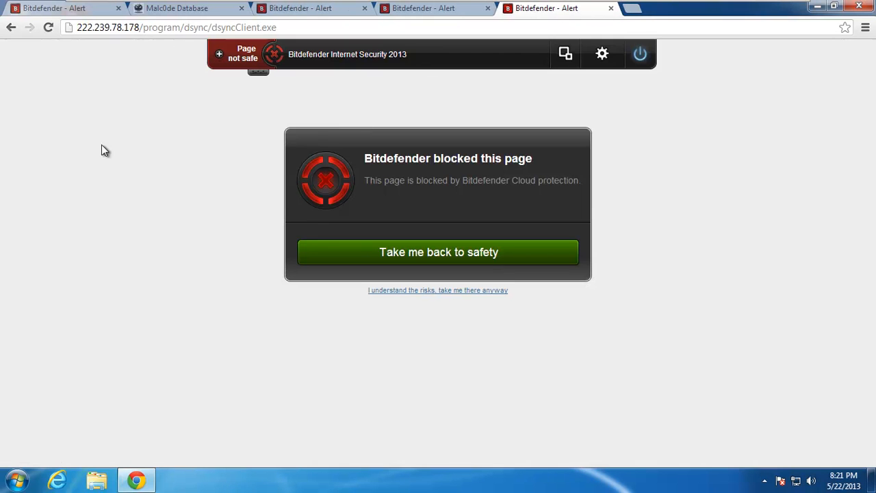
left_click(177, 7)
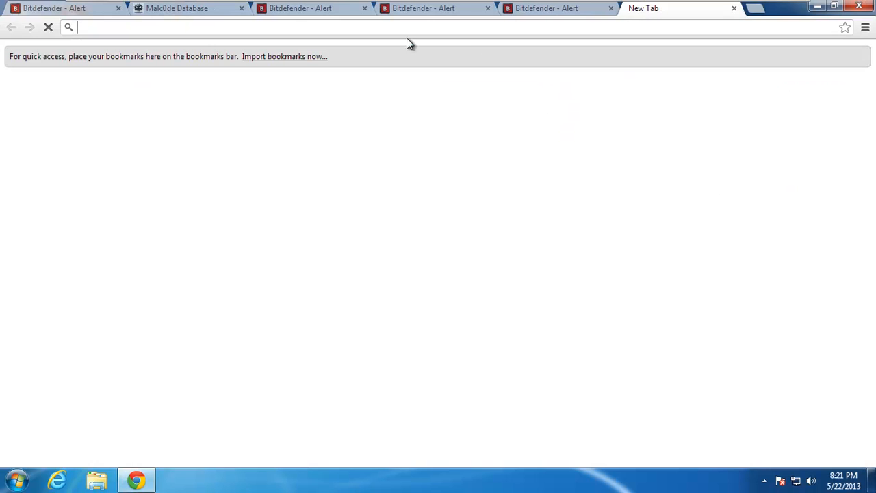
type("46.254.16.170/9.exe")
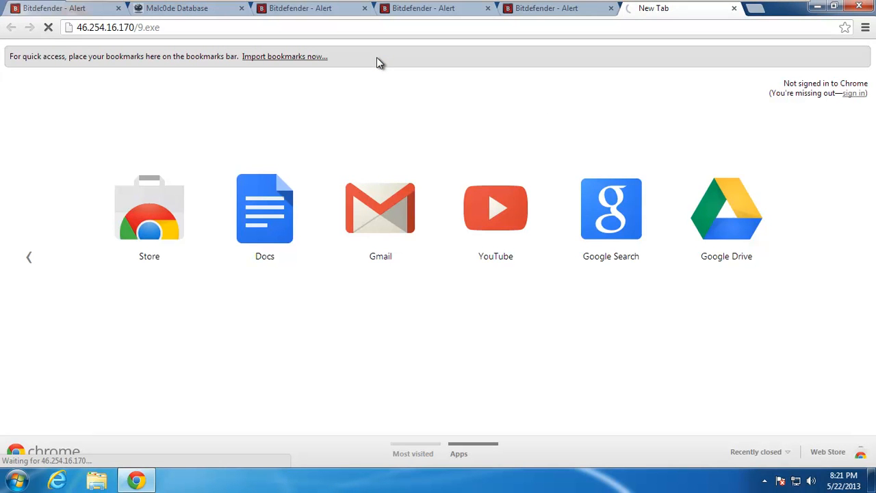
mouse_move(754, 12)
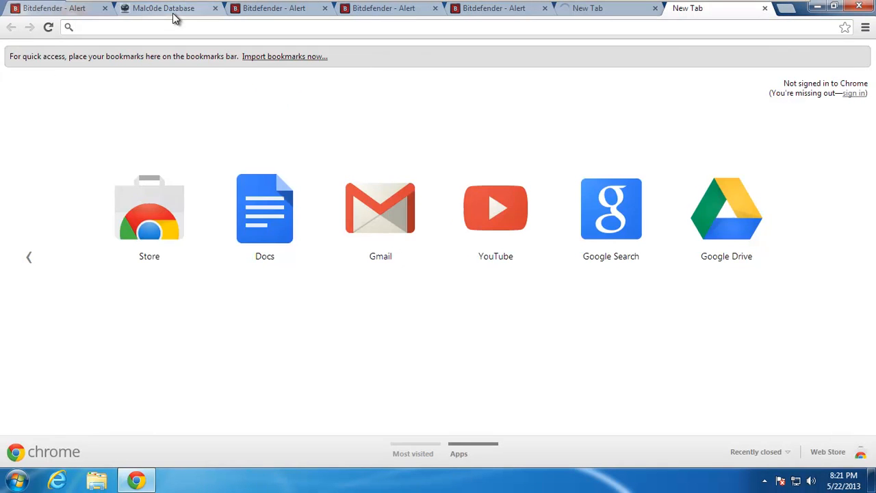
left_click(163, 8)
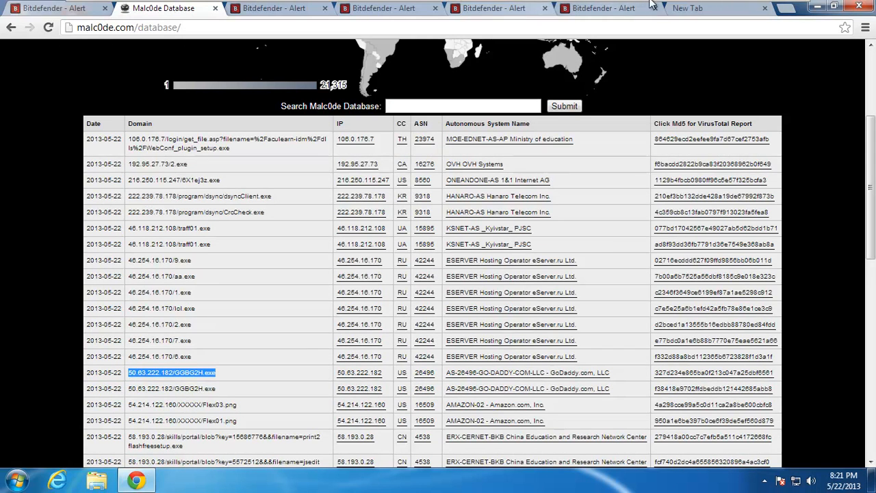
Download 50.63.222.182/GGBG2H.exe, keep it despite the warning, and open it.
left_click(688, 8)
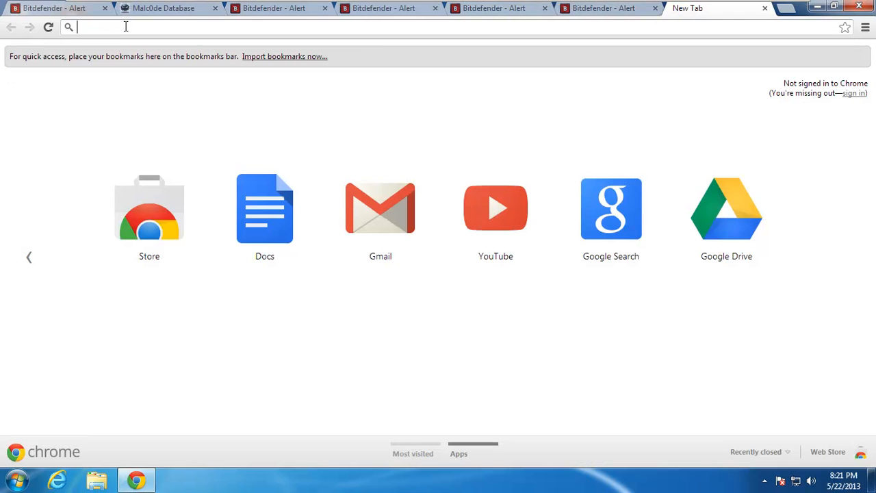
type("50.63.222.182/GGBG2H.exe")
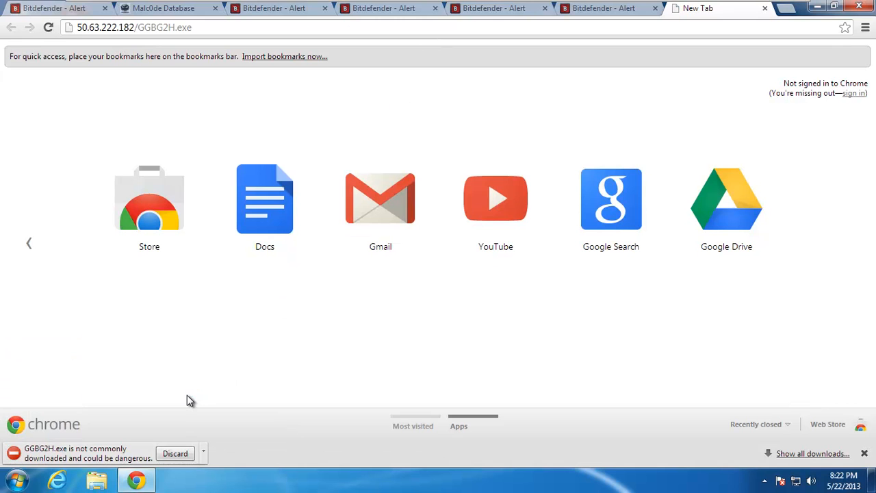
left_click(203, 454)
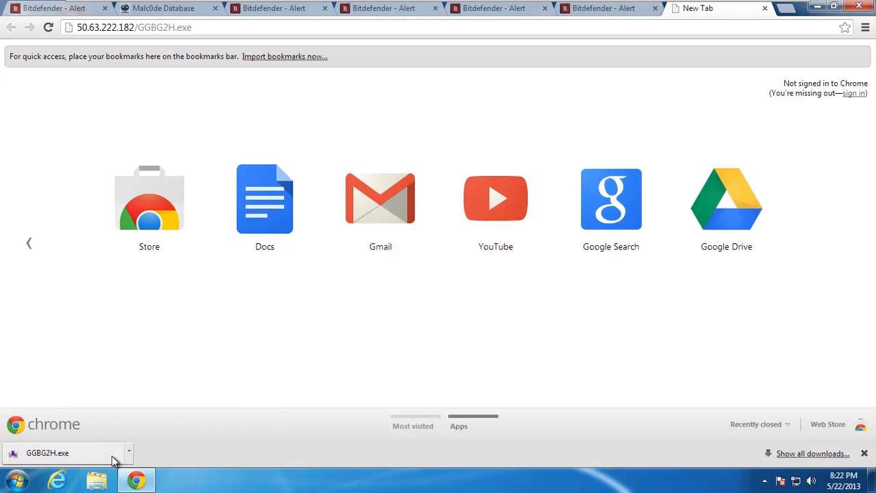
left_click(48, 453)
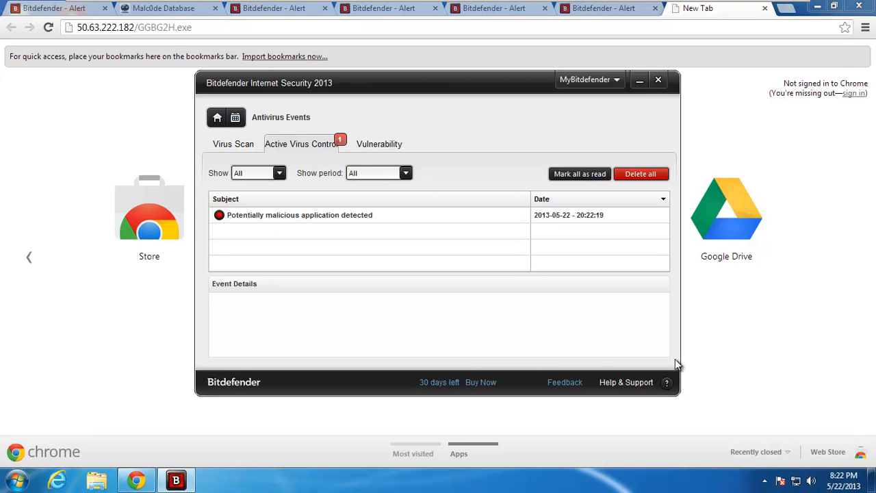
mouse_move(356, 229)
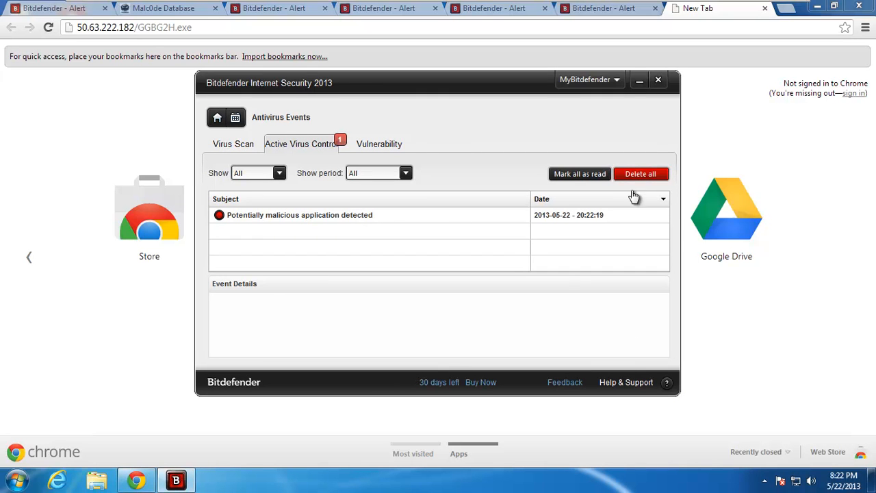
Close the antivirus events window and request 54.214.122.160/XXXXX/Flex03.png from the Malc0de list.
left_click(640, 173)
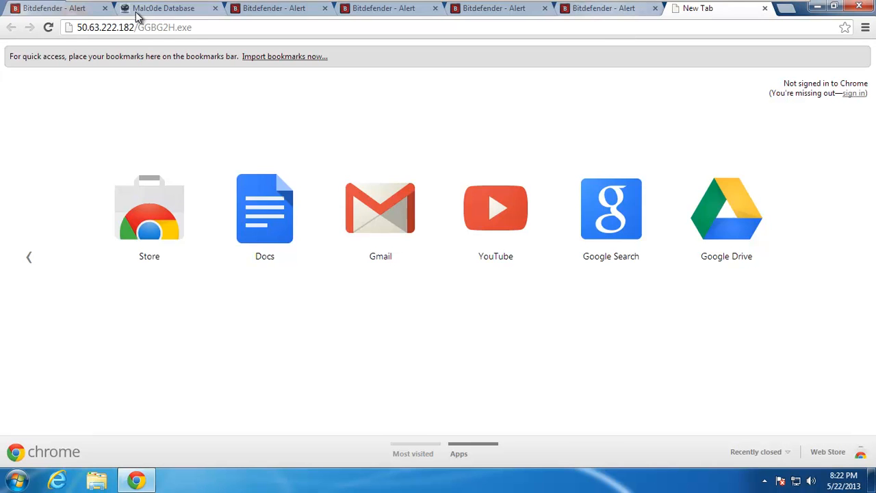
left_click(163, 8)
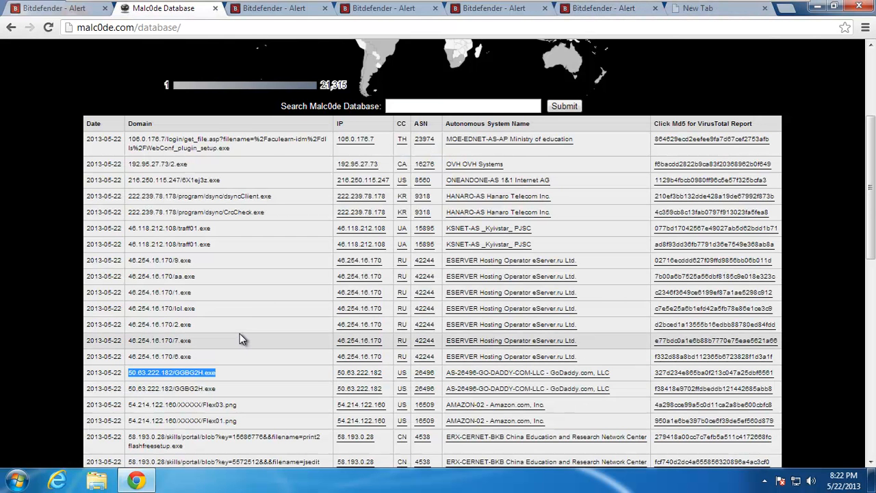
scroll("down", 3)
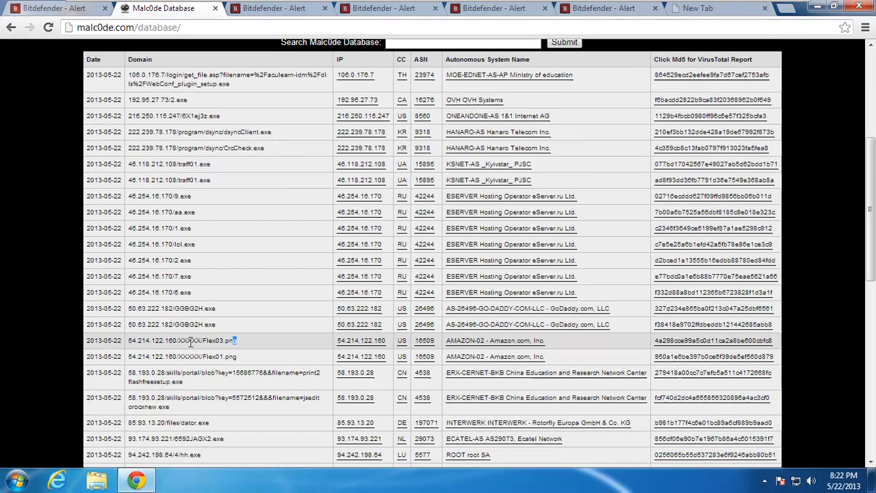
double_click(181, 340)
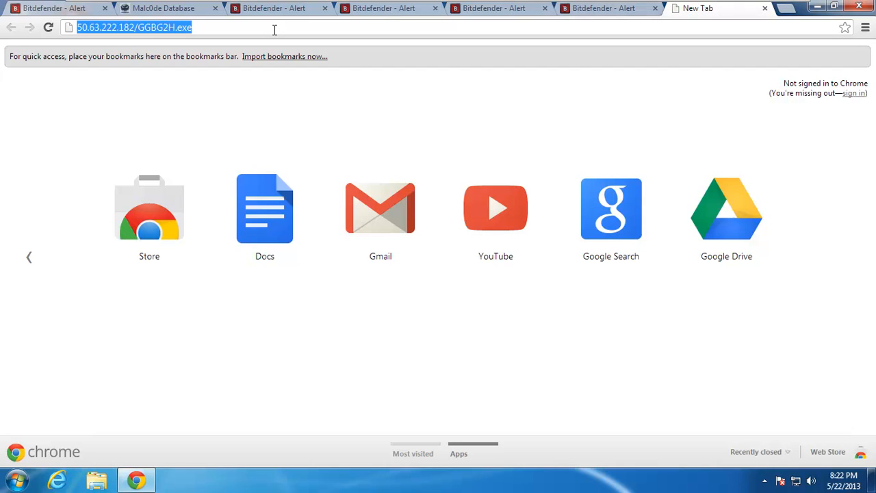
type("54.214.122.160/XXXXX/Flex03.png")
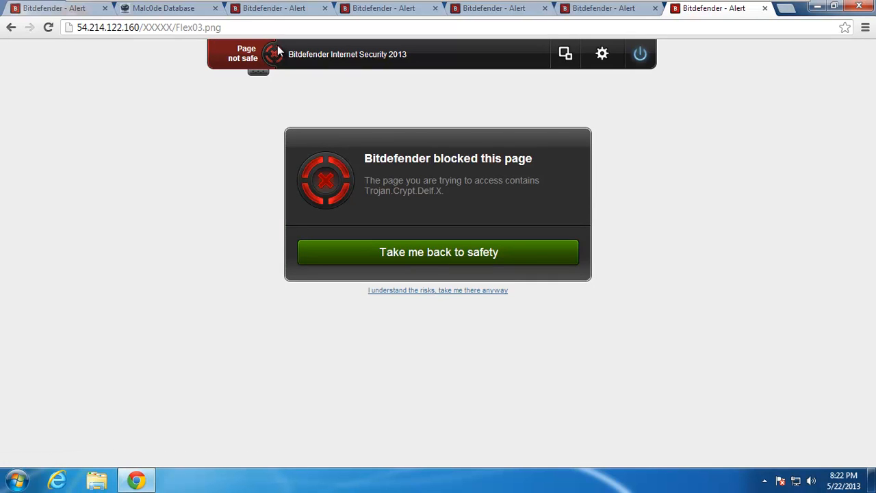
left_click(162, 8)
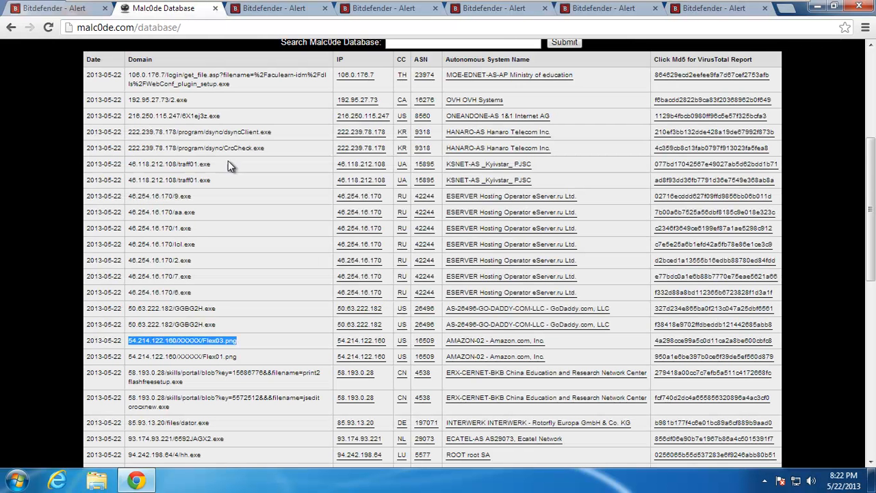
scroll("down", 3)
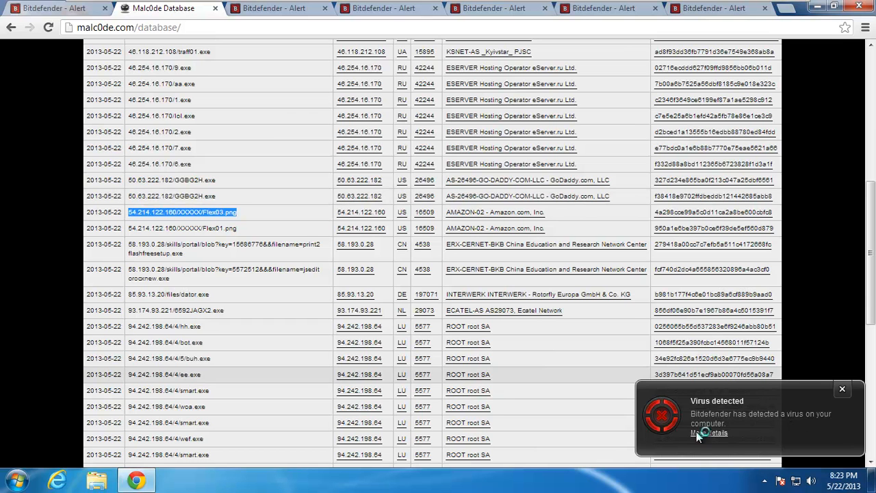
Delete the infected ggbg2h.exe from Bitdefender's Antivirus Events and close the window.
left_click(709, 433)
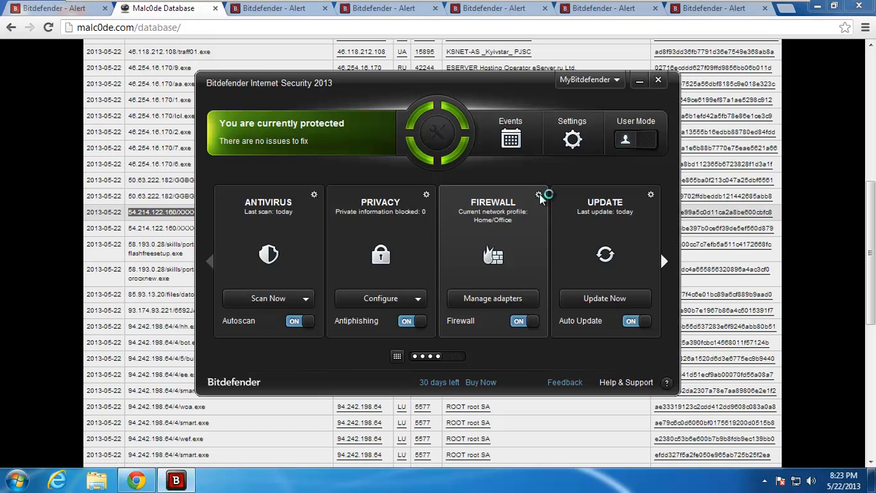
left_click(511, 138)
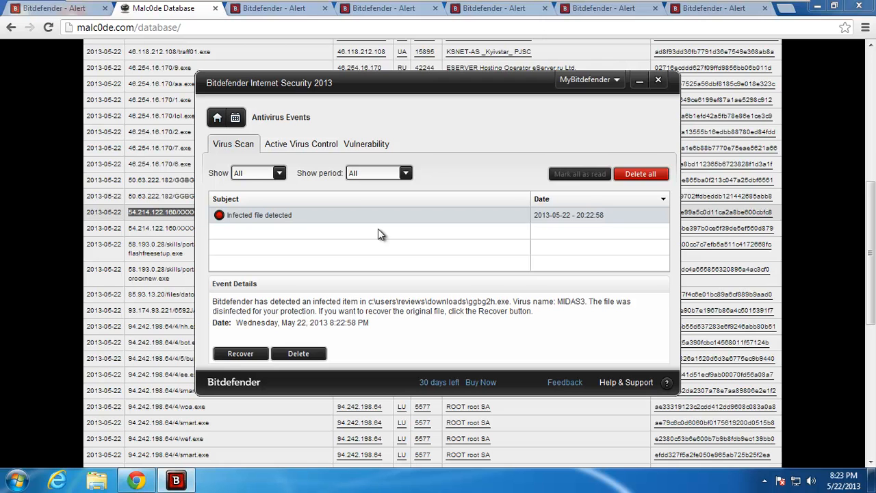
mouse_move(374, 339)
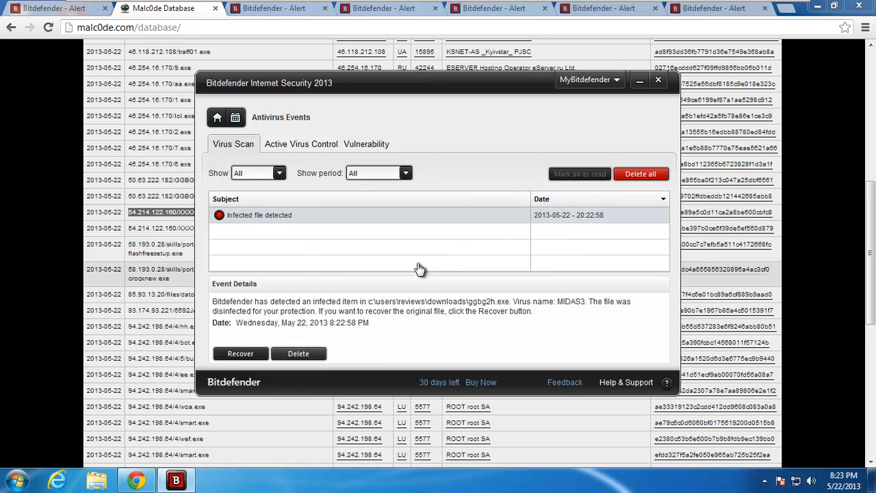
left_click(298, 353)
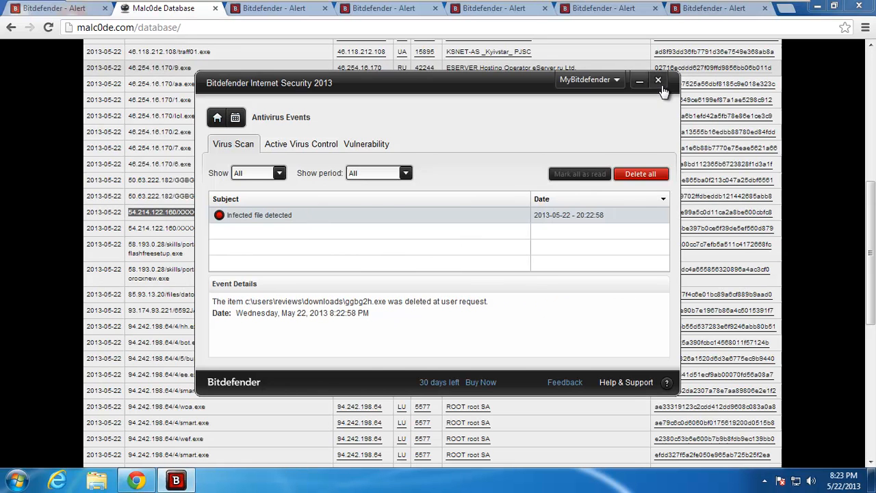
left_click(658, 82)
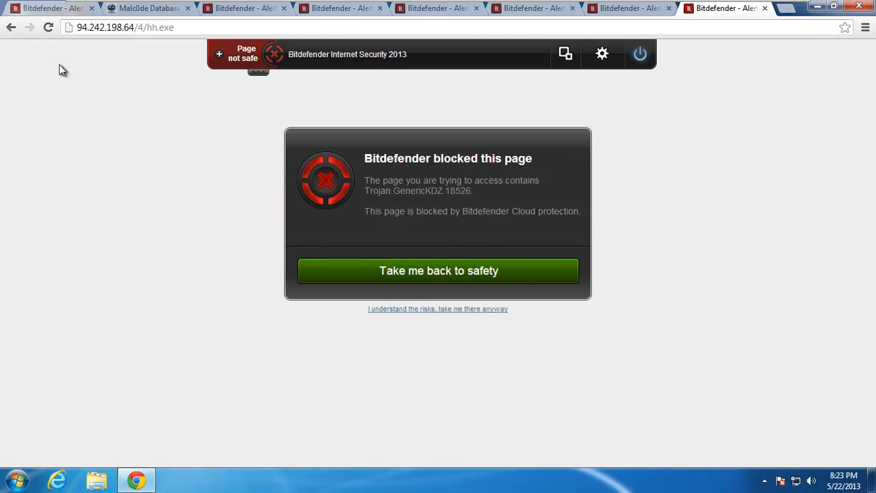
Launch Windows Live Mail from the taskbar.
left_click(16, 479)
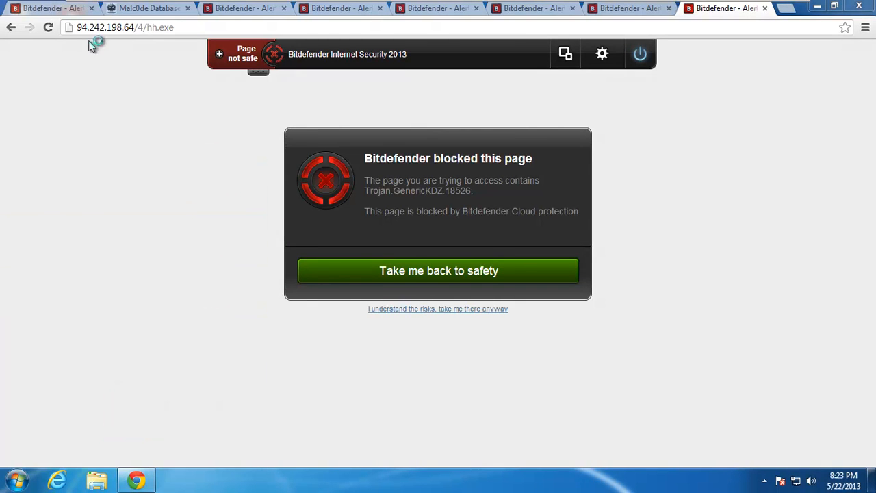
mouse_move(107, 113)
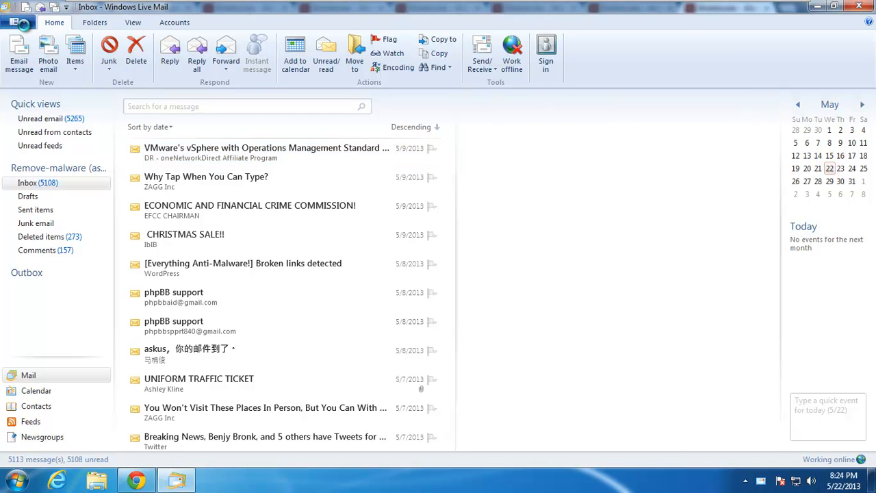
Uncheck 'Do not allow attachments to be saved or opened' in Safety options and confirm.
left_click(266, 152)
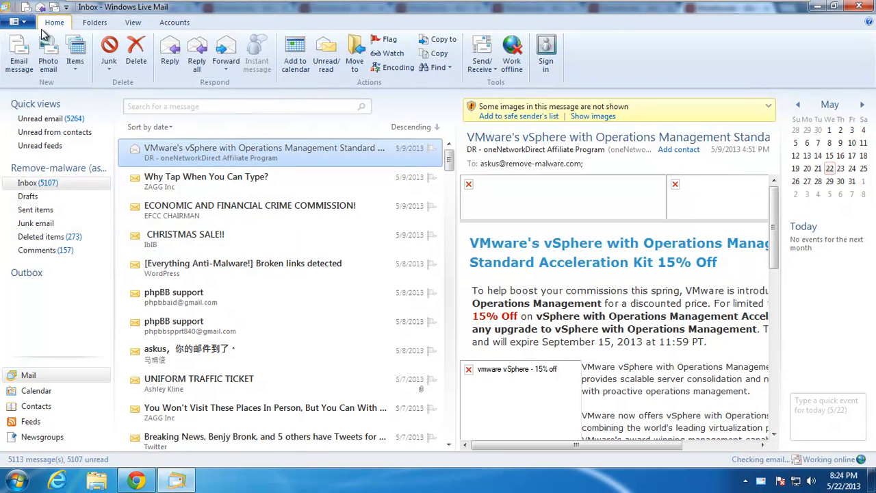
left_click(13, 21)
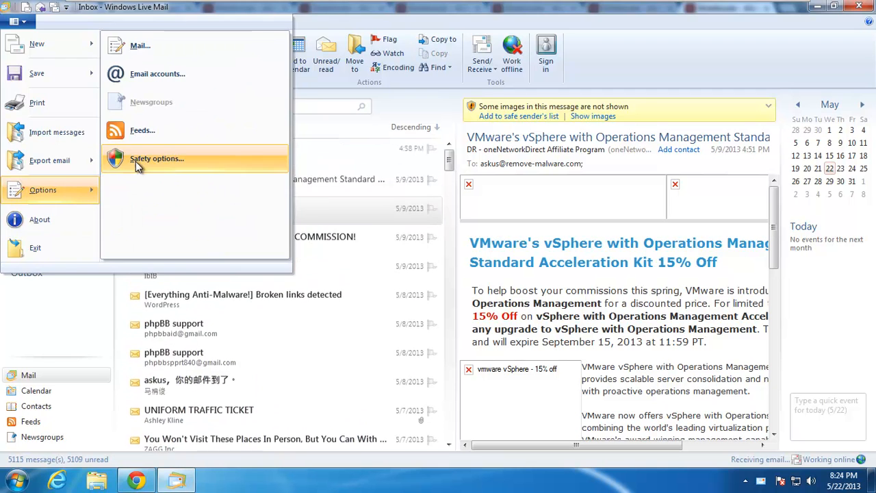
left_click(157, 159)
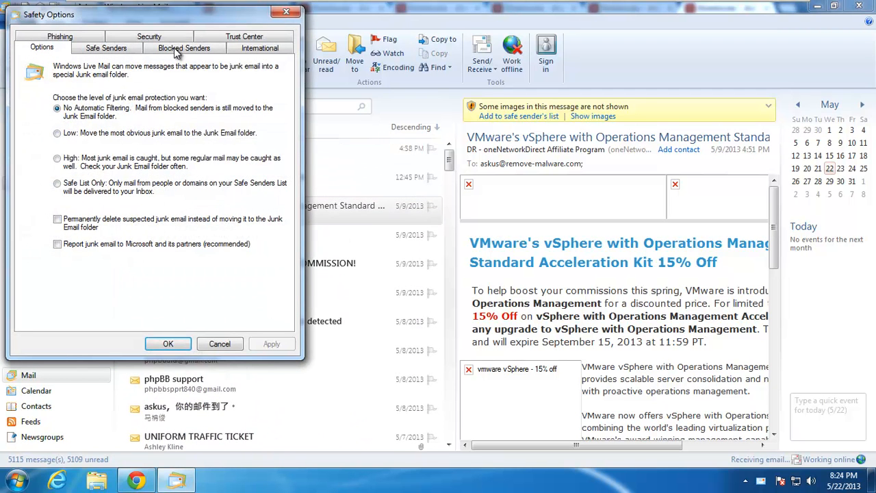
left_click(149, 36)
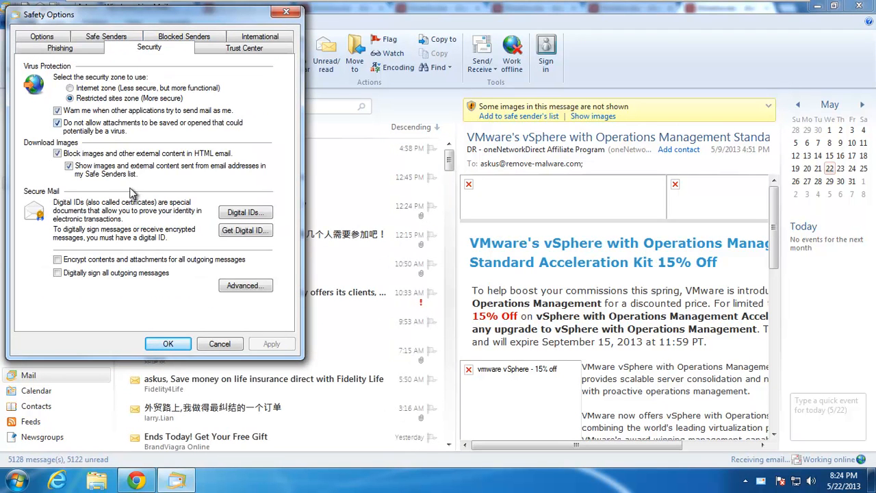
left_click(58, 123)
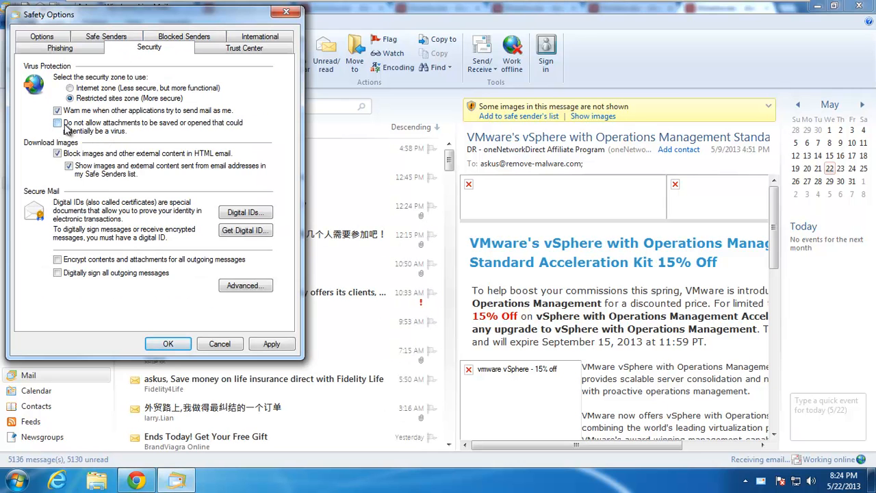
left_click(57, 122)
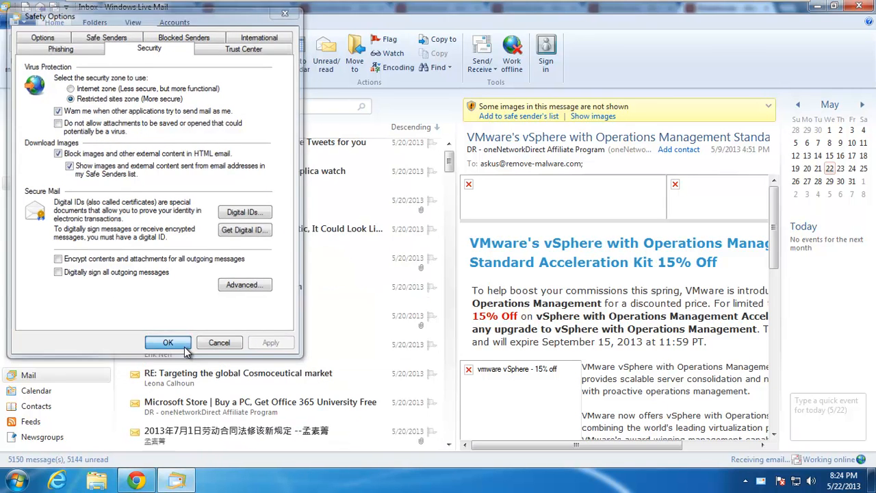
left_click(168, 342)
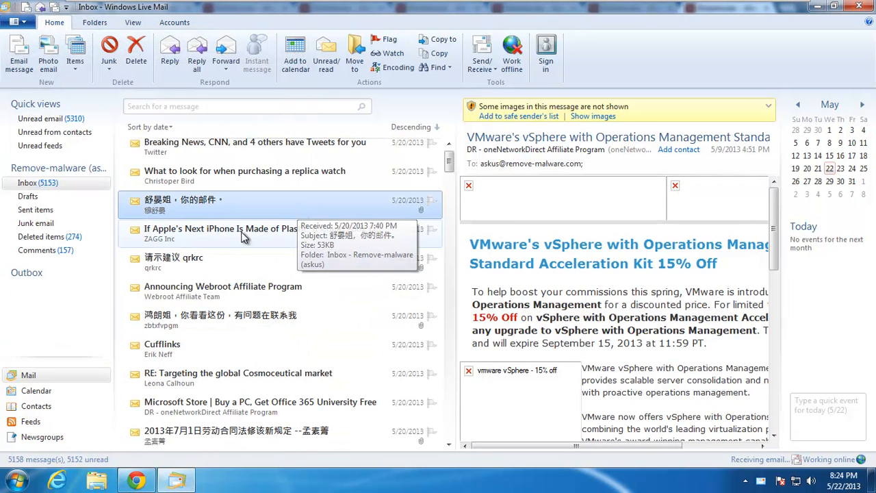
Preview the Webroot and spreadsheet-attachment messages, then open the 'invoice copy' email's attachment.
left_click(223, 291)
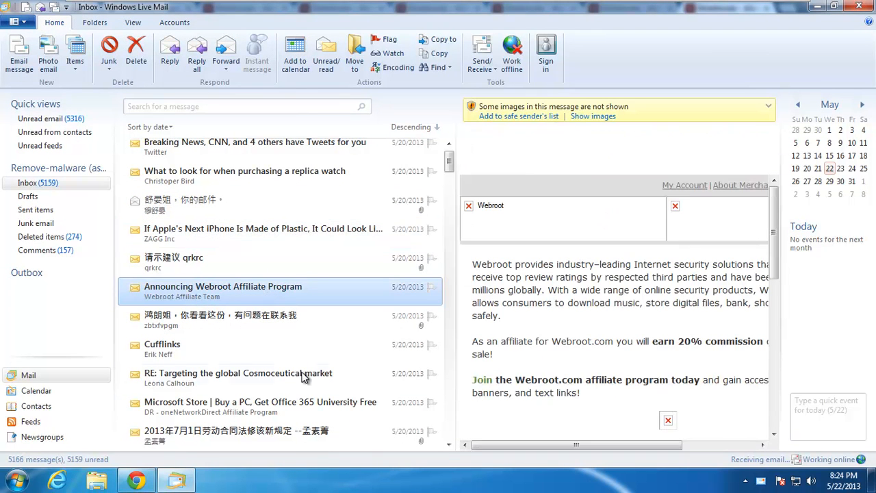
left_click(220, 315)
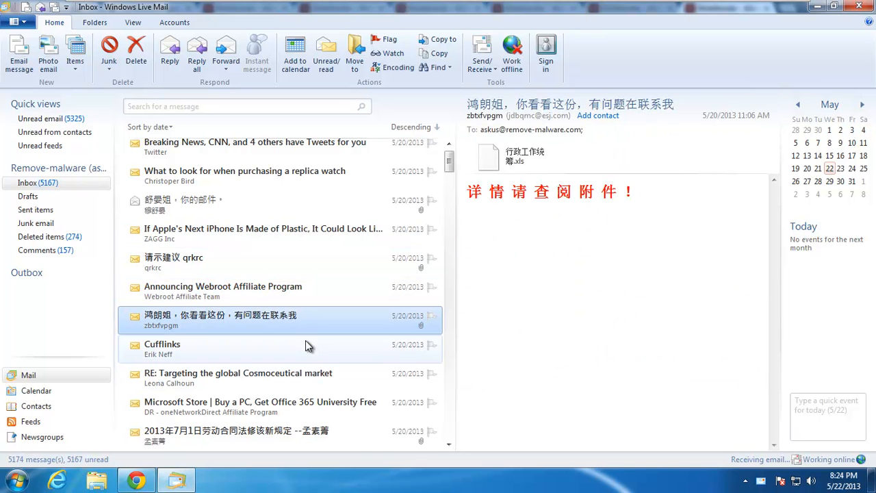
left_click(236, 436)
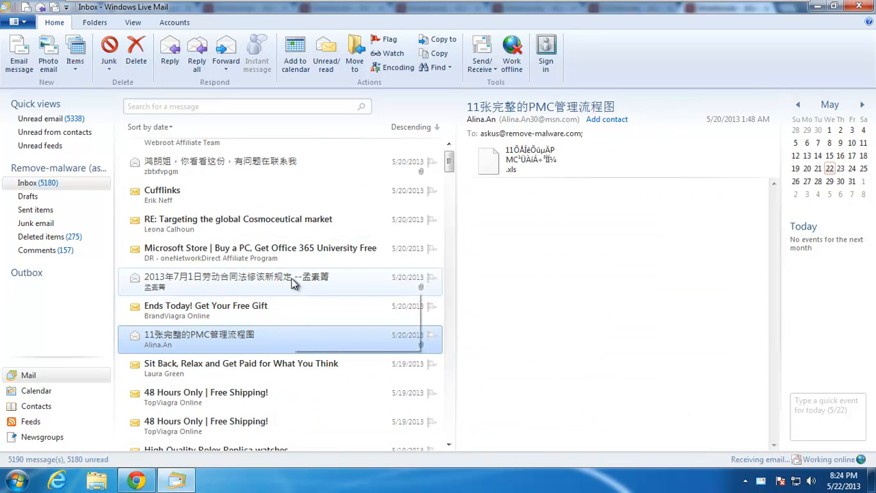
scroll("down", 3)
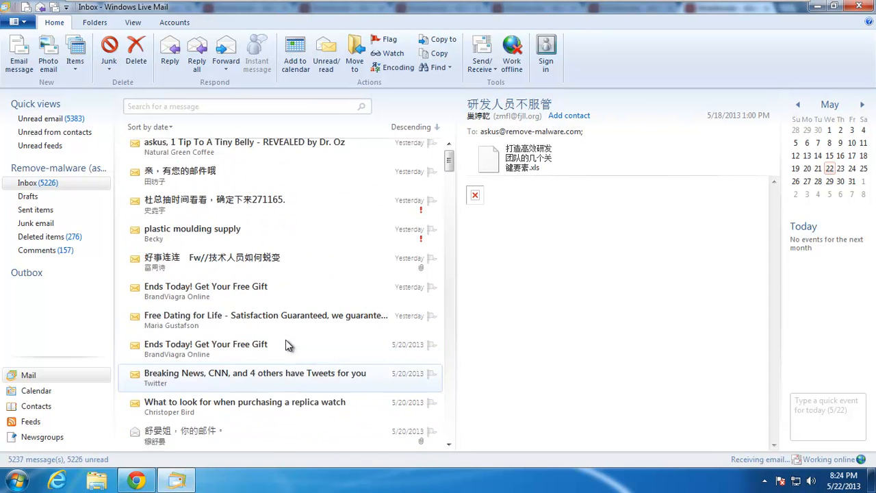
left_click(246, 106)
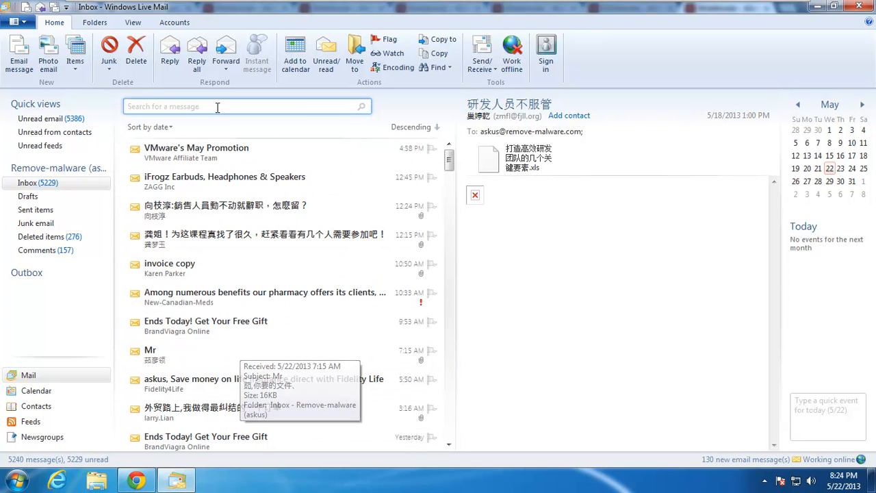
left_click(226, 210)
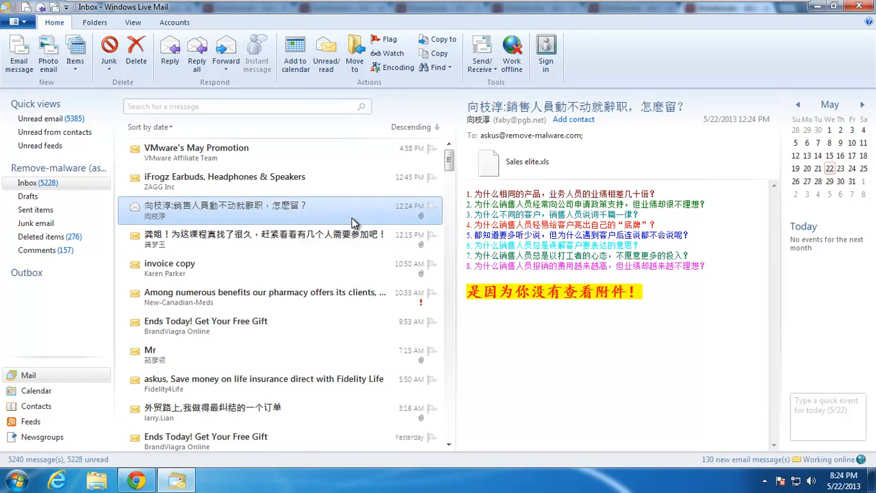
left_click(169, 267)
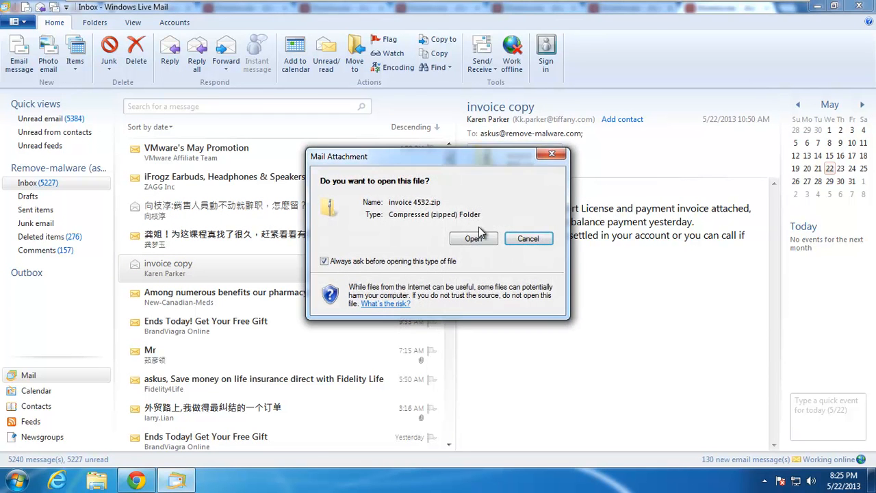
Open invoice 4532.zip, copy invoice 4532 to the desktop past the security warning, and close the archive.
left_click(473, 238)
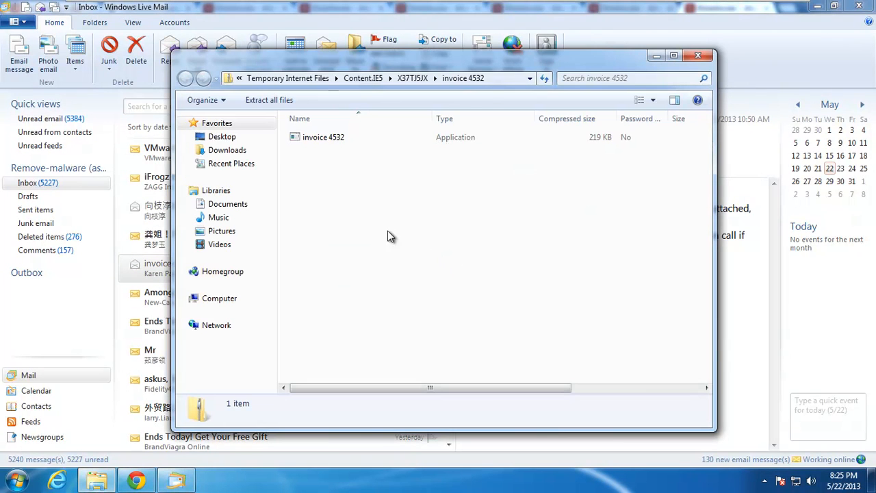
left_click(323, 137)
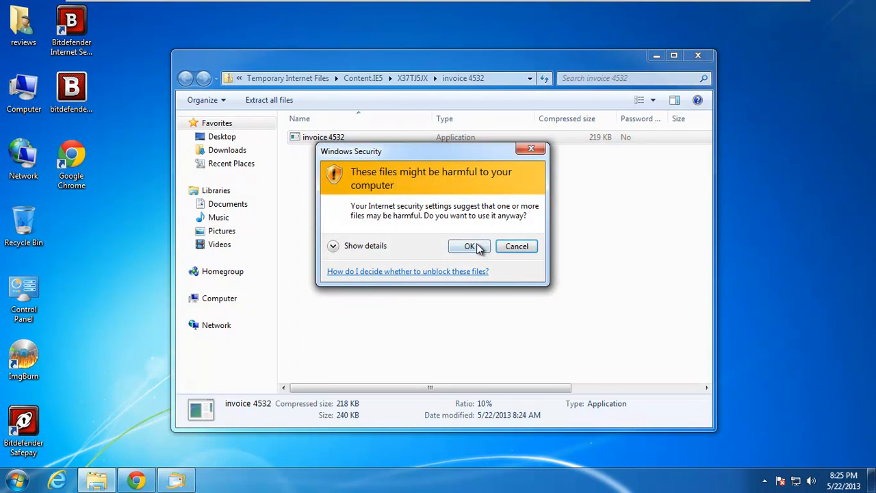
left_click(469, 246)
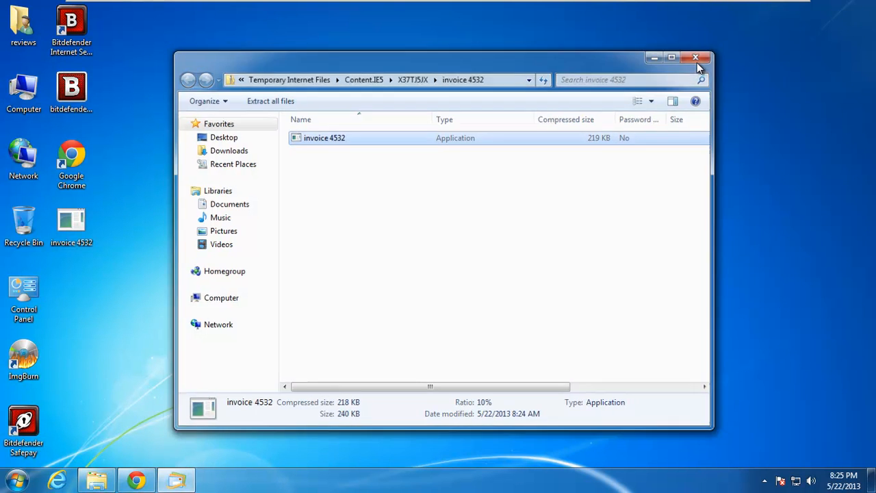
left_click(696, 57)
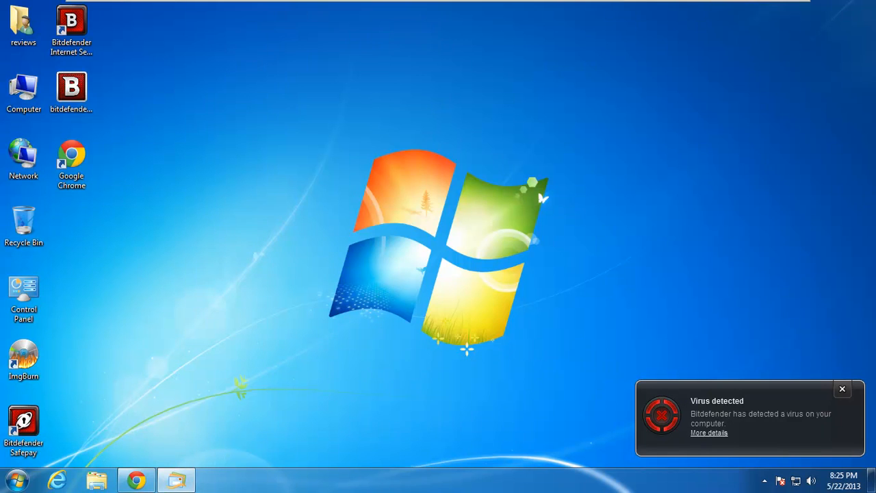
View the newest infected-file event for invoice 4532.exe in Bitdefender's antivirus event log.
left_click(843, 389)
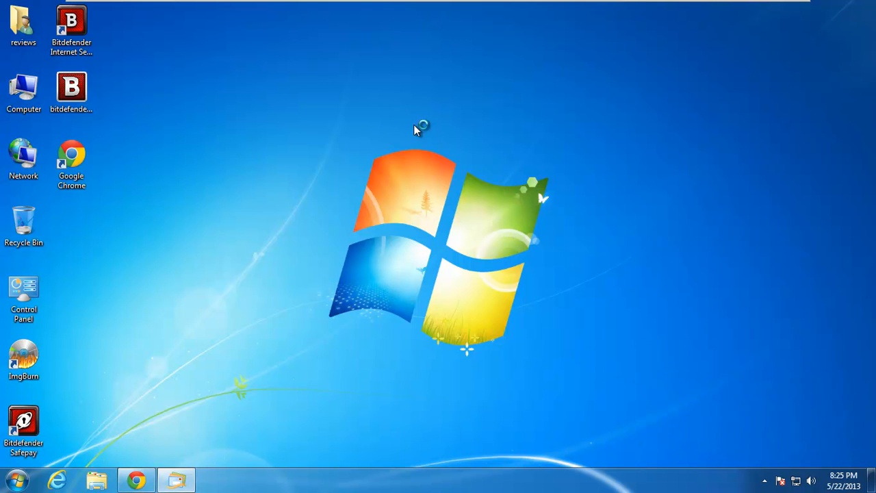
double_click(71, 24)
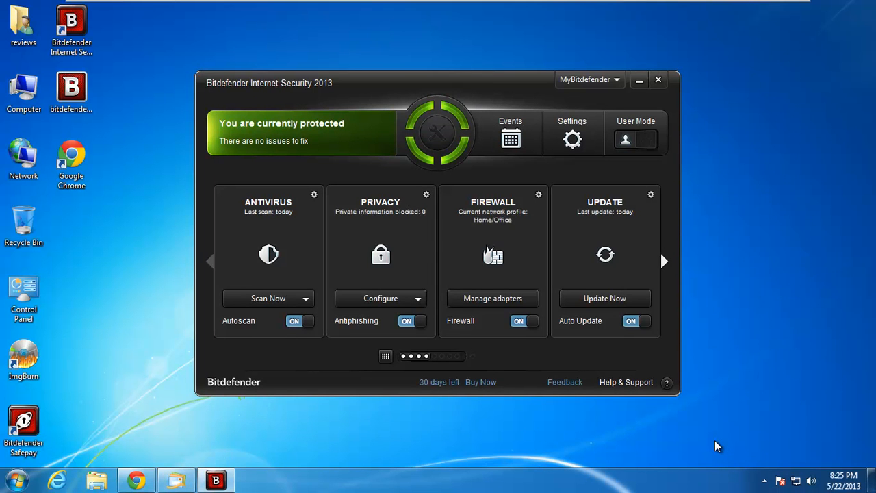
left_click(511, 133)
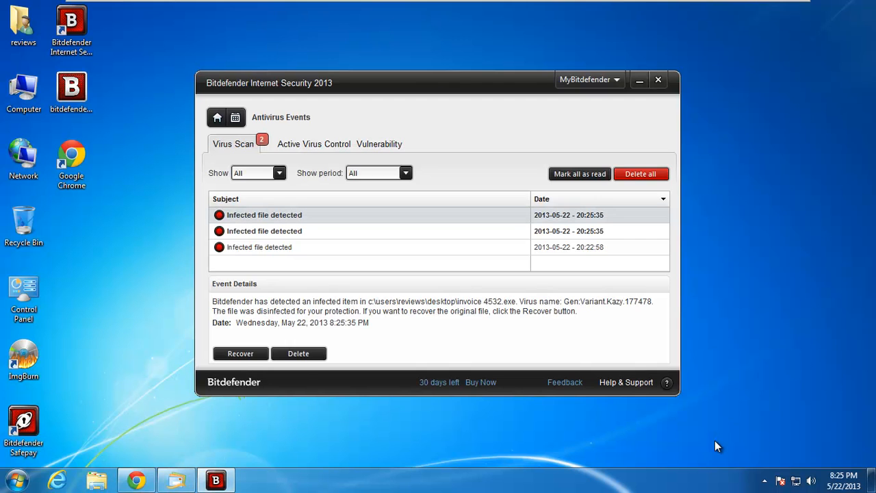
left_click(264, 214)
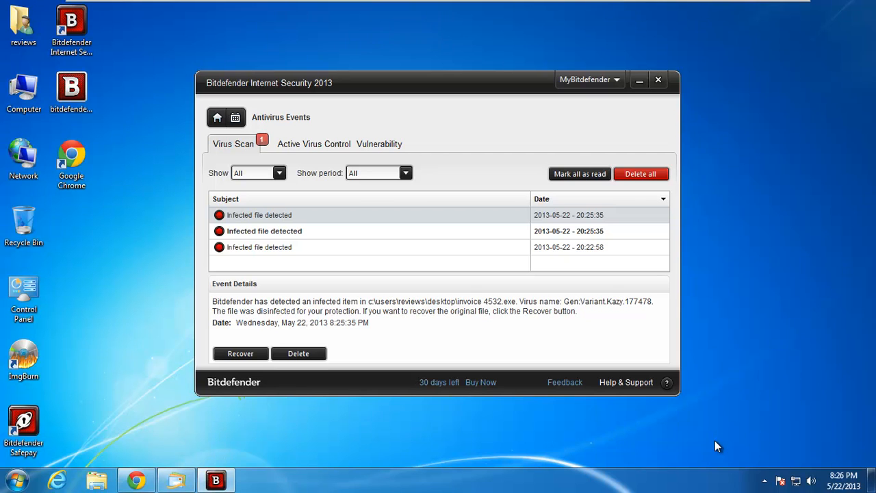
mouse_move(717, 447)
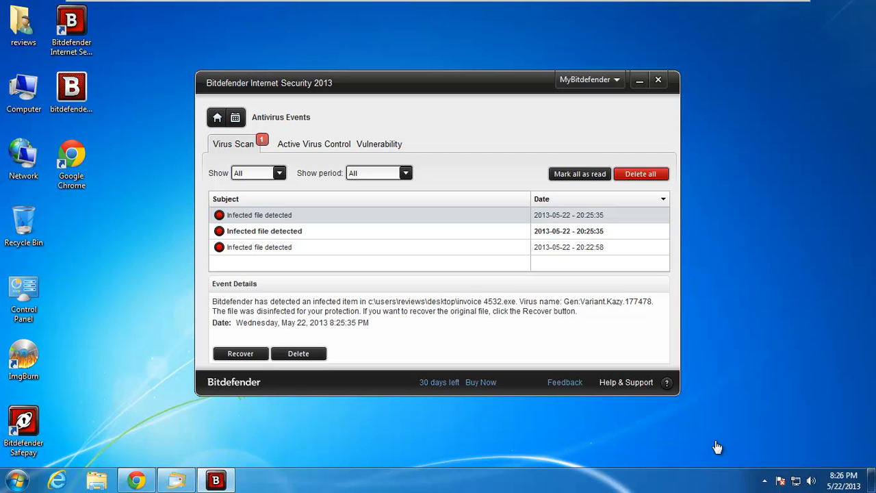